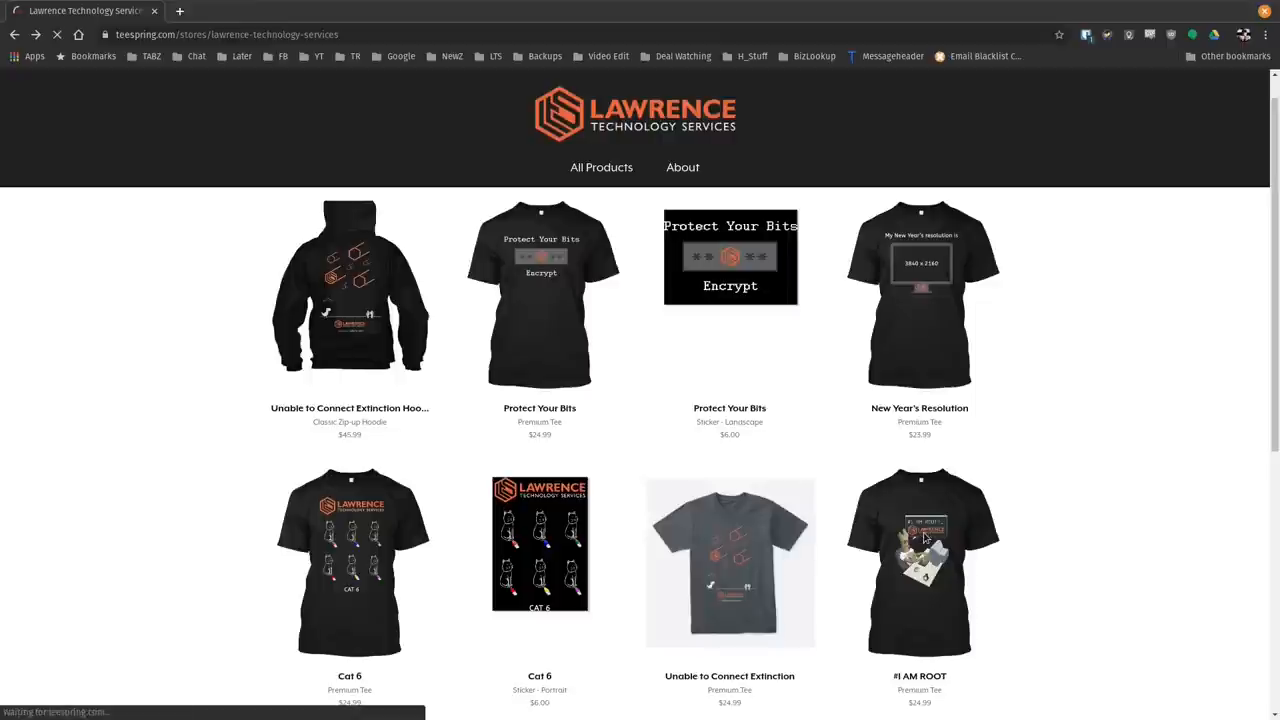
Open the Lawrence Systems community forums and browse the categories and latest topics.
{"action": "left_click", "coordinate": [920, 560]}
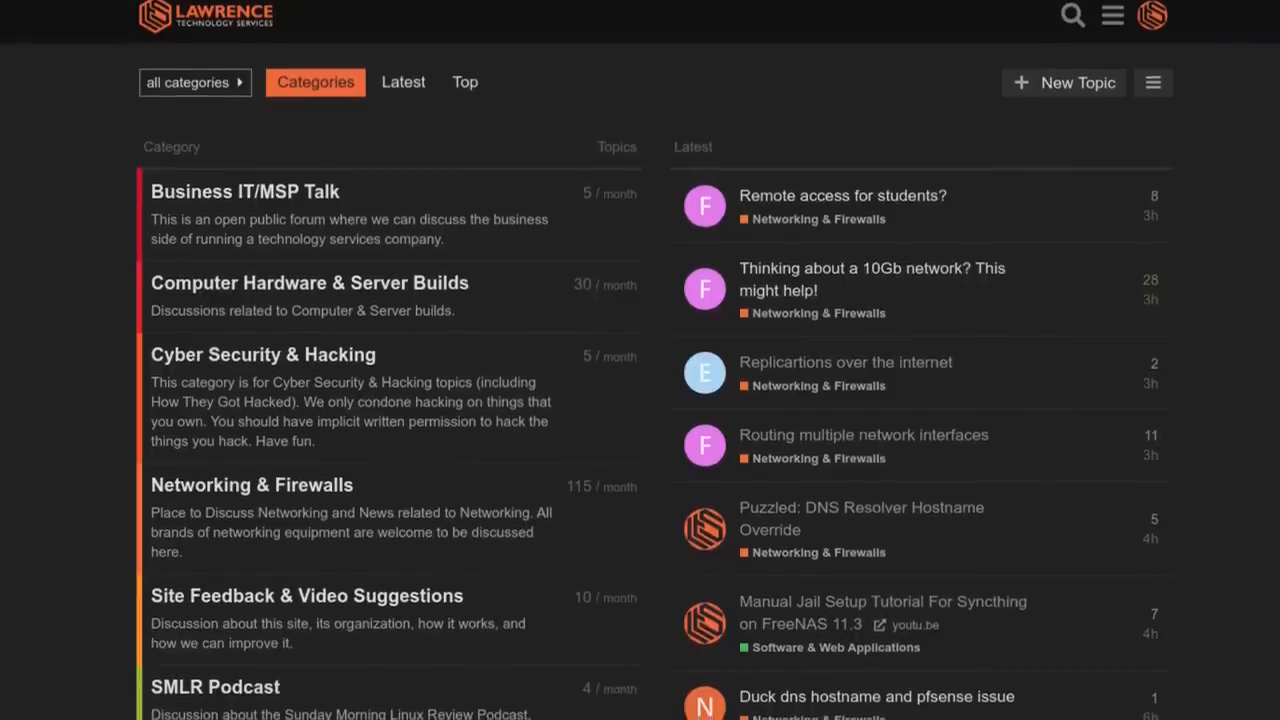
{"action": "scroll", "scroll_direction": "down", "scroll_amount": 3}
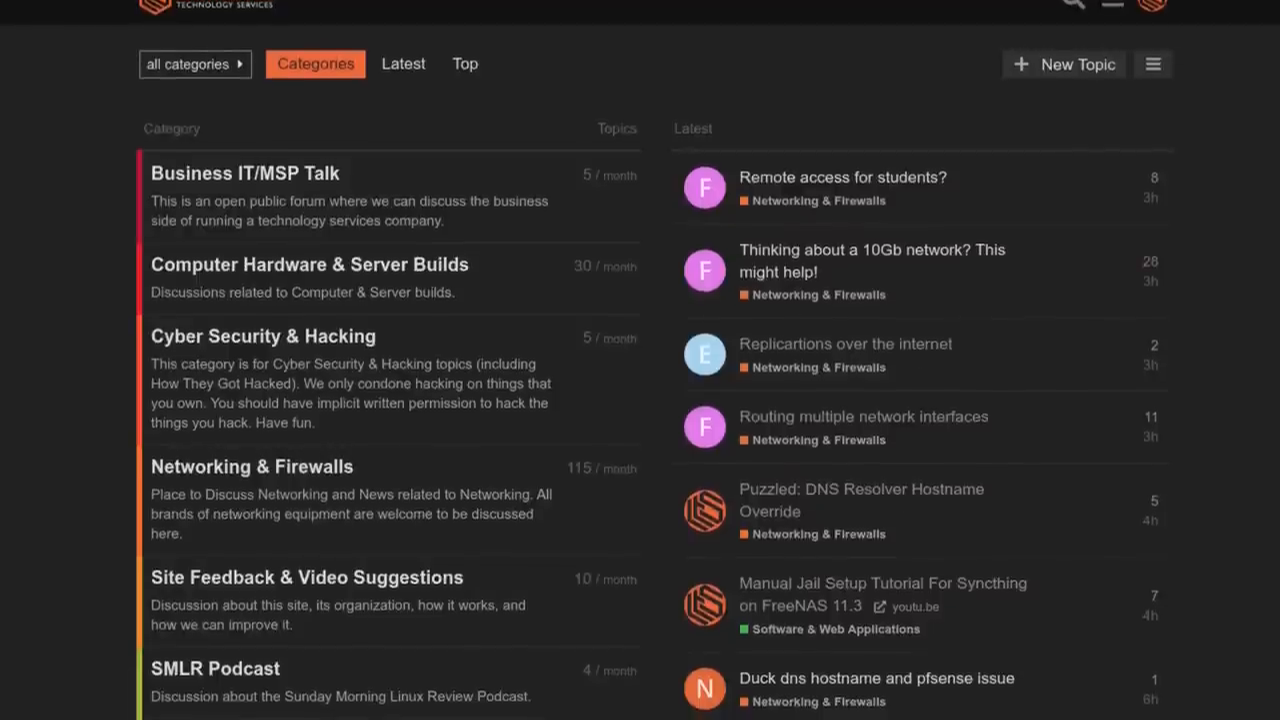
{"action": "scroll", "scroll_direction": "down", "scroll_amount": 3}
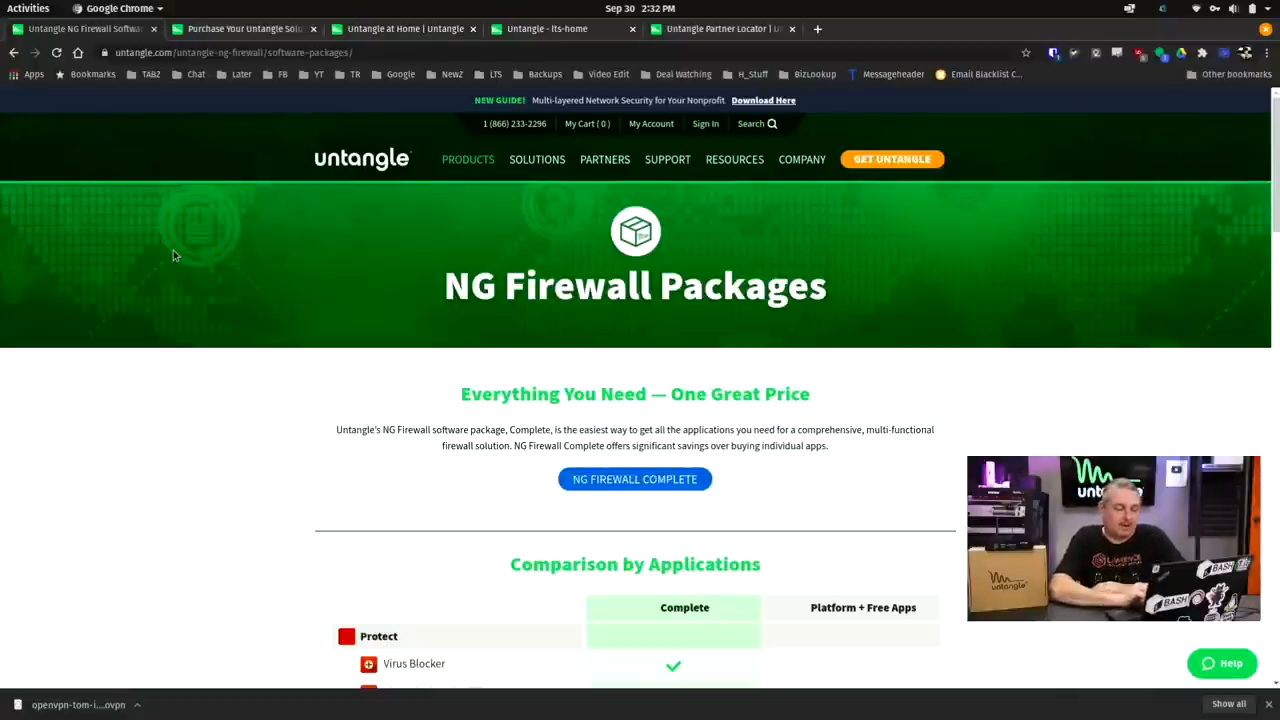
Scroll through the NG Firewall Packages comparison table covering Protect, Filter, Perform, Connect and Manage.
{"action": "scroll", "scroll_direction": "down", "scroll_amount": 3}
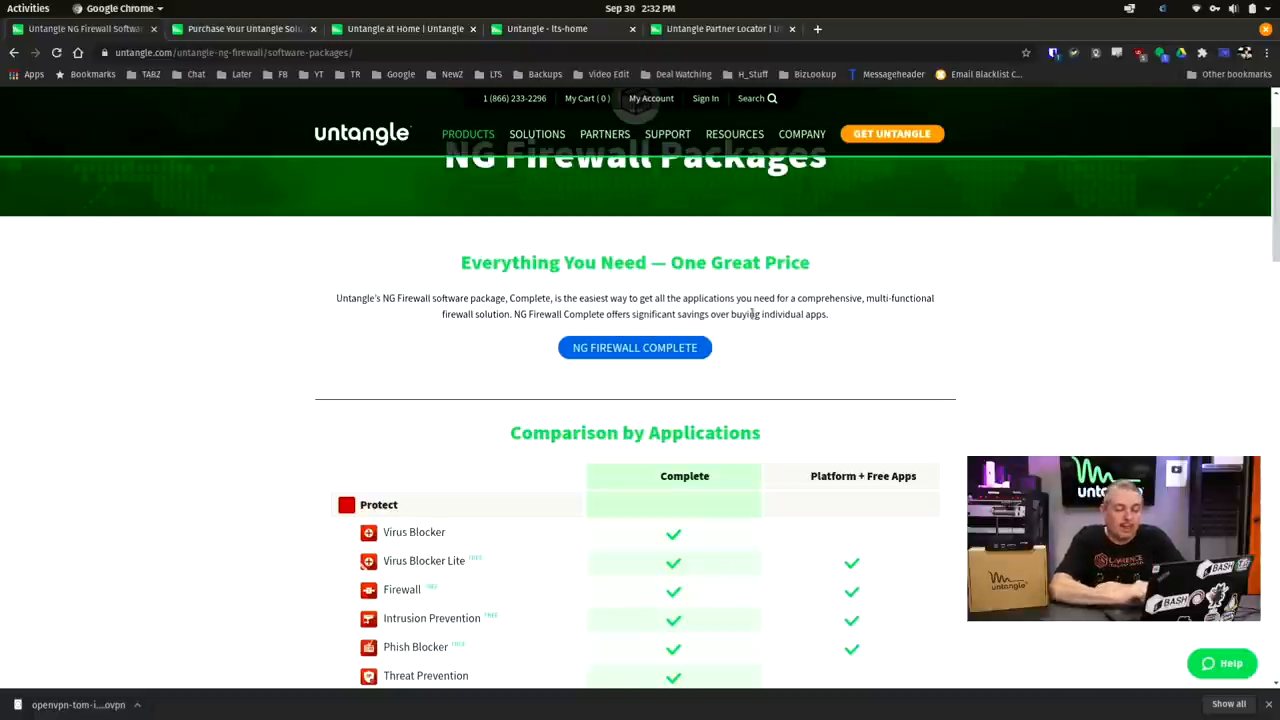
{"action": "scroll", "scroll_direction": "down", "scroll_amount": 3}
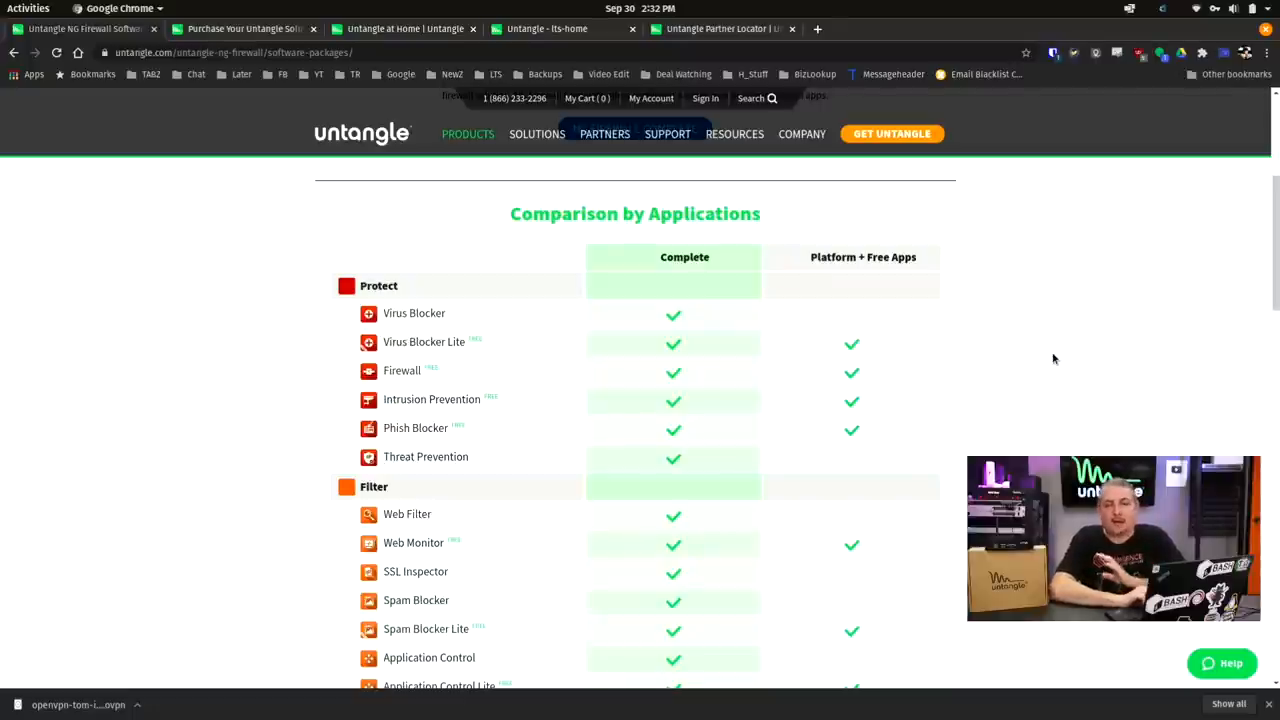
{"action": "scroll", "scroll_direction": "down", "scroll_amount": 3}
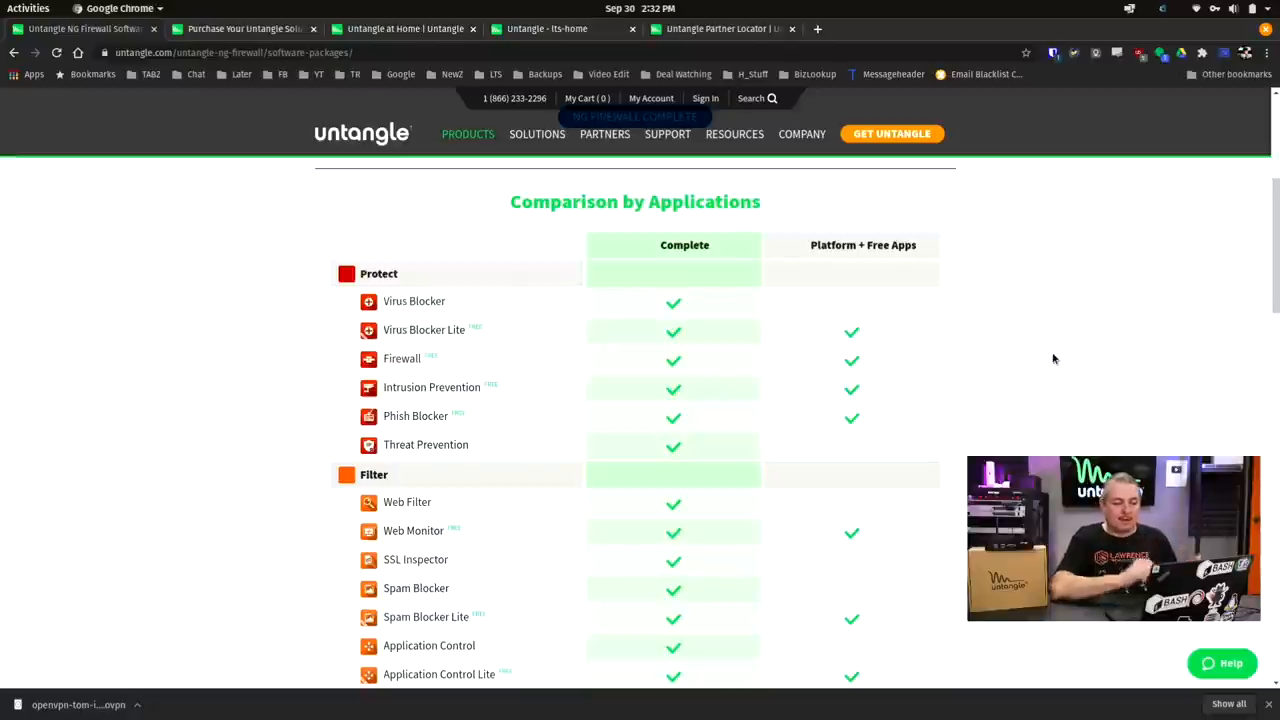
{"action": "scroll", "scroll_direction": "down", "scroll_amount": 3}
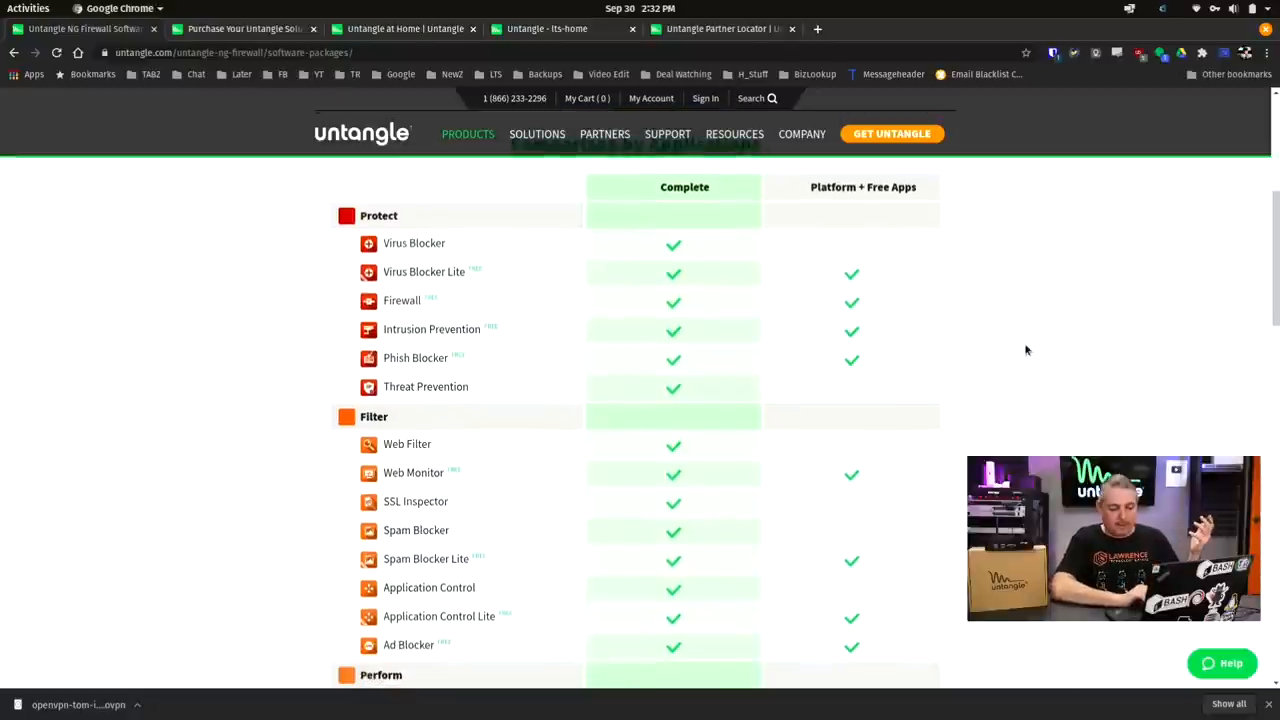
{"action": "scroll", "scroll_direction": "down", "scroll_amount": 3}
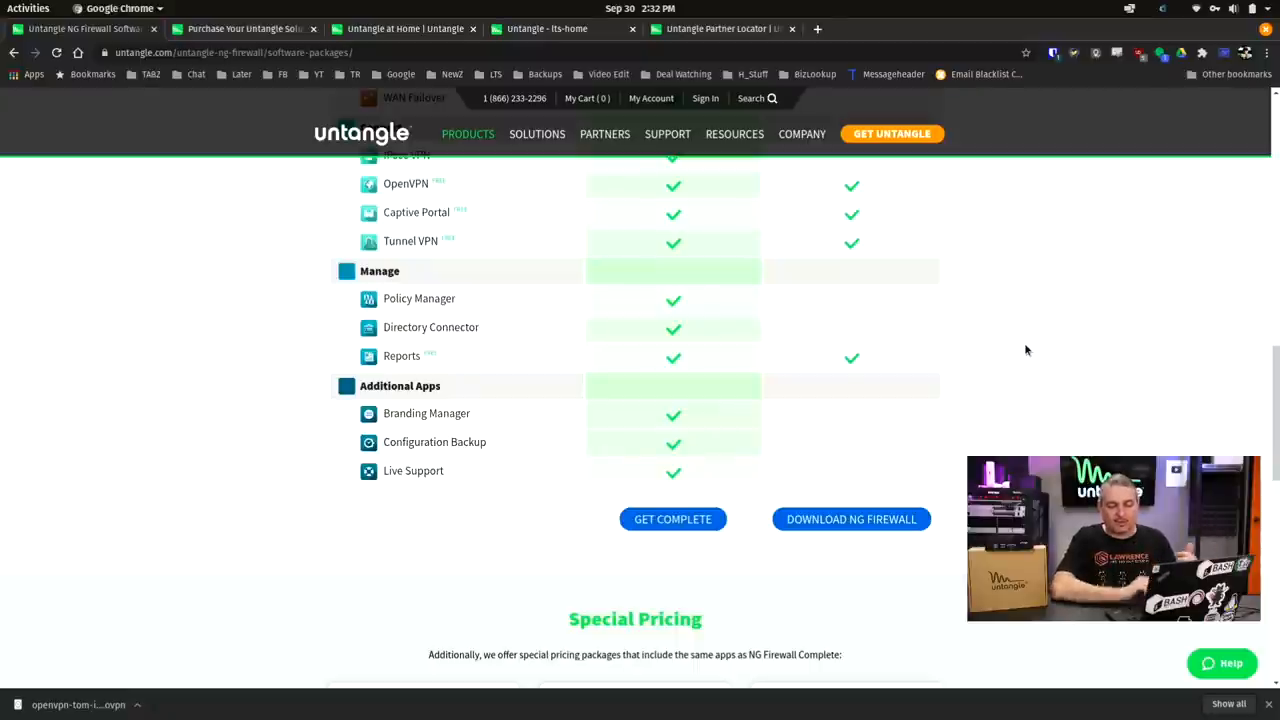
{"action": "scroll", "scroll_direction": "up", "scroll_amount": 3}
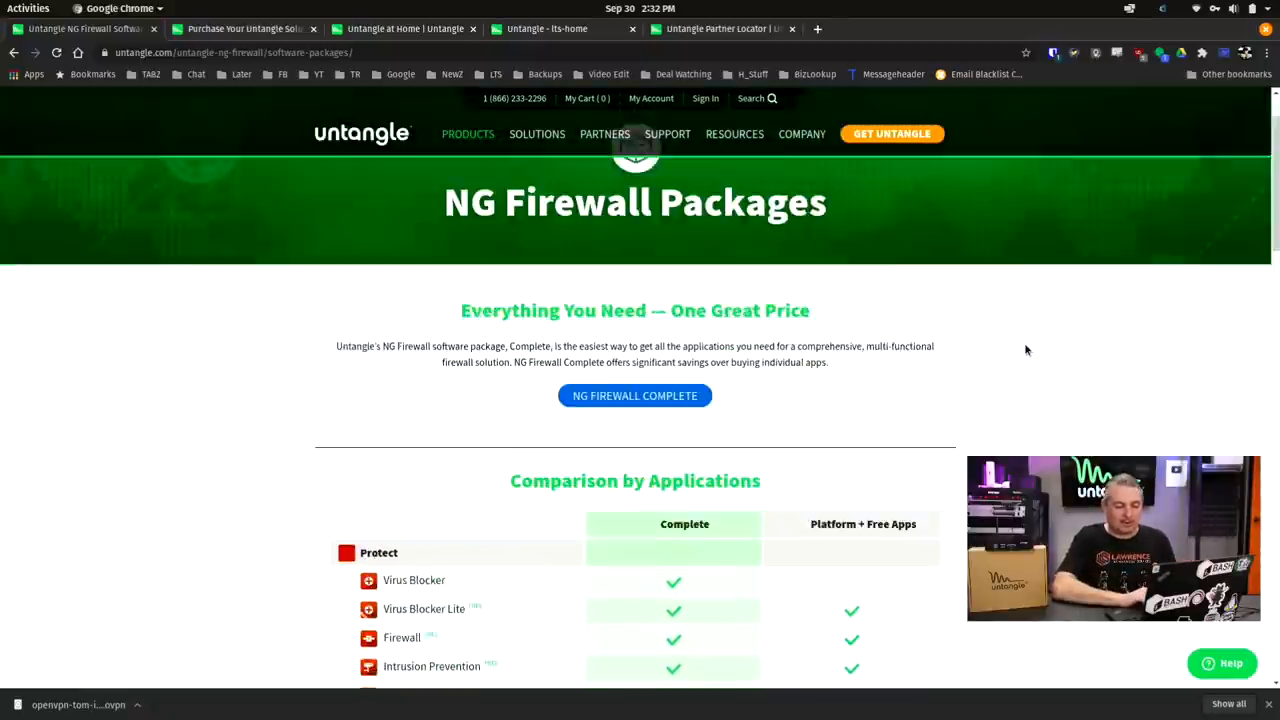
{"action": "scroll", "scroll_direction": "down", "scroll_amount": 3}
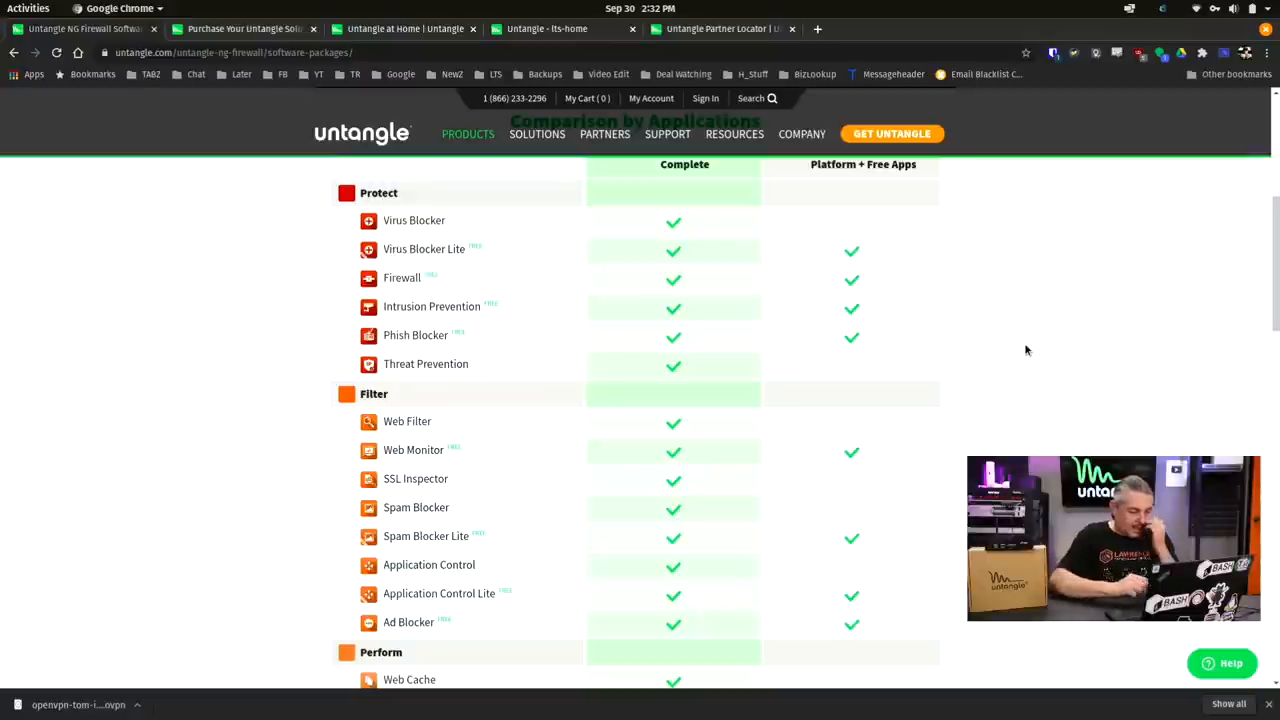
{"action": "scroll", "scroll_direction": "down", "scroll_amount": 3}
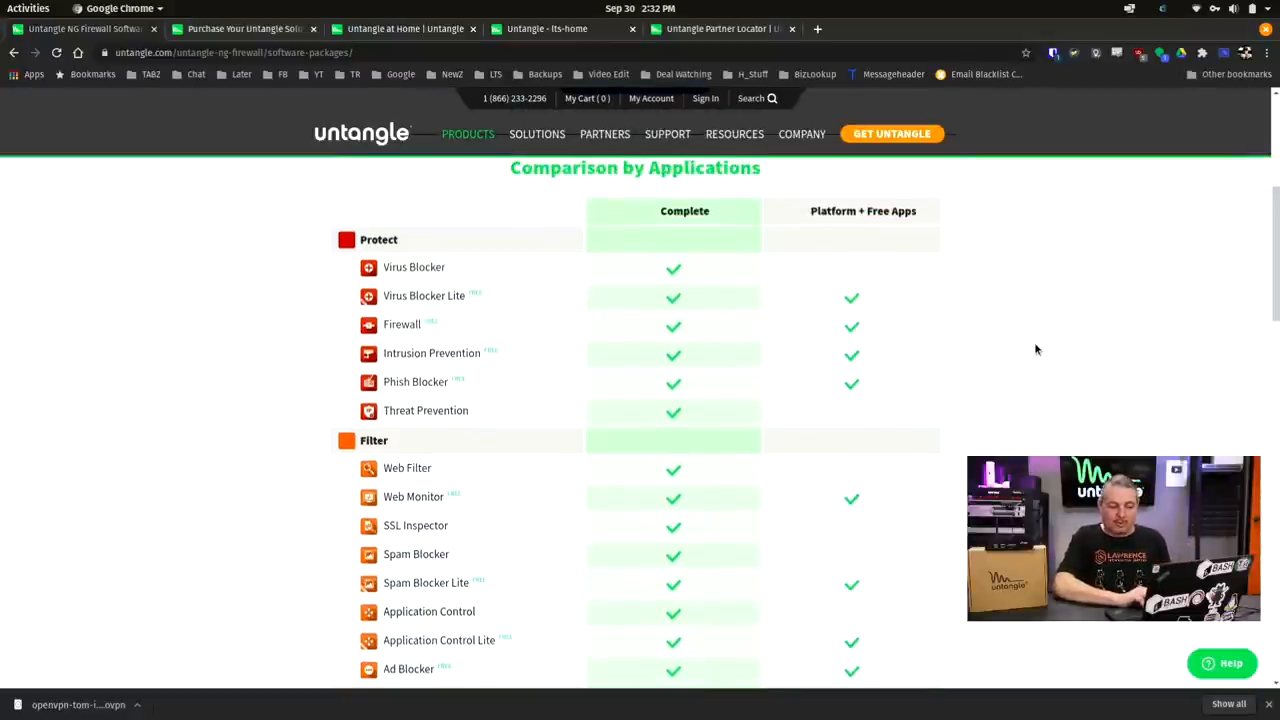
{"action": "scroll", "scroll_direction": "down", "scroll_amount": 3}
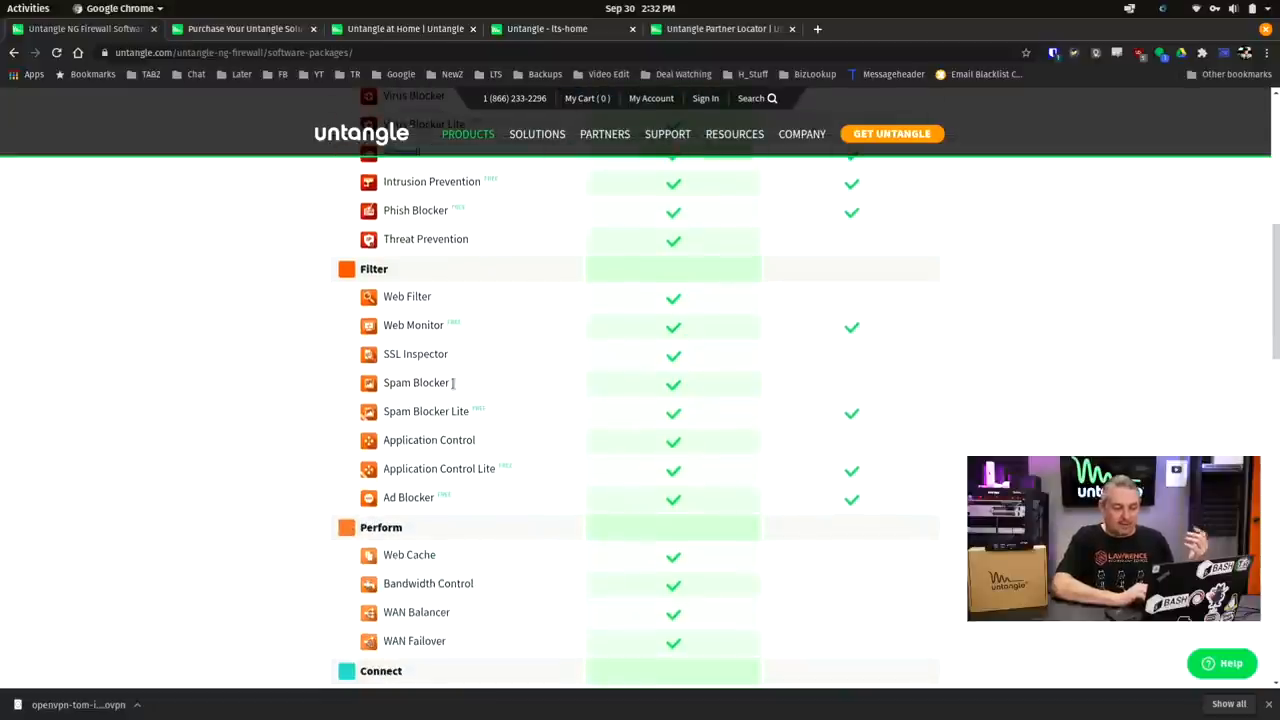
{"action": "mouse_move", "coordinate": [452, 440]}
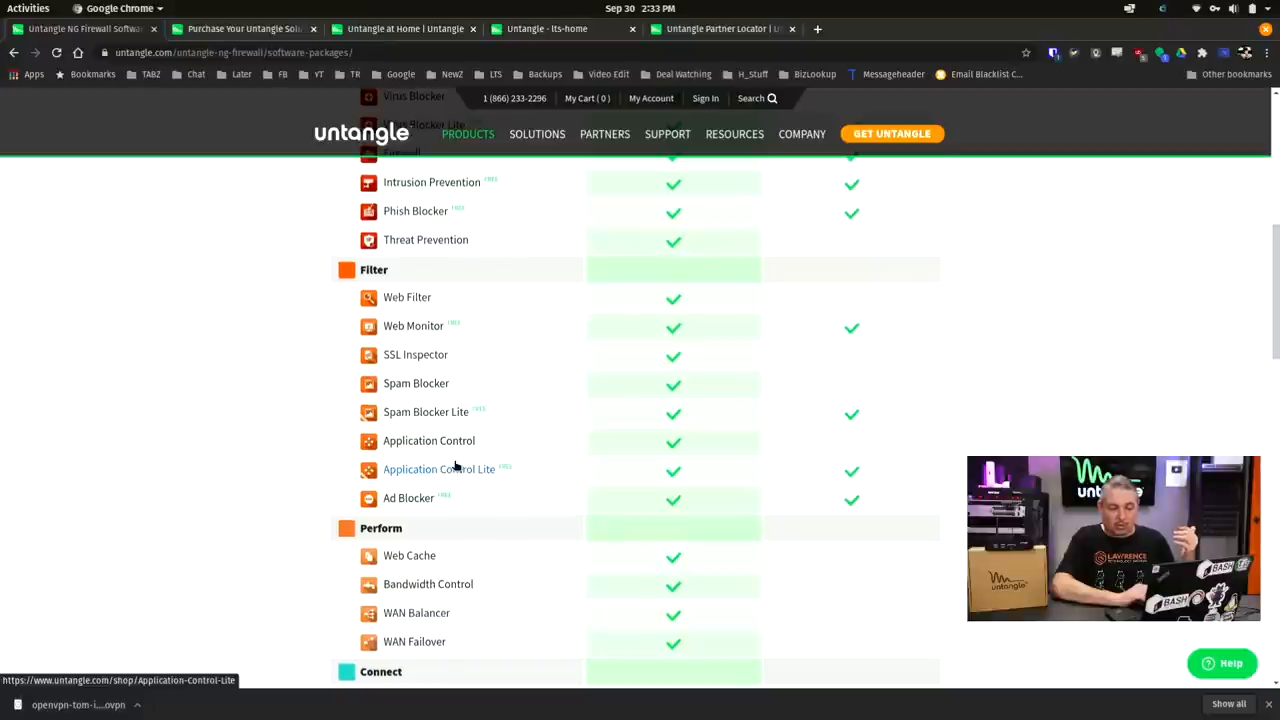
{"action": "mouse_move", "coordinate": [556, 442]}
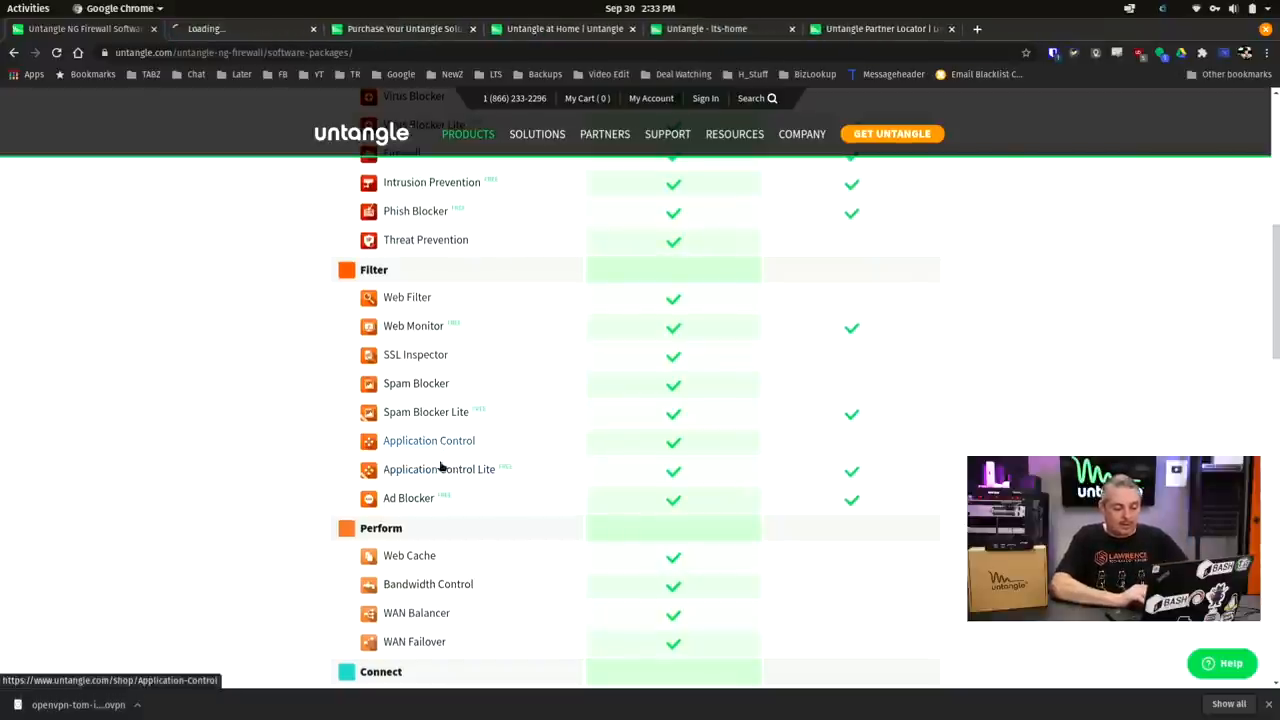
Open Application Control Lite in a new tab, read the product pages and launch the live demo.
{"action": "left_click", "coordinate": [440, 468]}
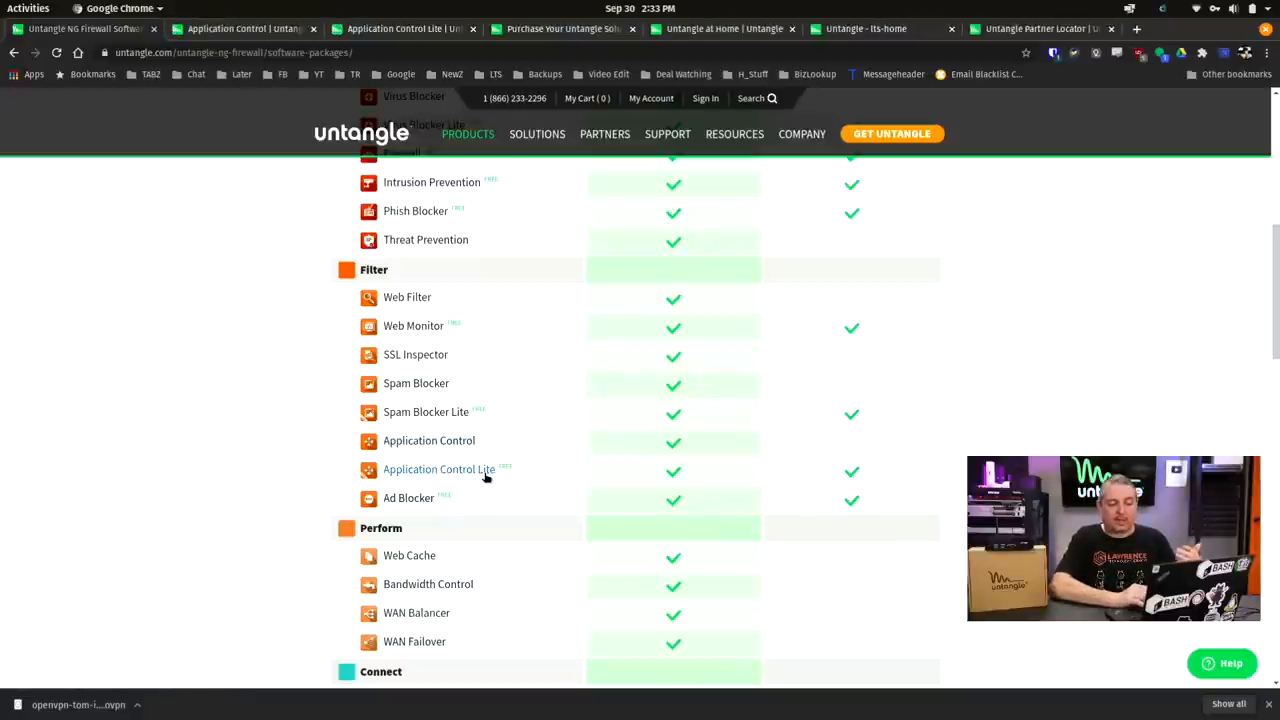
{"action": "mouse_move", "coordinate": [484, 476]}
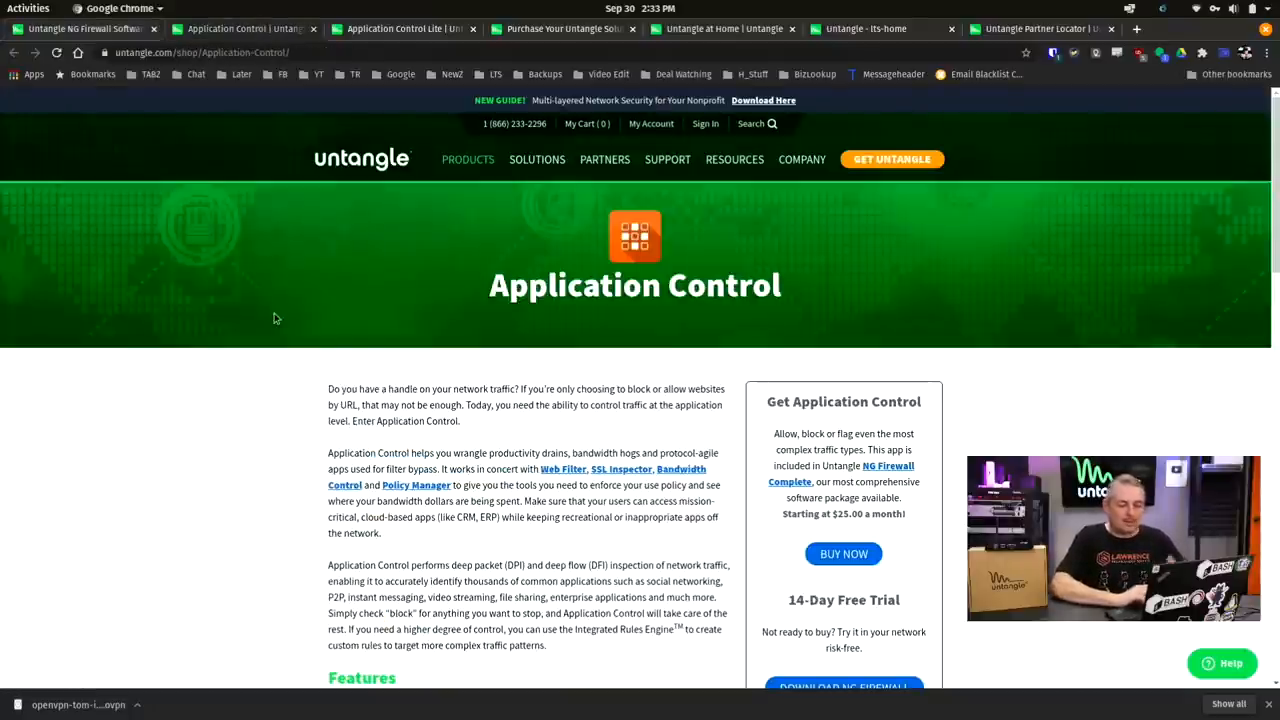
{"action": "scroll", "scroll_direction": "down", "scroll_amount": 3}
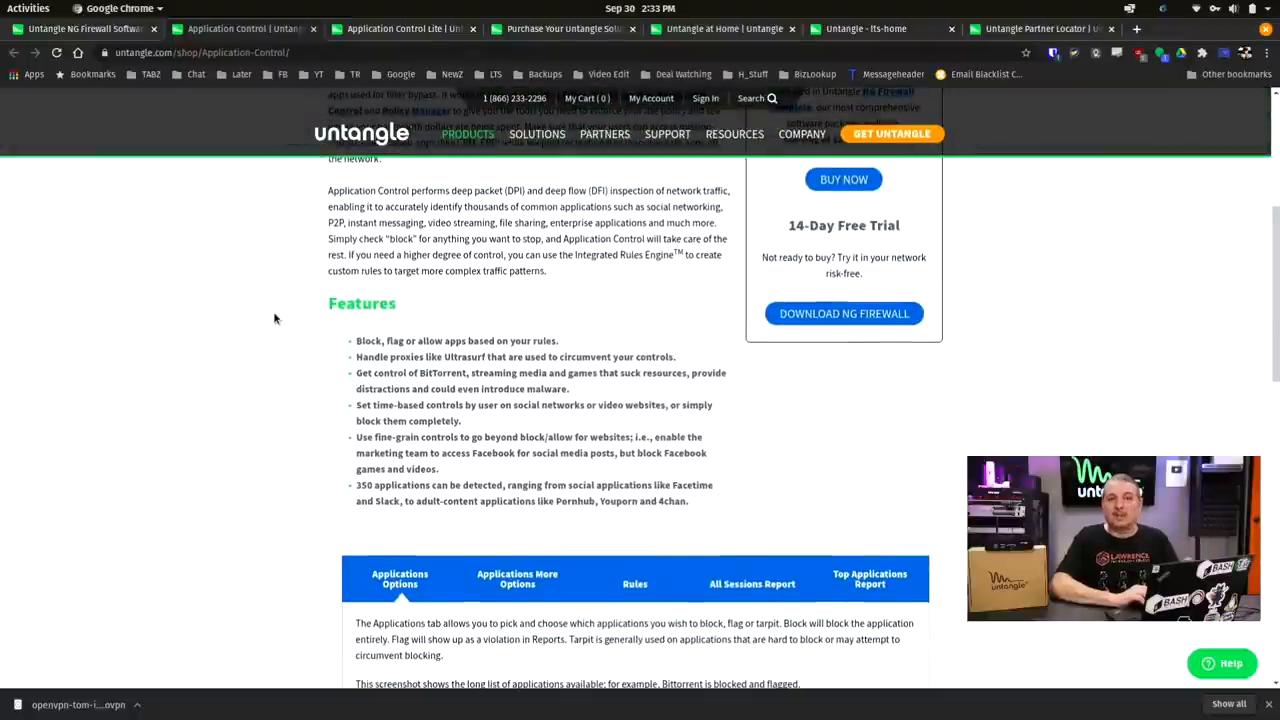
{"action": "scroll", "scroll_direction": "down", "scroll_amount": 3}
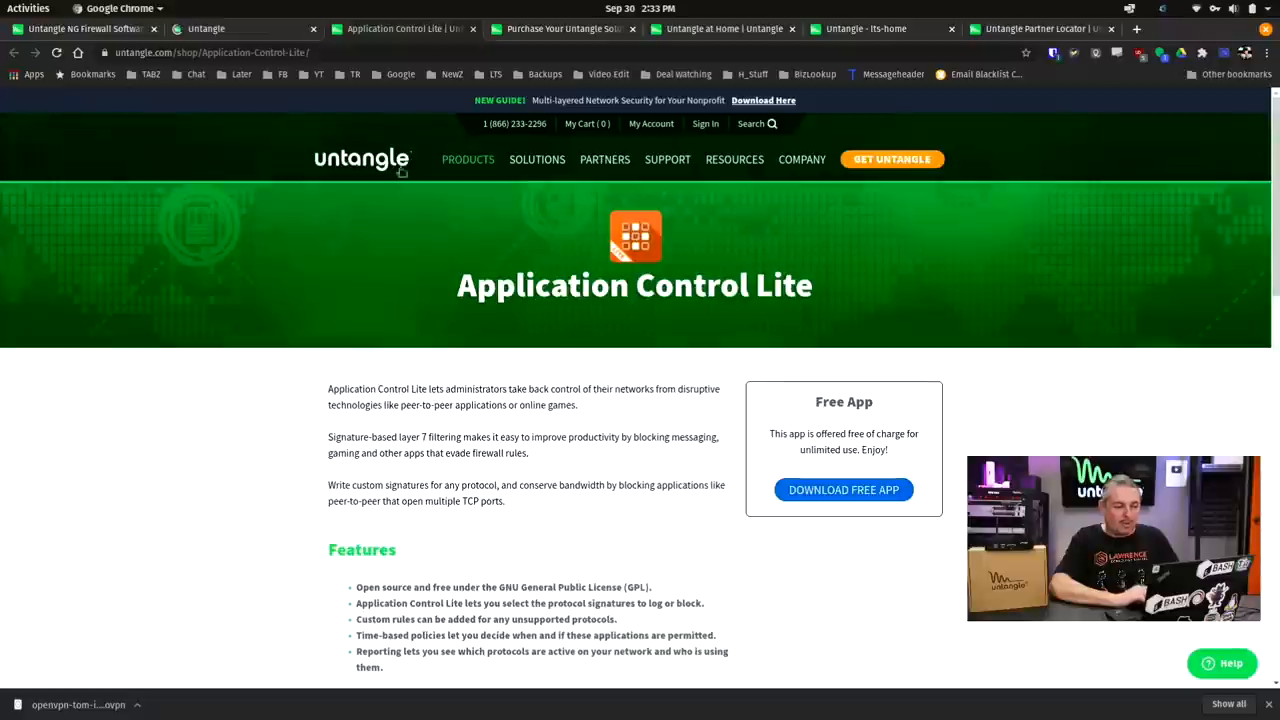
{"action": "scroll", "scroll_direction": "down", "scroll_amount": 3}
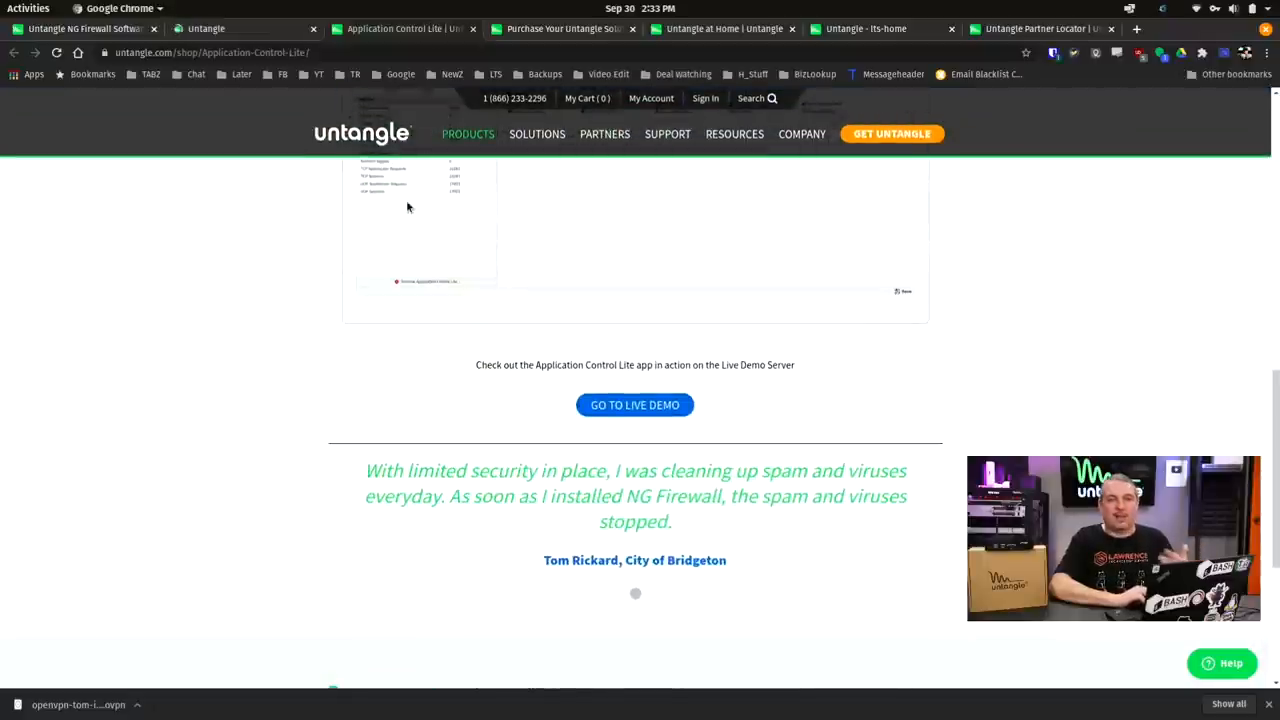
{"action": "left_click", "coordinate": [636, 404]}
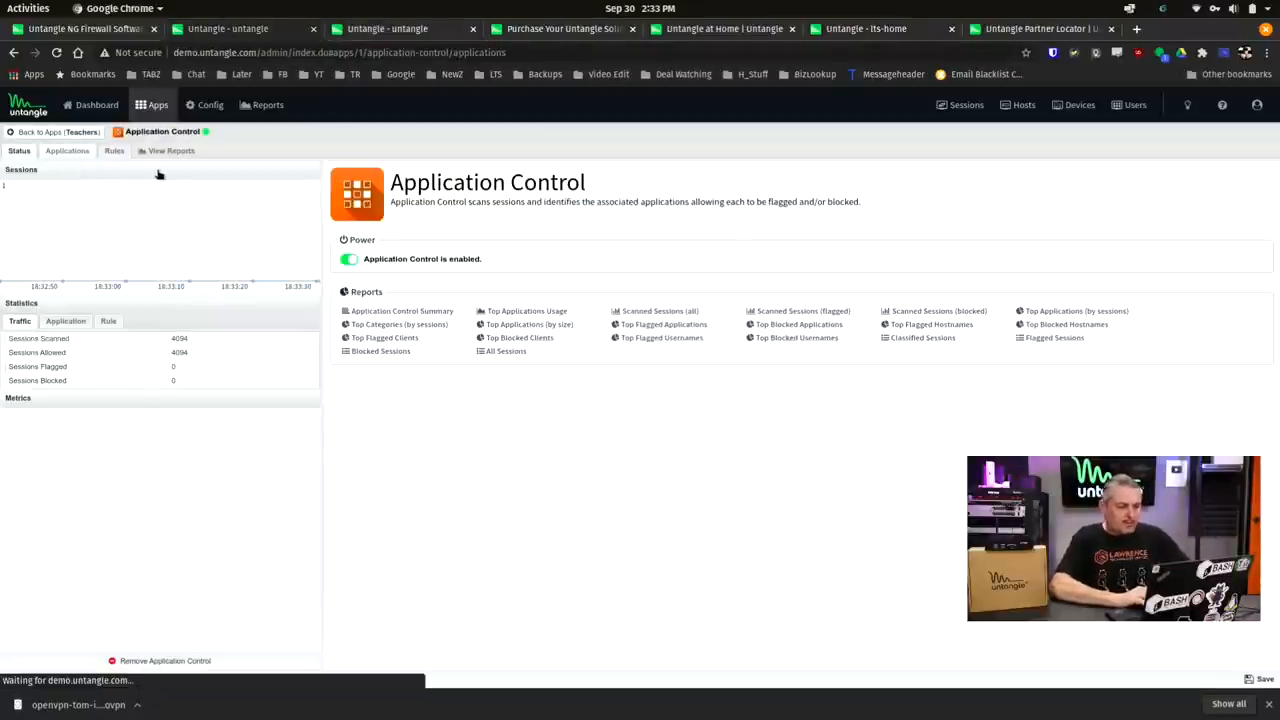
Show Application Control's recognised applications and filter the list for 'facebook'.
{"action": "left_click", "coordinate": [68, 152]}
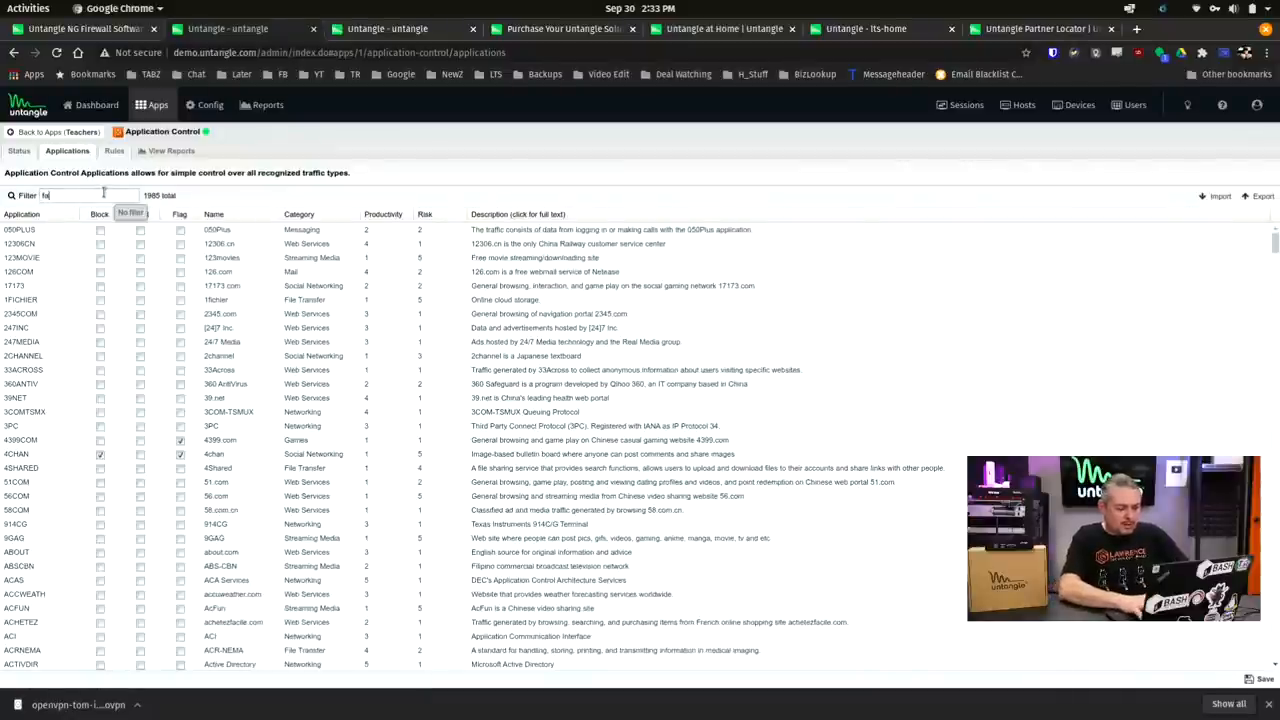
{"action": "type", "text": "facebook"}
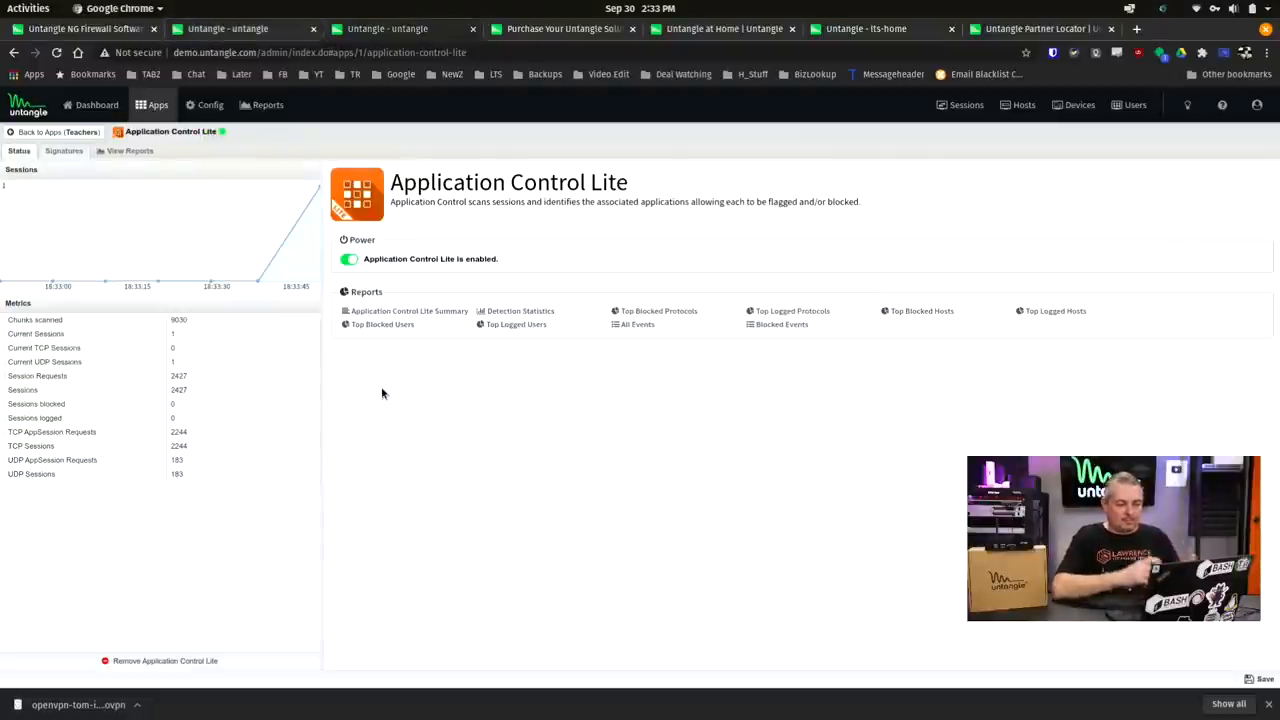
Switch to Application Control Lite's signatures and start adding a new custom signature.
{"action": "left_click", "coordinate": [64, 152]}
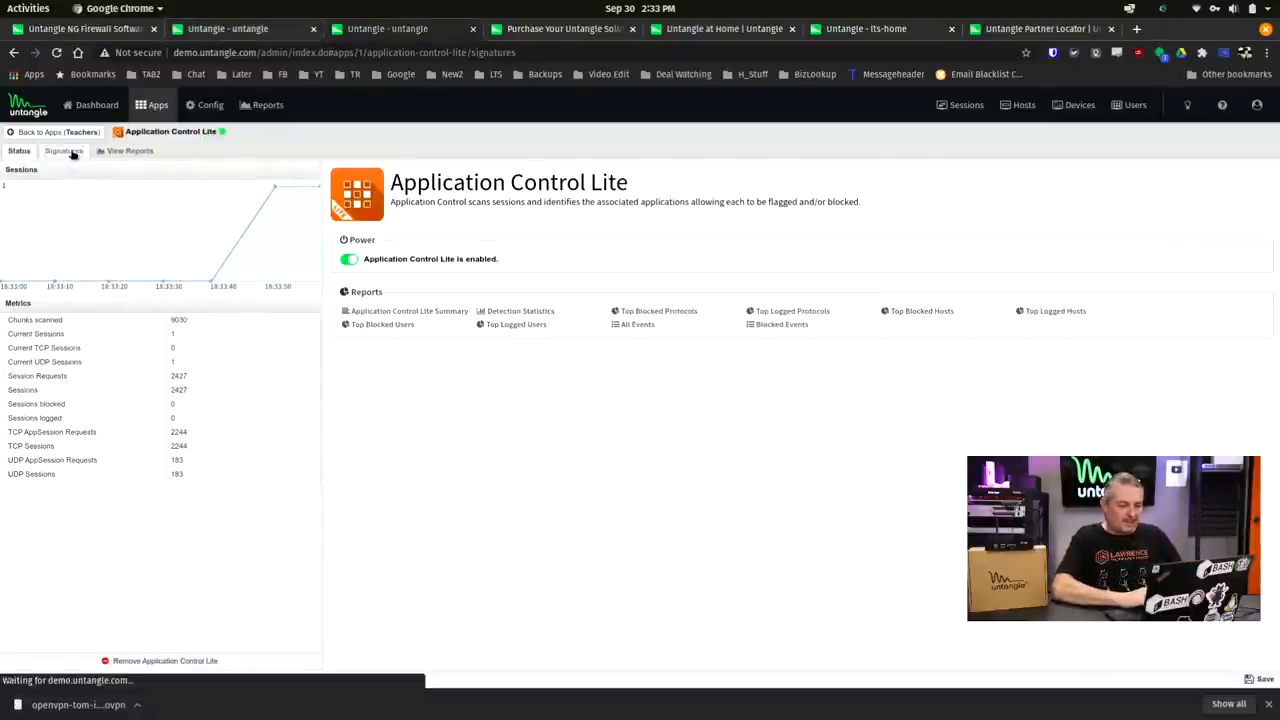
{"action": "left_click", "coordinate": [64, 152]}
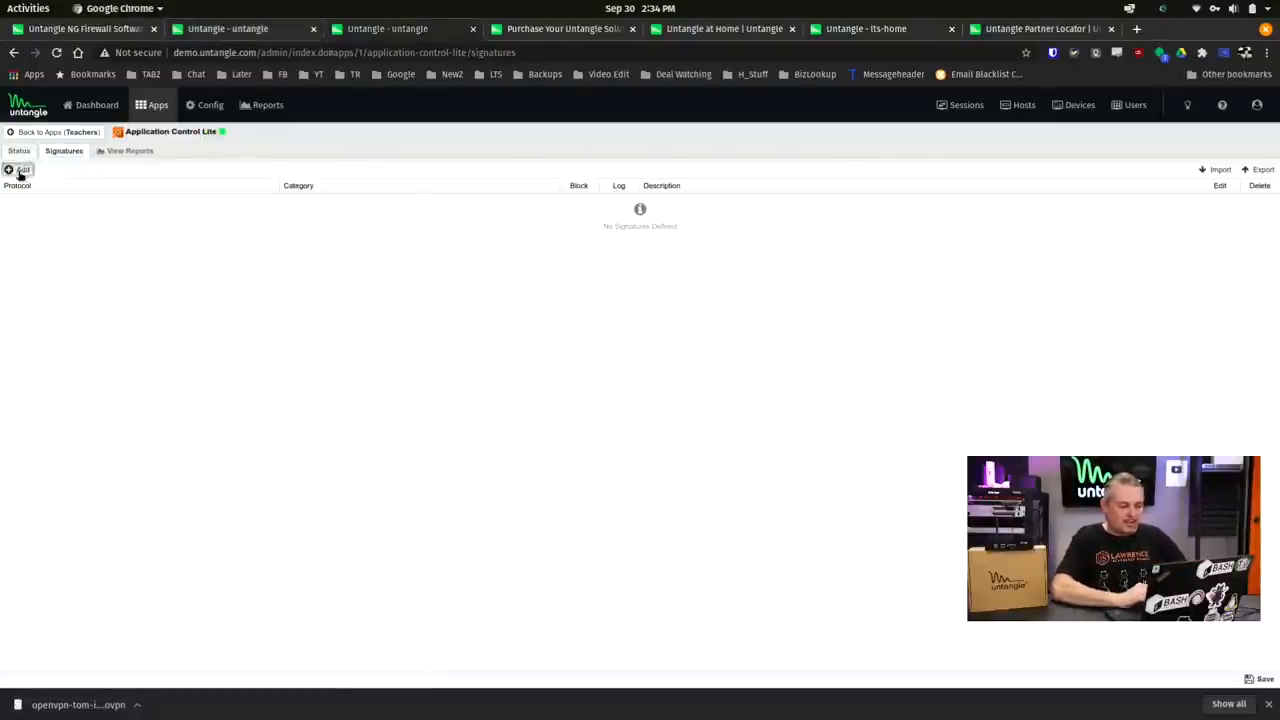
{"action": "left_click", "coordinate": [22, 168]}
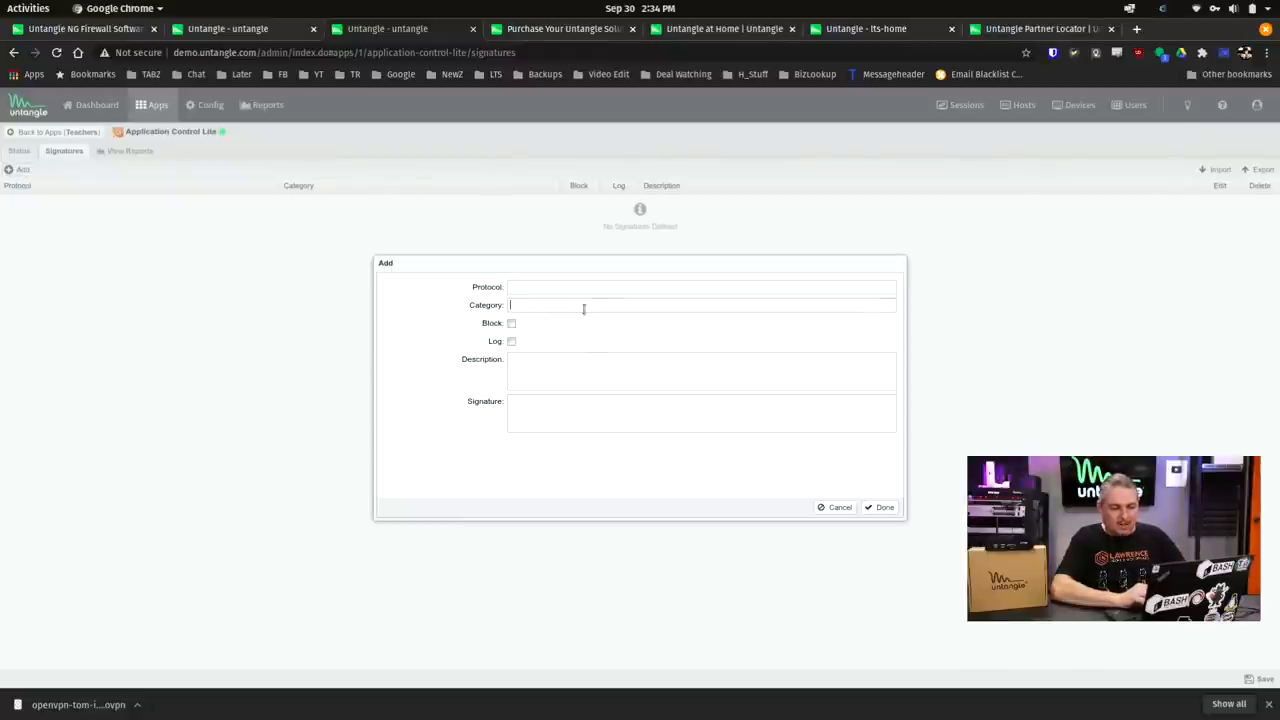
{"action": "left_click", "coordinate": [834, 508]}
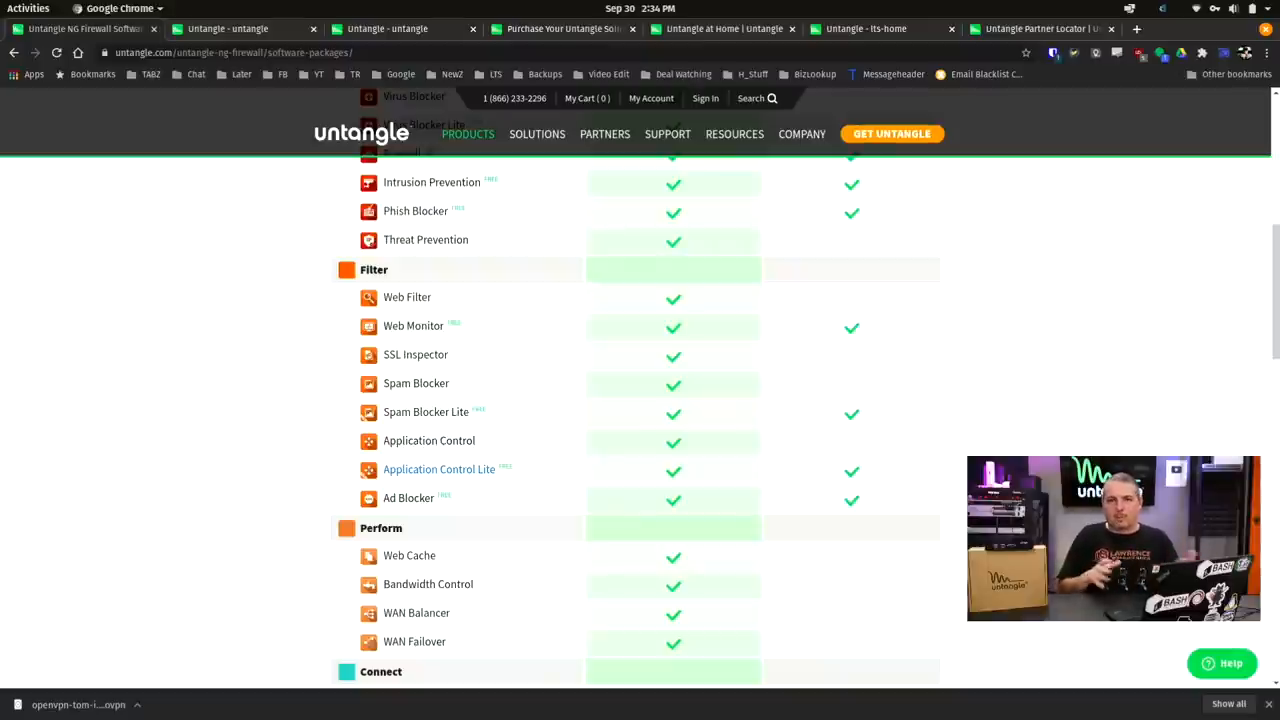
{"action": "scroll", "scroll_direction": "down", "scroll_amount": 3}
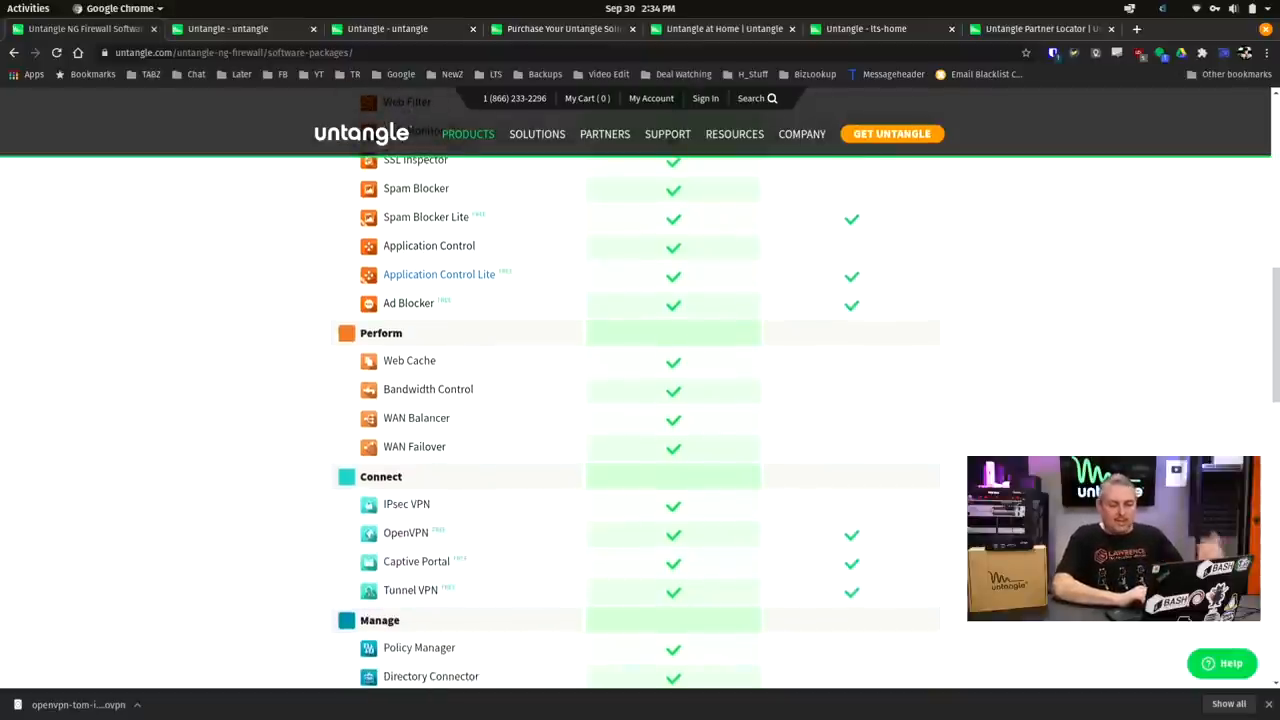
{"action": "scroll", "scroll_direction": "down", "scroll_amount": 3}
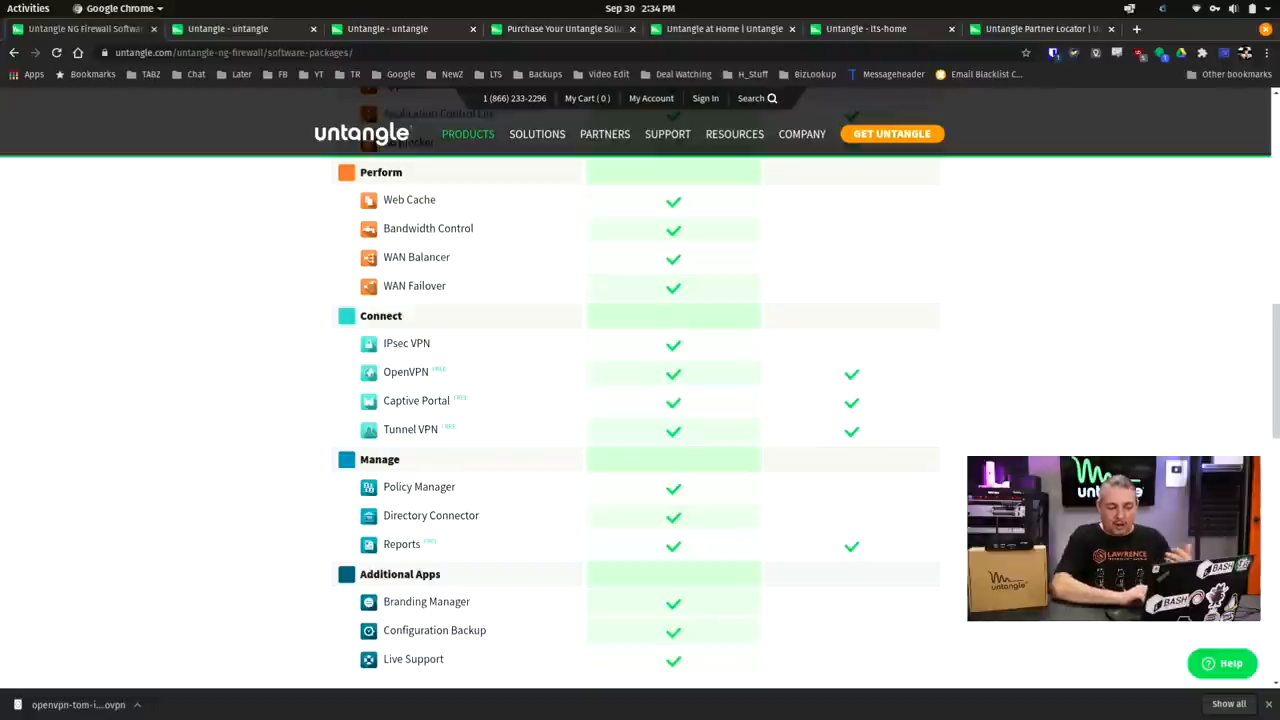
{"action": "scroll", "scroll_direction": "down", "scroll_amount": 3}
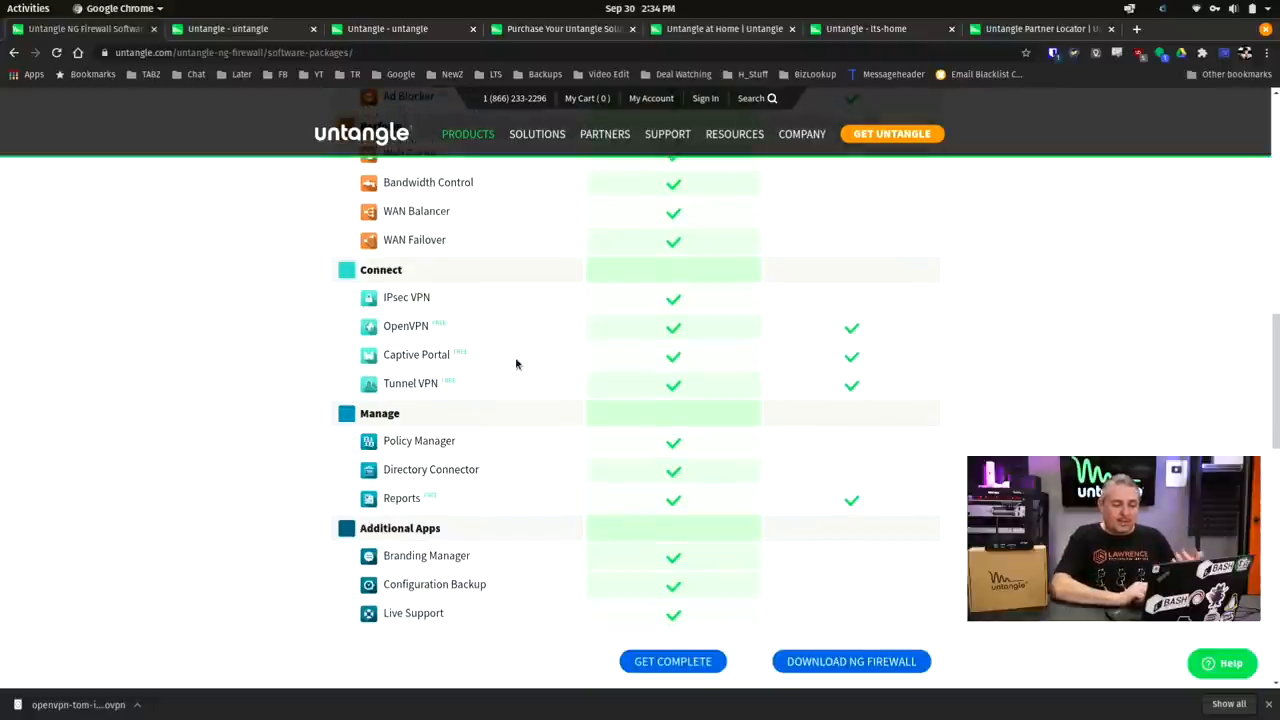
{"action": "mouse_move", "coordinate": [416, 354]}
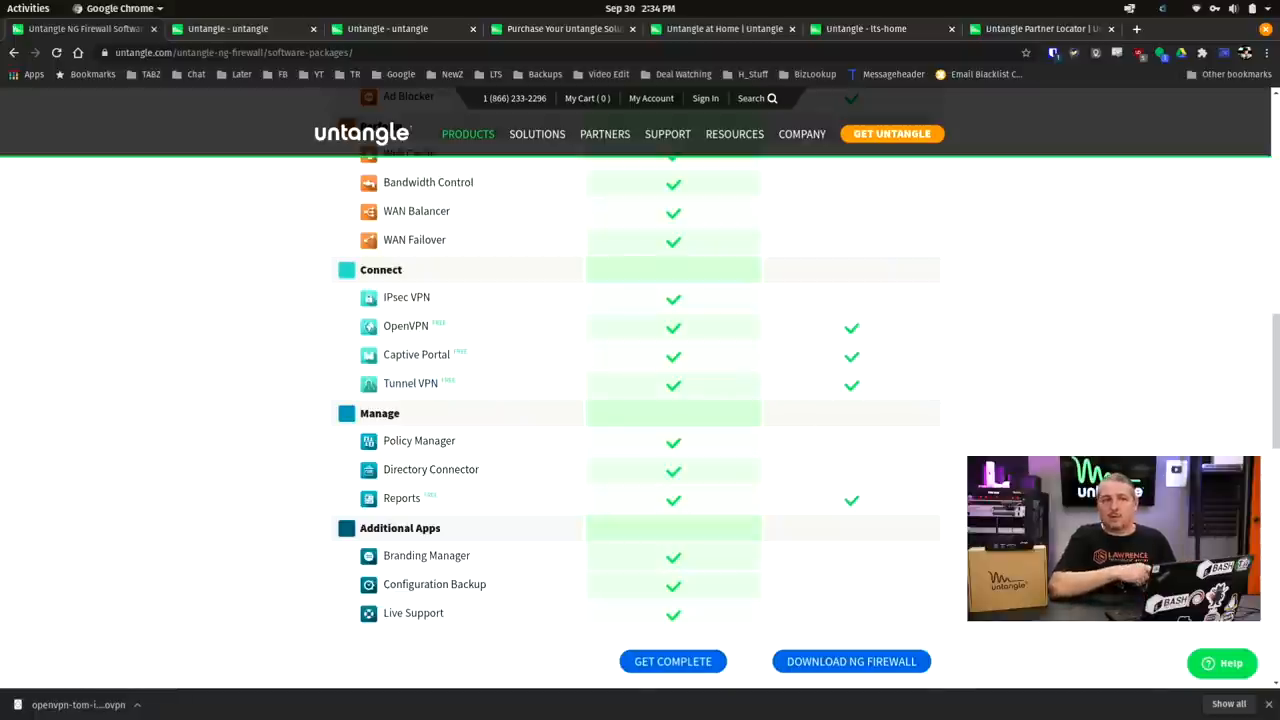
{"action": "mouse_move", "coordinate": [618, 432]}
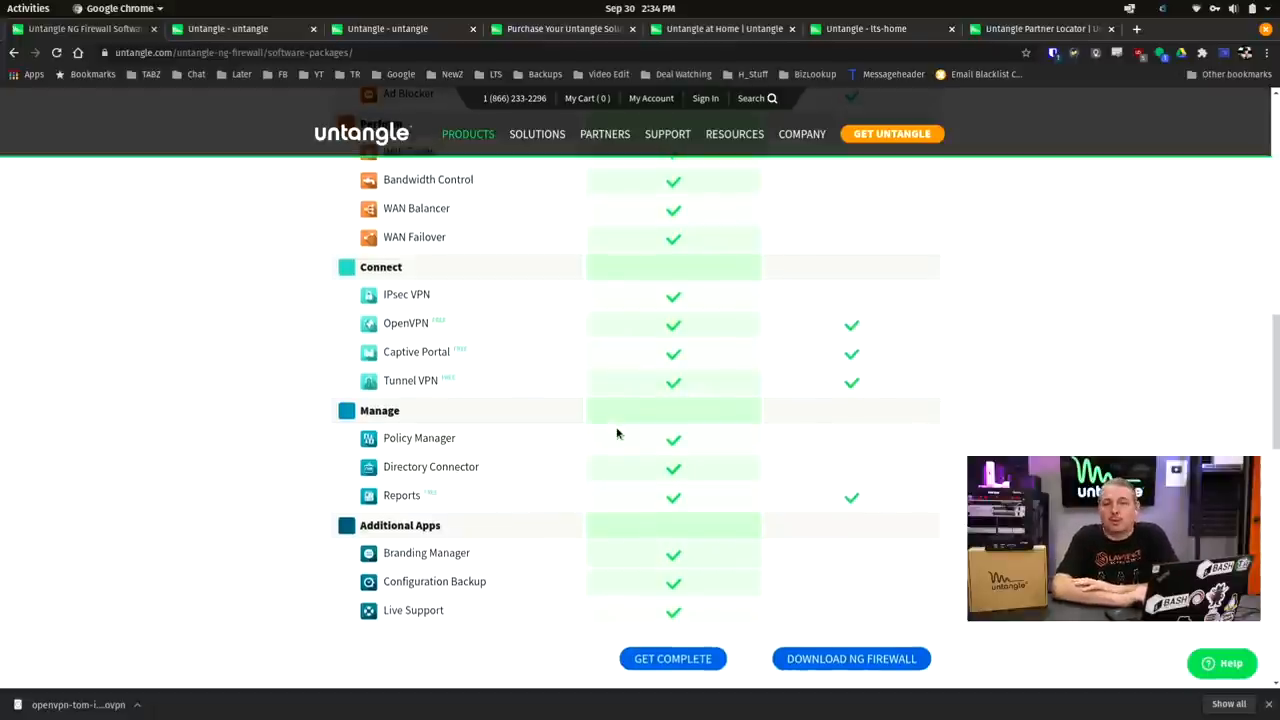
{"action": "scroll", "scroll_direction": "down", "scroll_amount": 3}
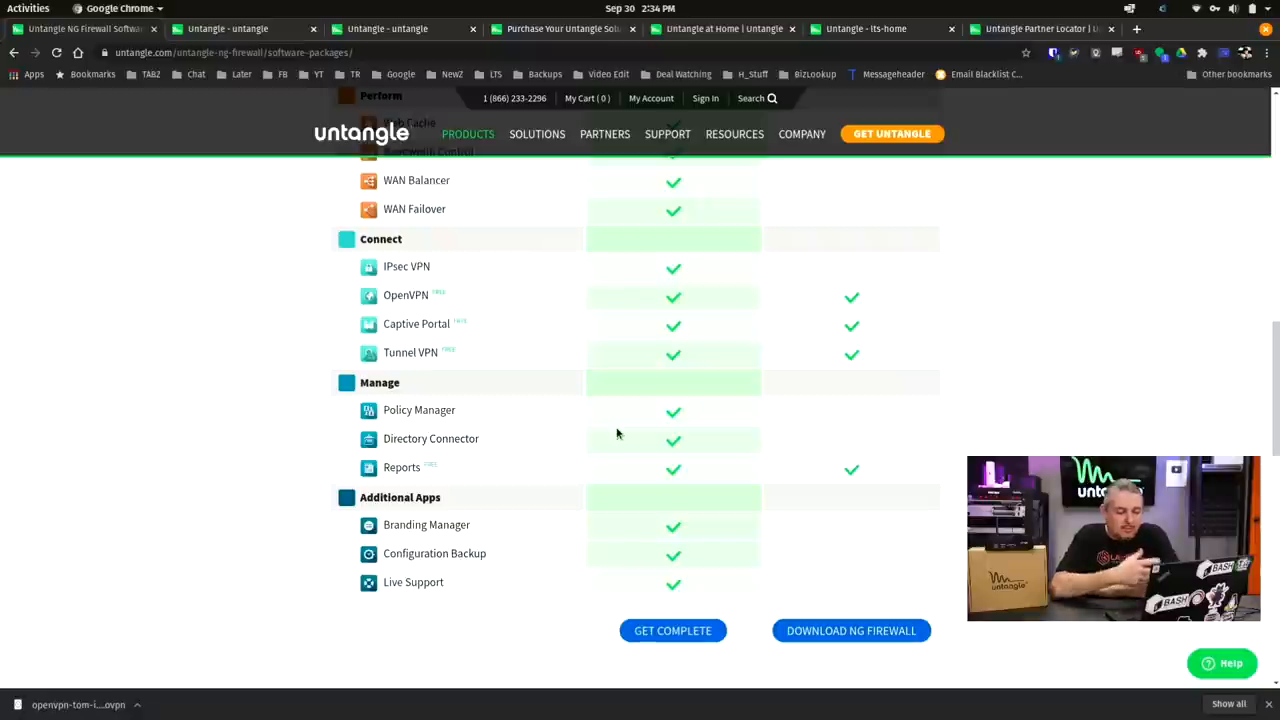
{"action": "mouse_move", "coordinate": [496, 520]}
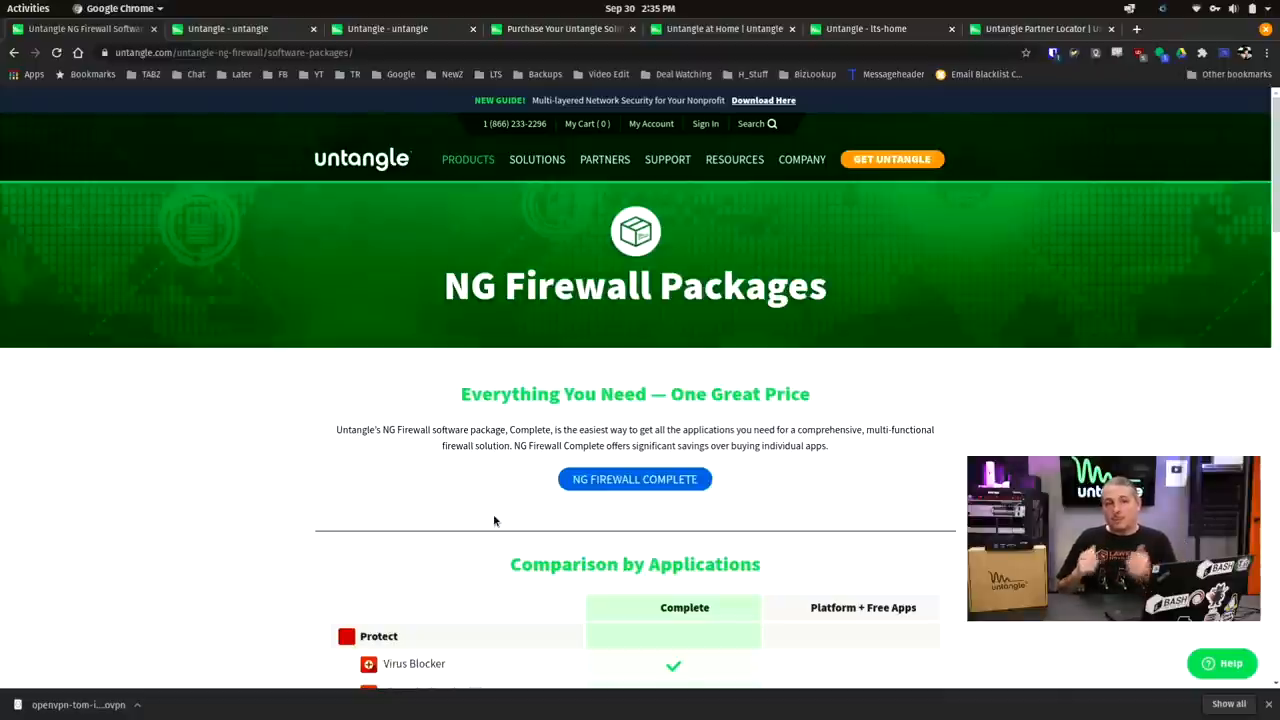
{"action": "mouse_move", "coordinate": [434, 246]}
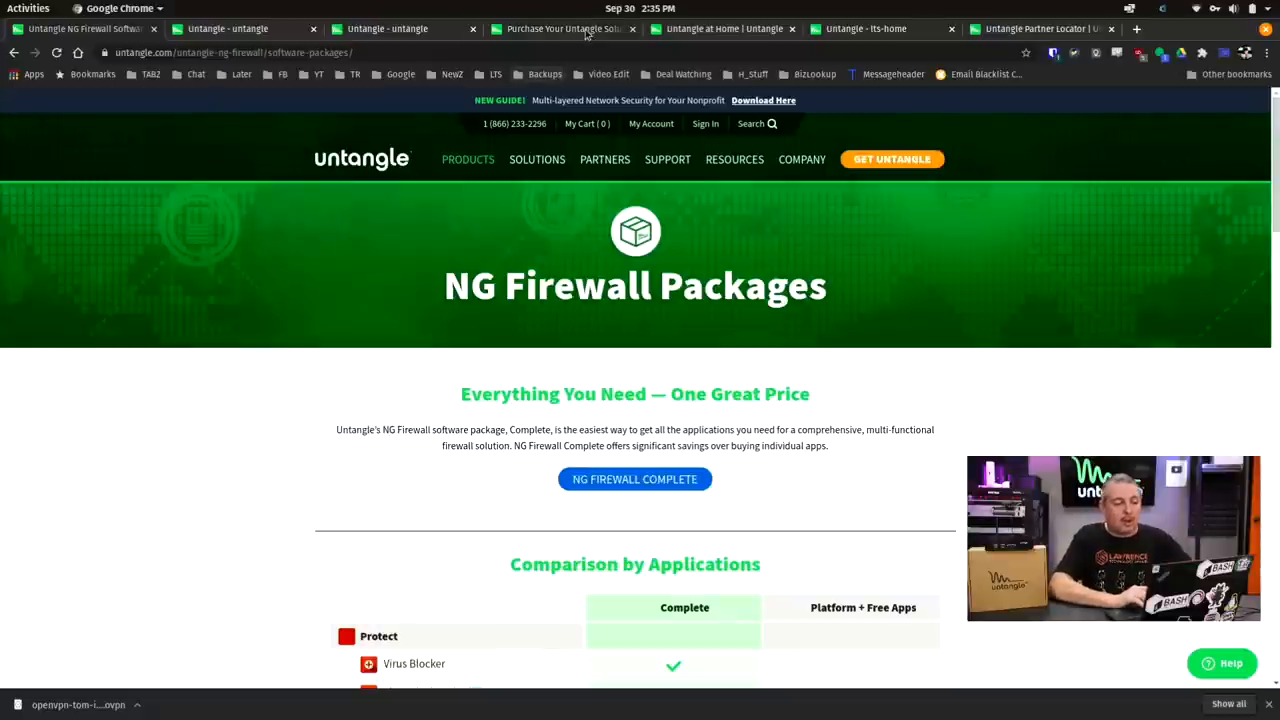
{"action": "mouse_move", "coordinate": [584, 32]}
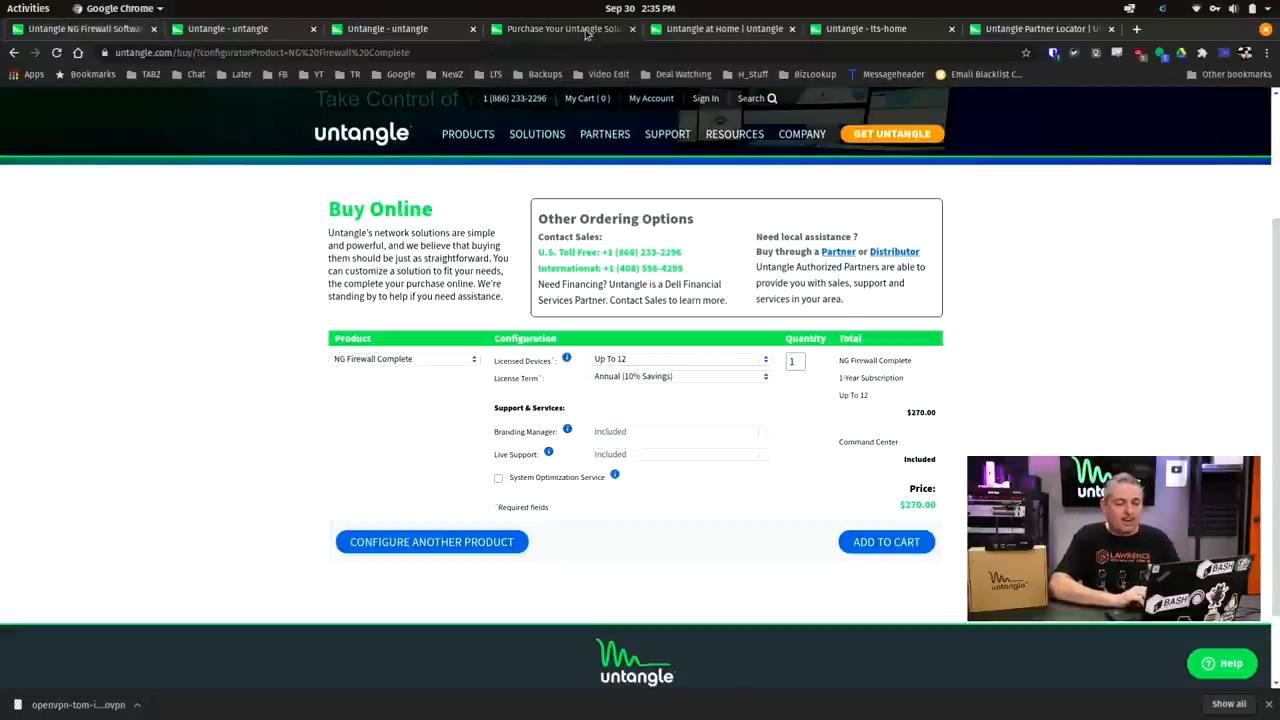
On the Buy Online page, keep NG Firewall Complete selected as the product to purchase.
{"action": "scroll", "scroll_direction": "up", "scroll_amount": 3}
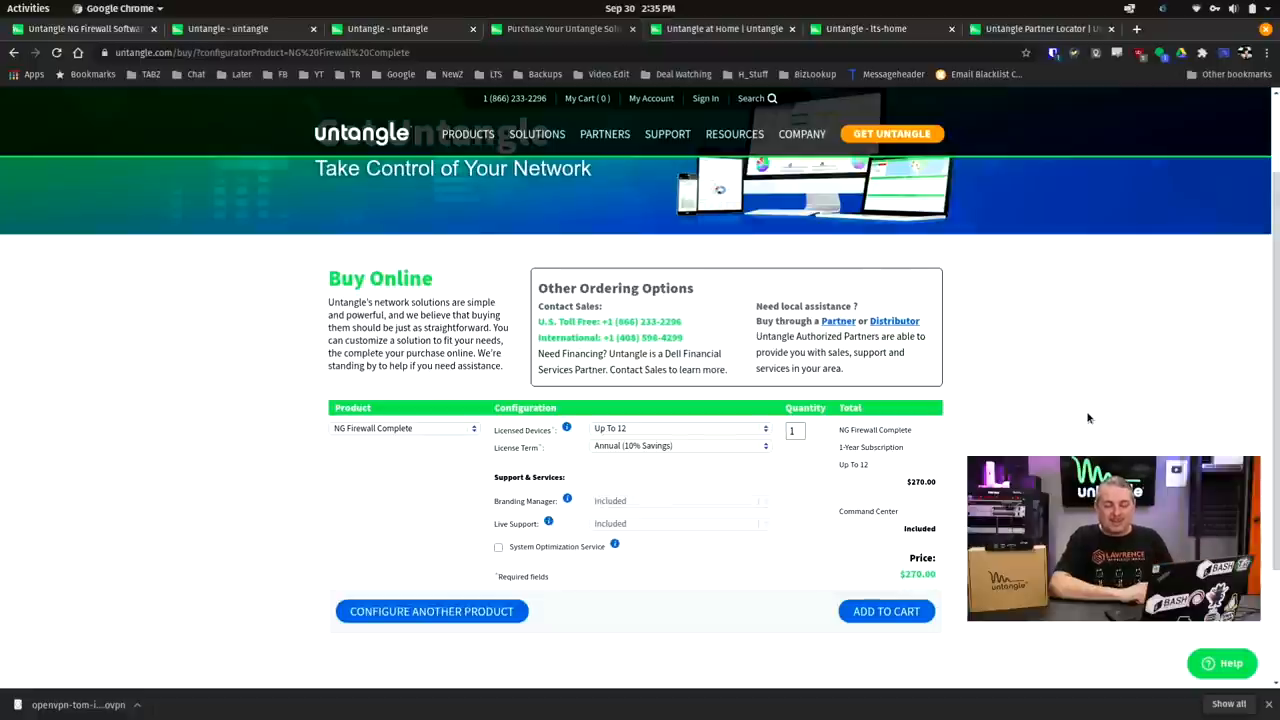
{"action": "scroll", "scroll_direction": "down", "scroll_amount": 3}
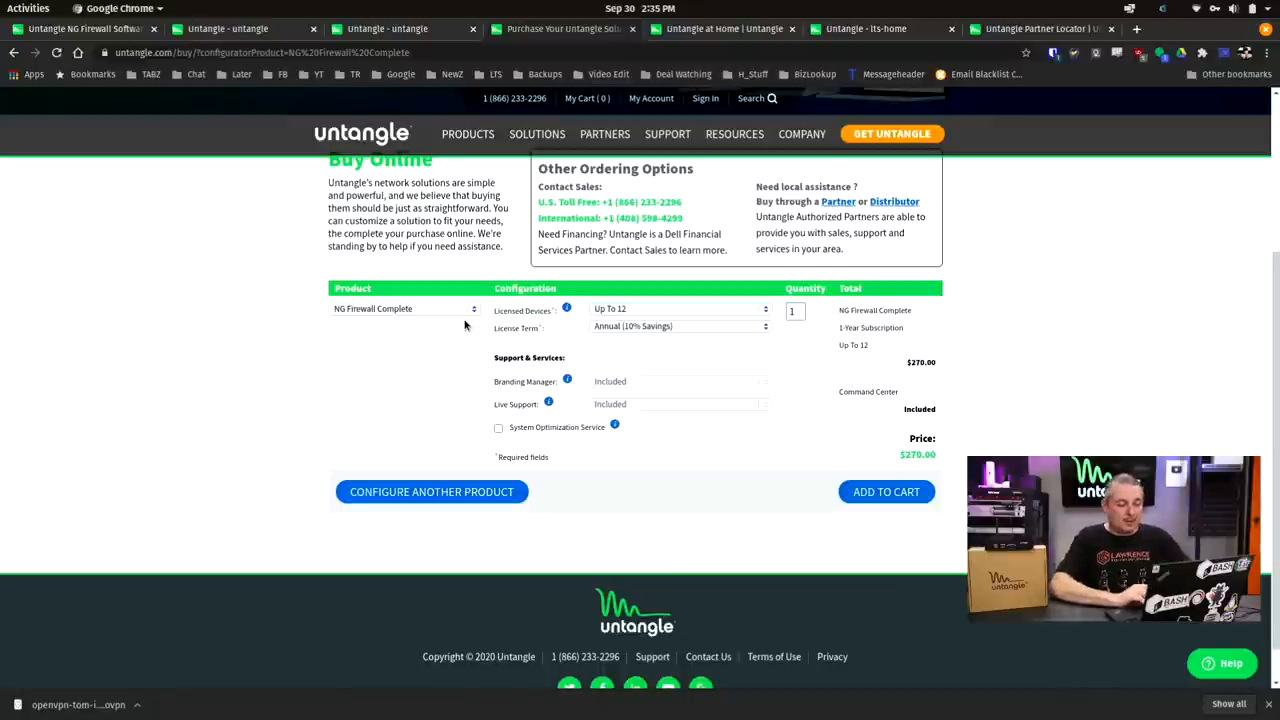
{"action": "left_click", "coordinate": [404, 308]}
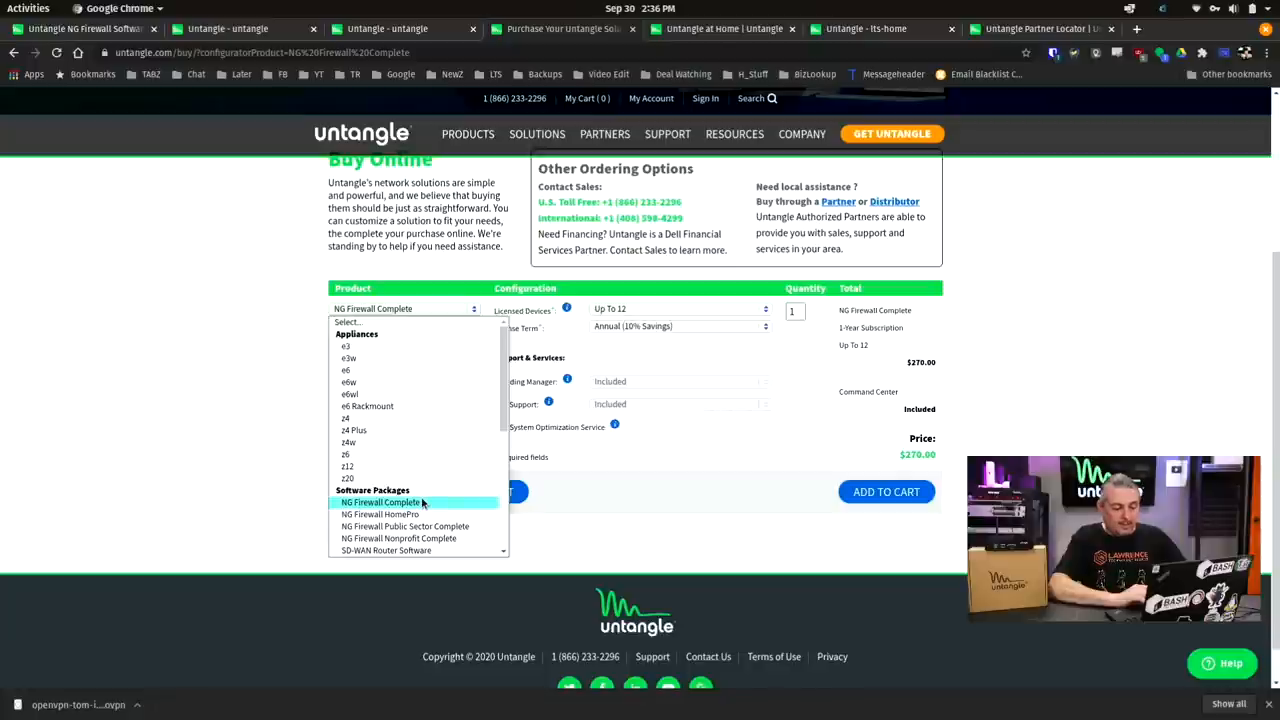
{"action": "mouse_move", "coordinate": [488, 406]}
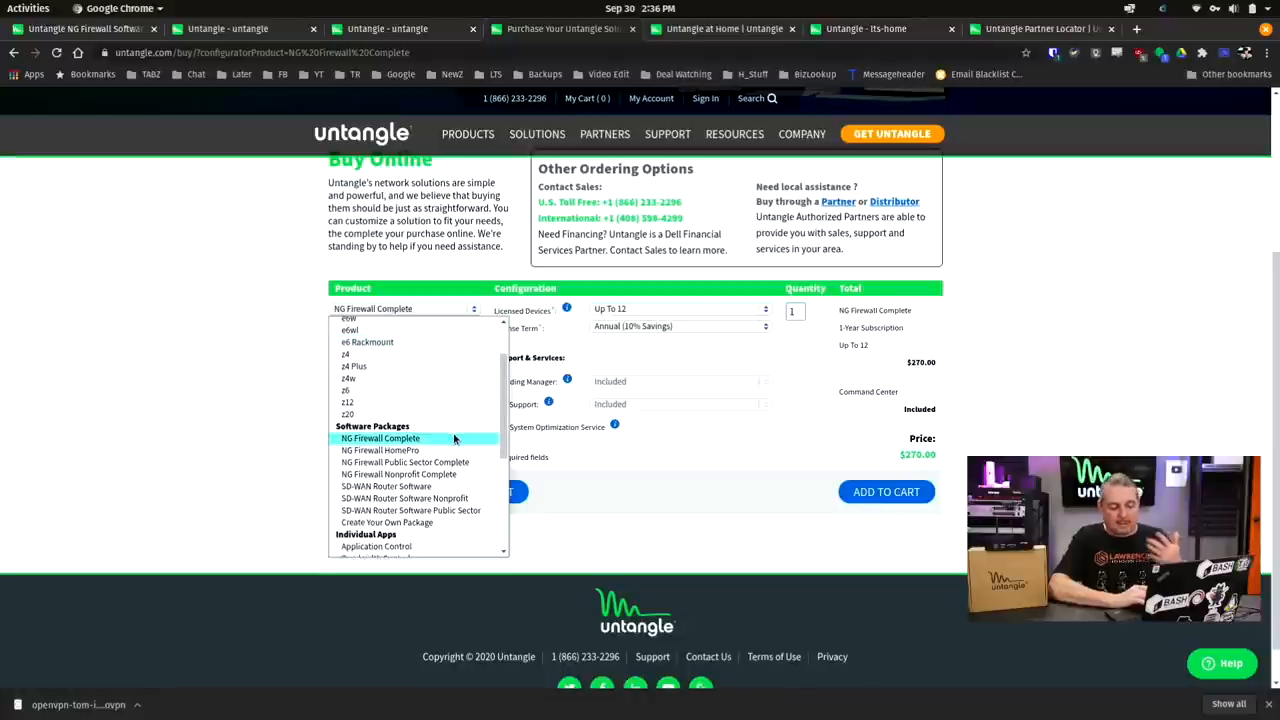
{"action": "left_click", "coordinate": [380, 438]}
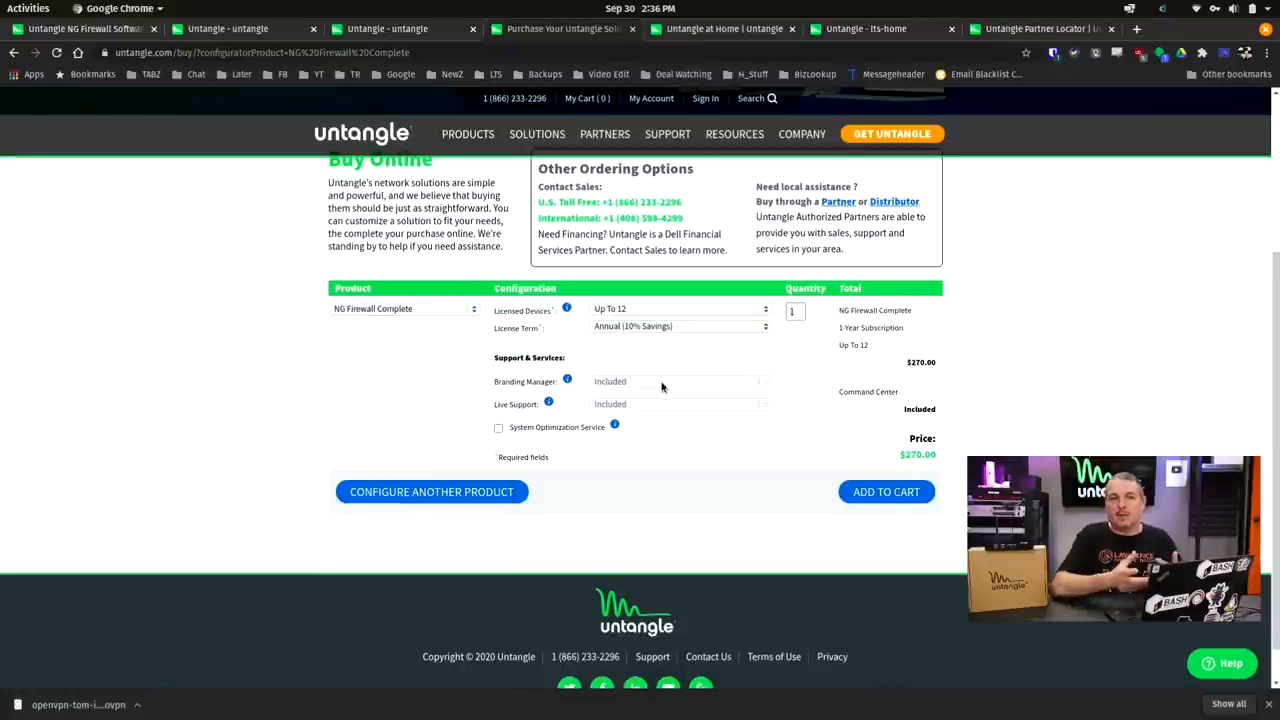
{"action": "mouse_move", "coordinate": [748, 352]}
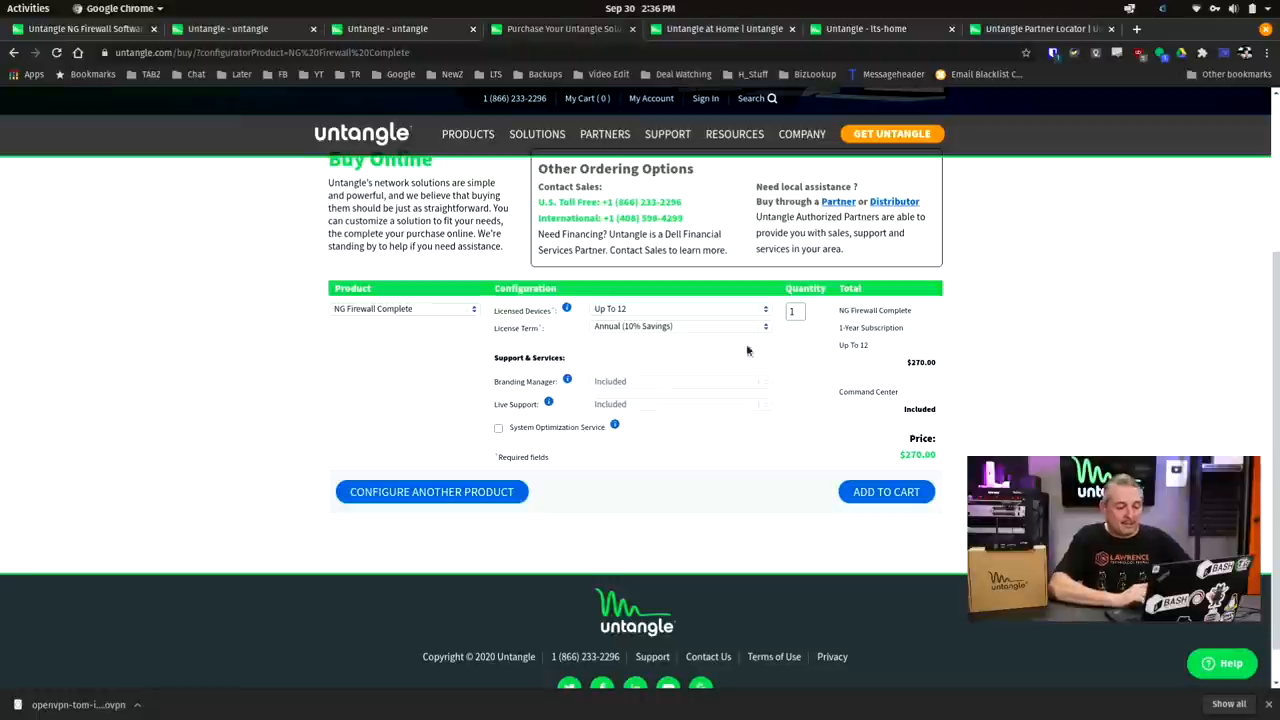
License NG Firewall Complete for up to 25 devices on a 3-Year (20% Savings) term.
{"action": "left_click", "coordinate": [680, 308]}
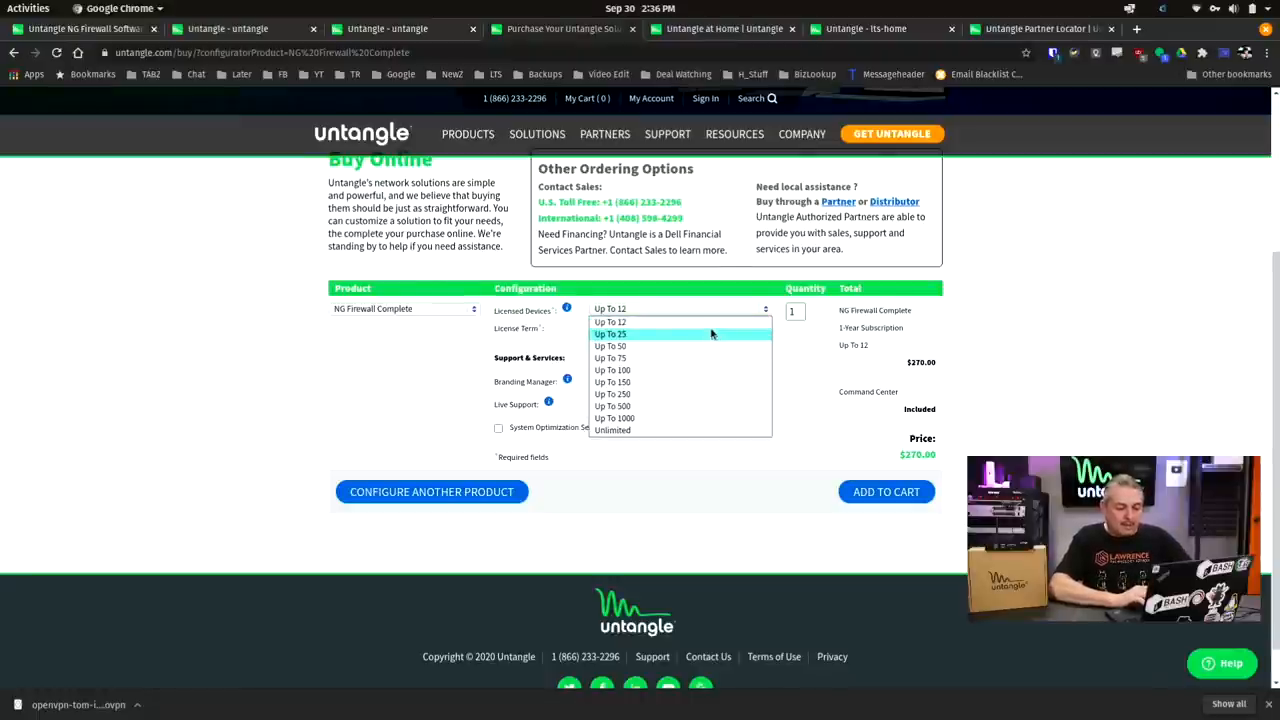
{"action": "left_click", "coordinate": [610, 334]}
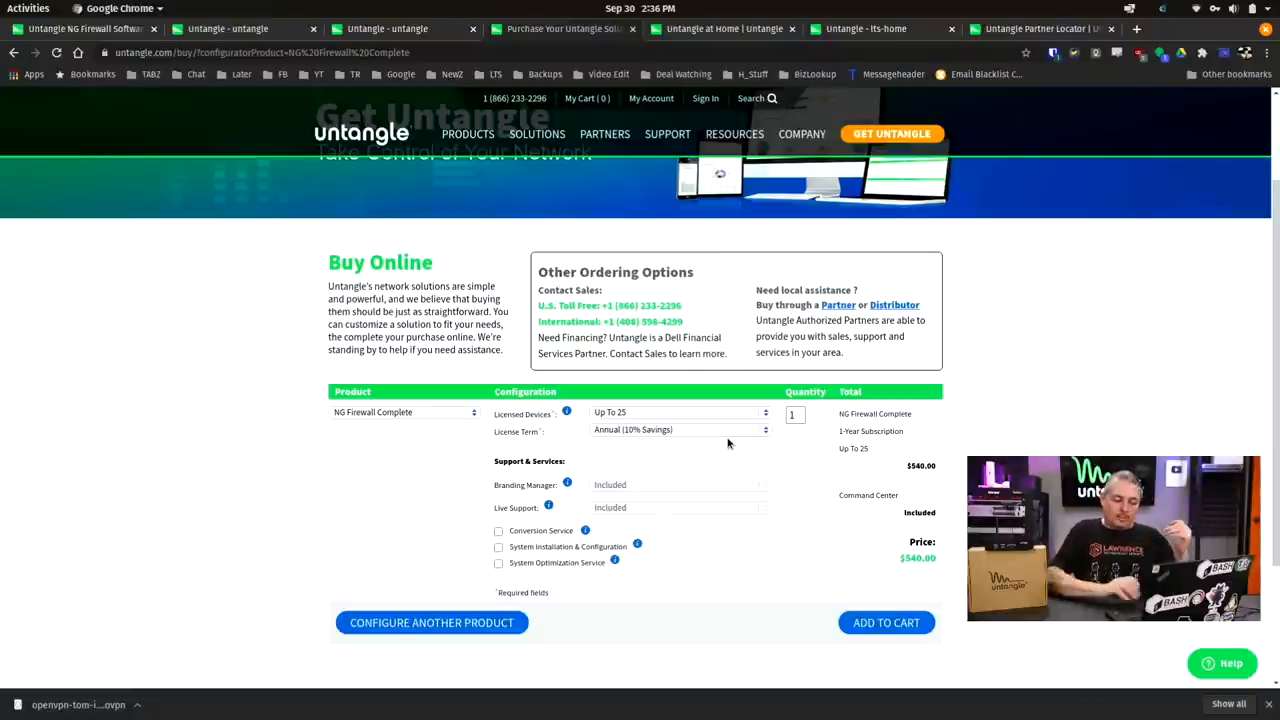
{"action": "left_click", "coordinate": [680, 428]}
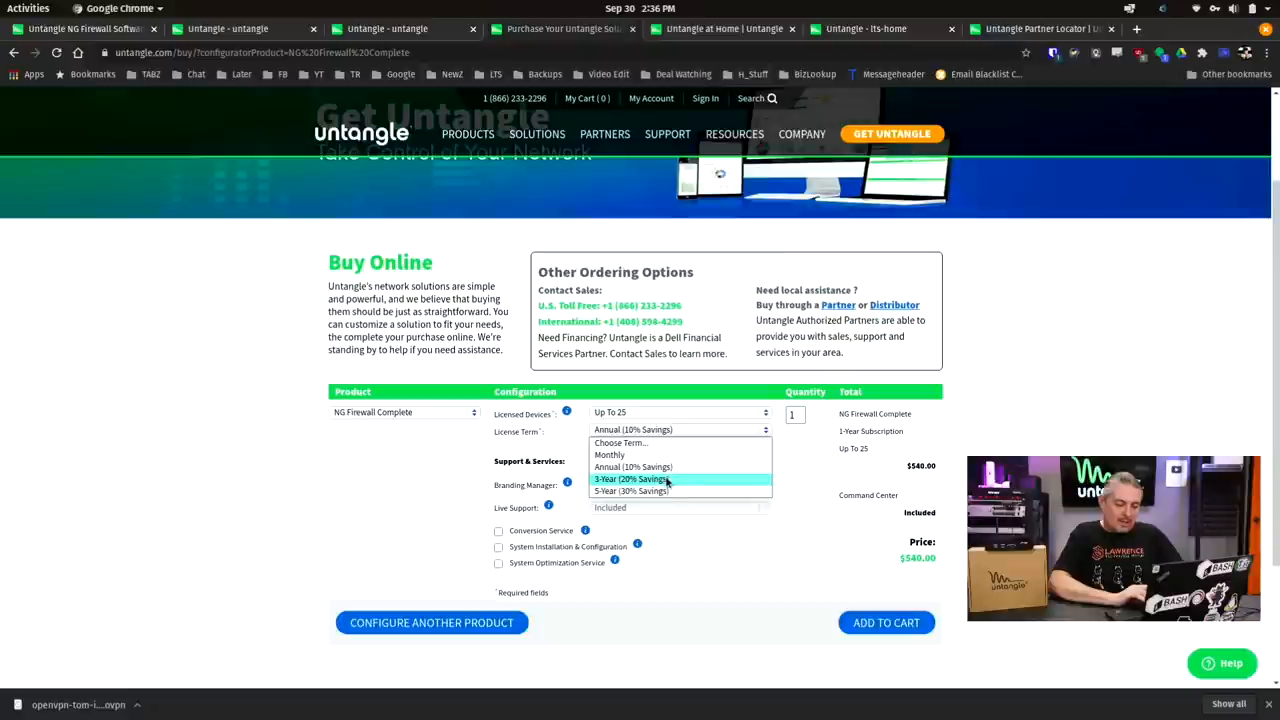
{"action": "left_click", "coordinate": [632, 490]}
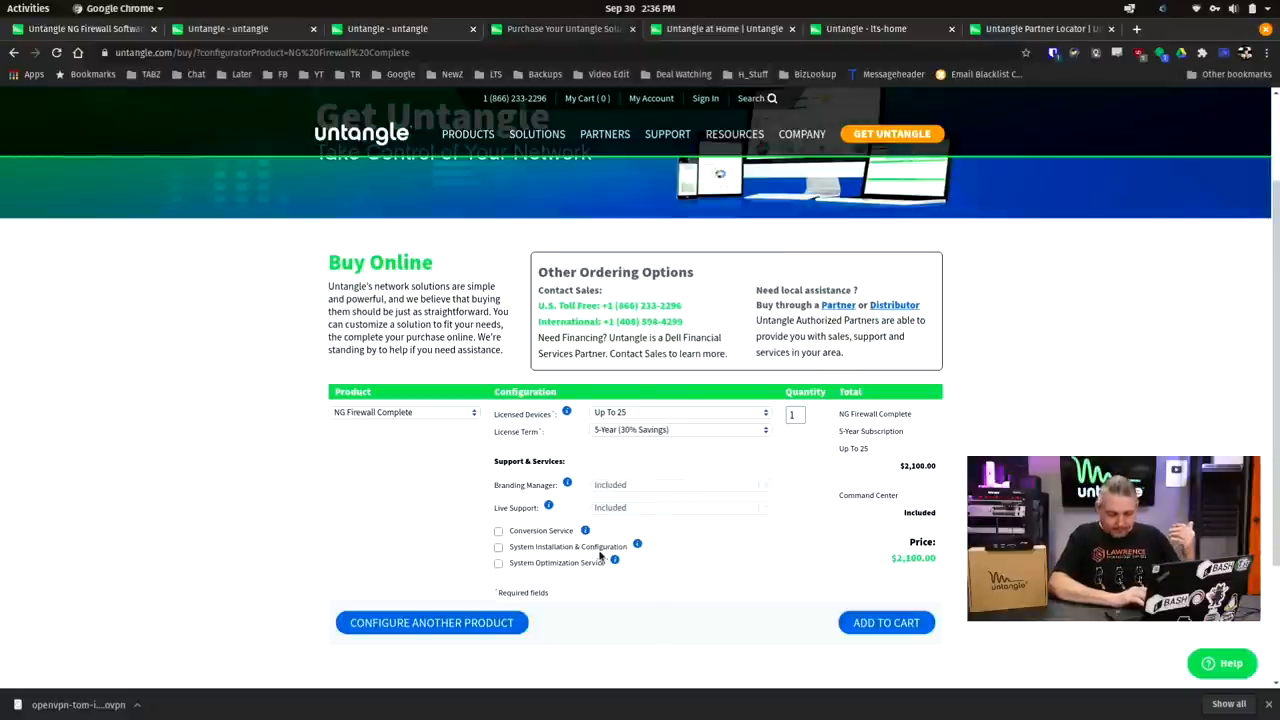
{"action": "mouse_move", "coordinate": [692, 596]}
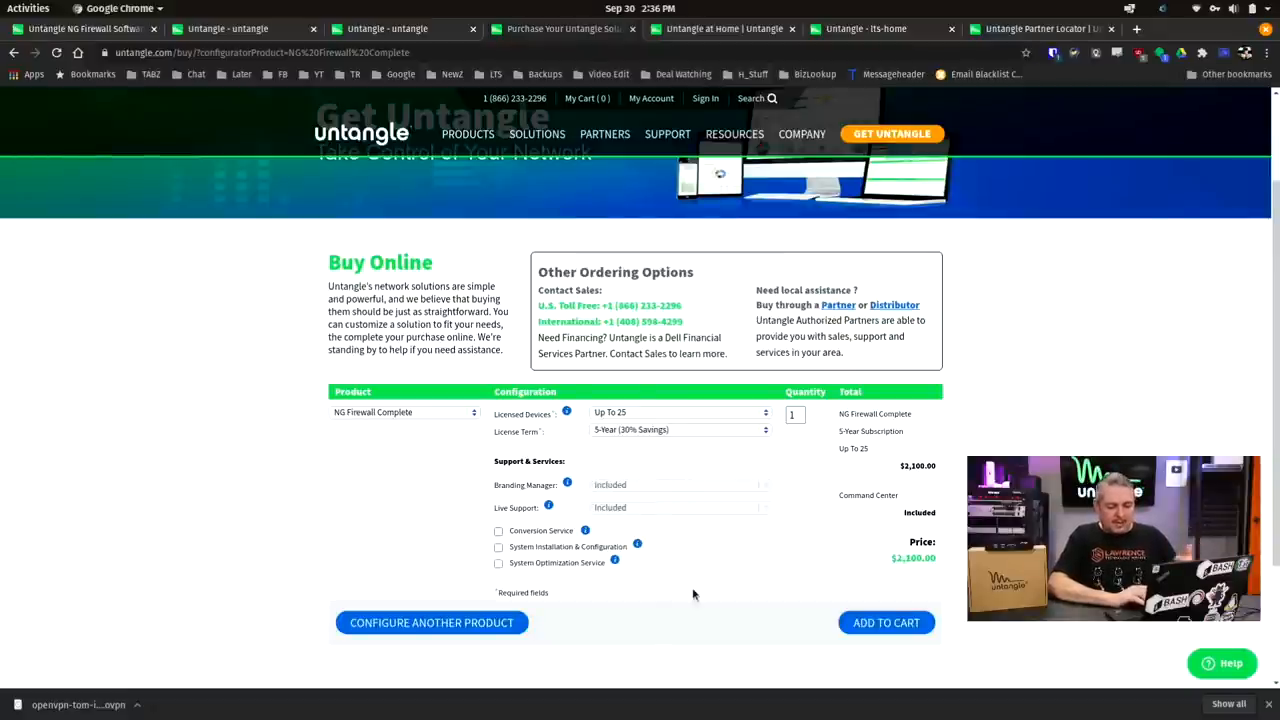
{"action": "mouse_move", "coordinate": [692, 412]}
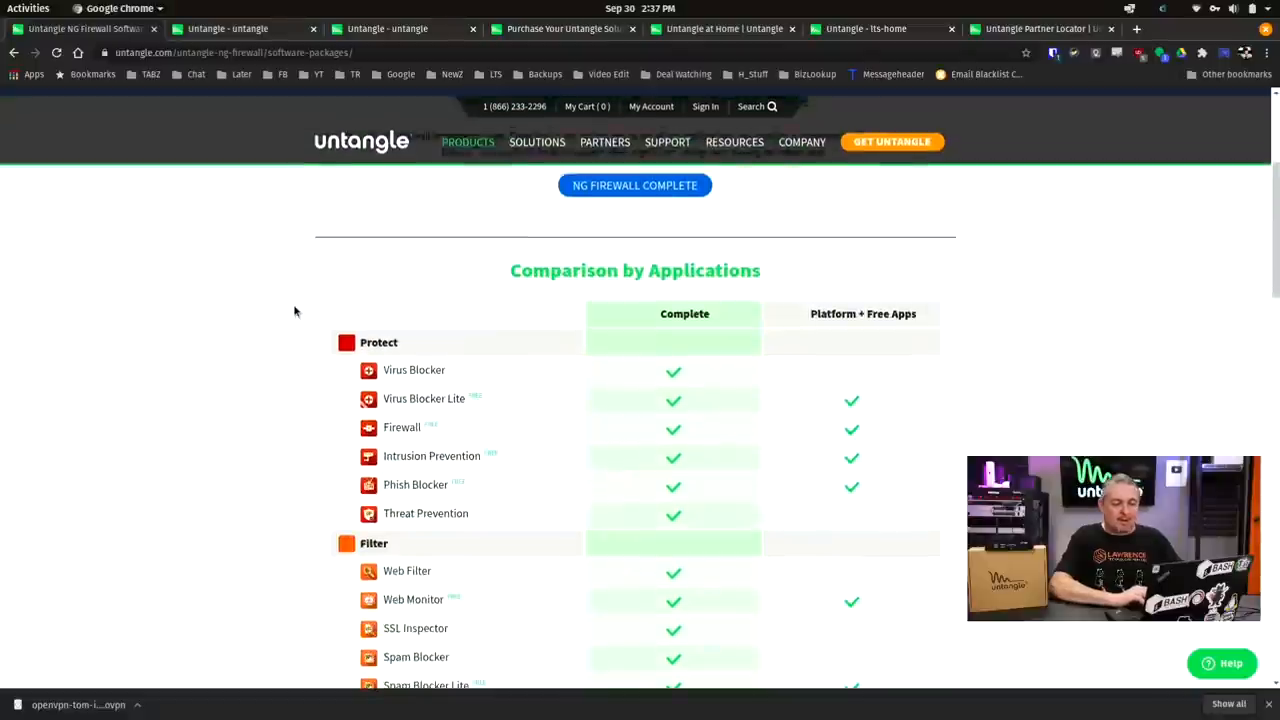
Scroll through the Comparison by Applications table for Complete versus Platform + Free Apps.
{"action": "scroll", "scroll_direction": "down", "scroll_amount": 3}
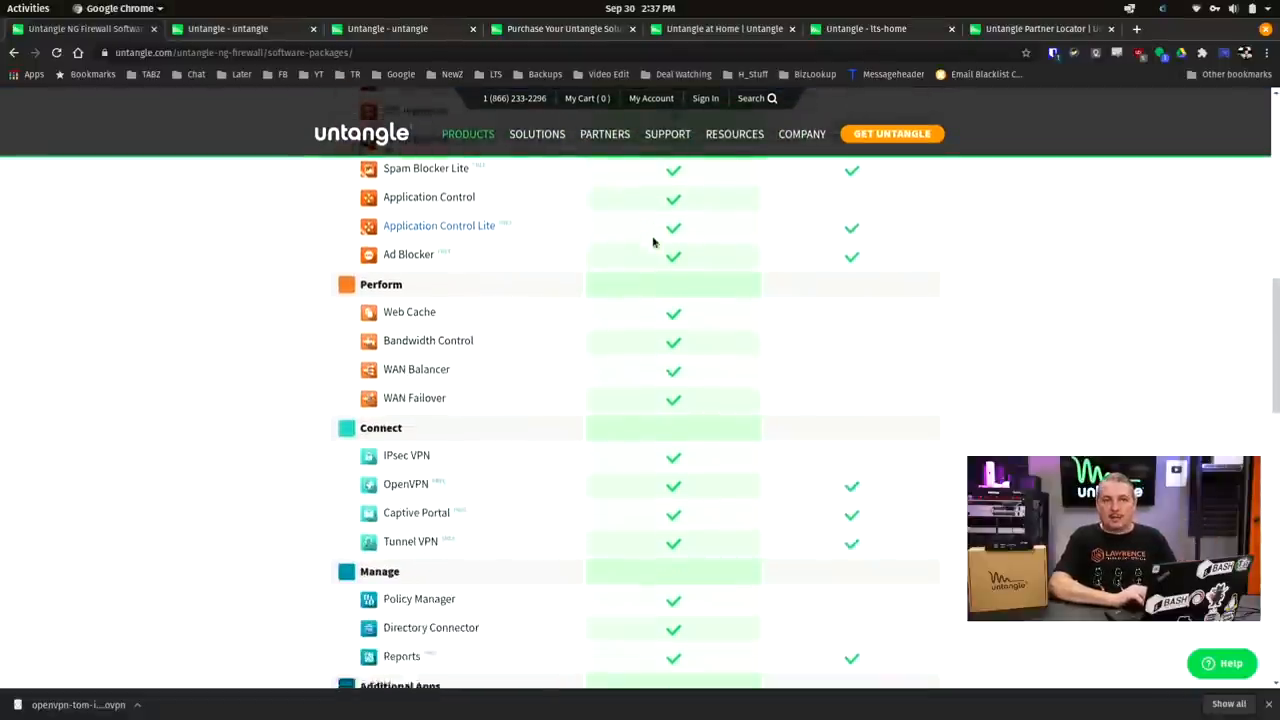
{"action": "scroll", "scroll_direction": "down", "scroll_amount": 3}
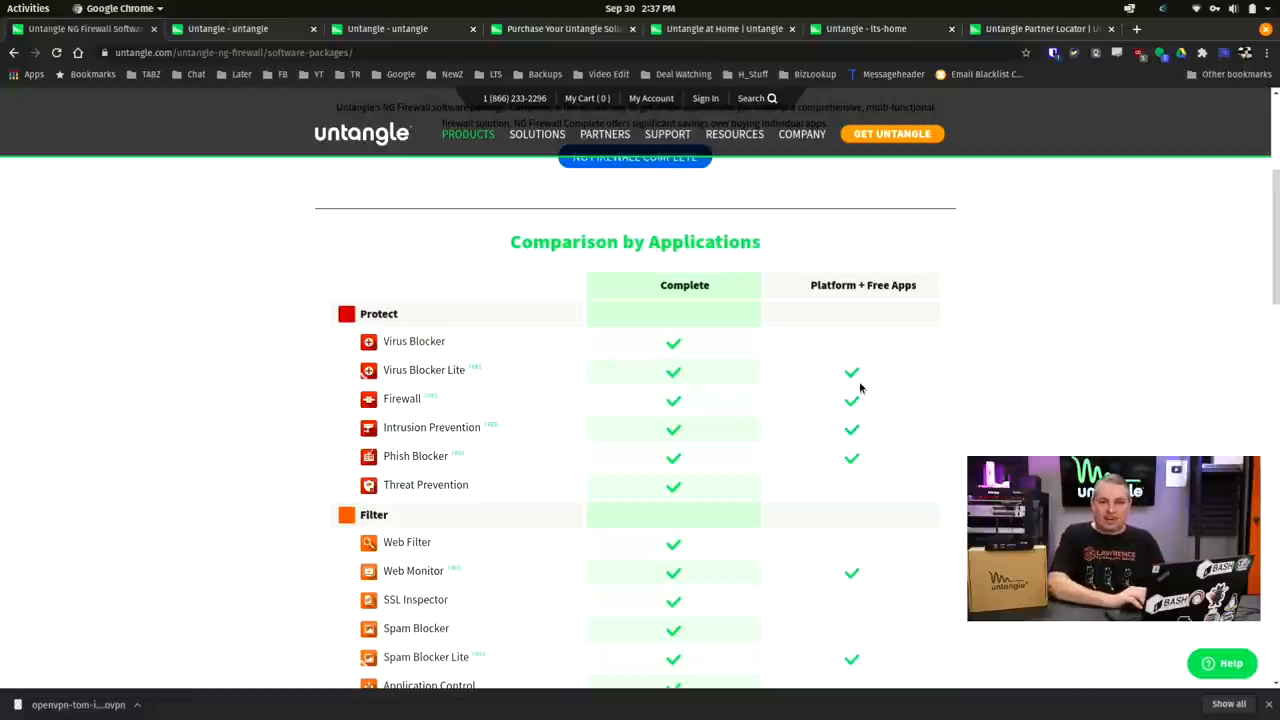
{"action": "mouse_move", "coordinate": [940, 244]}
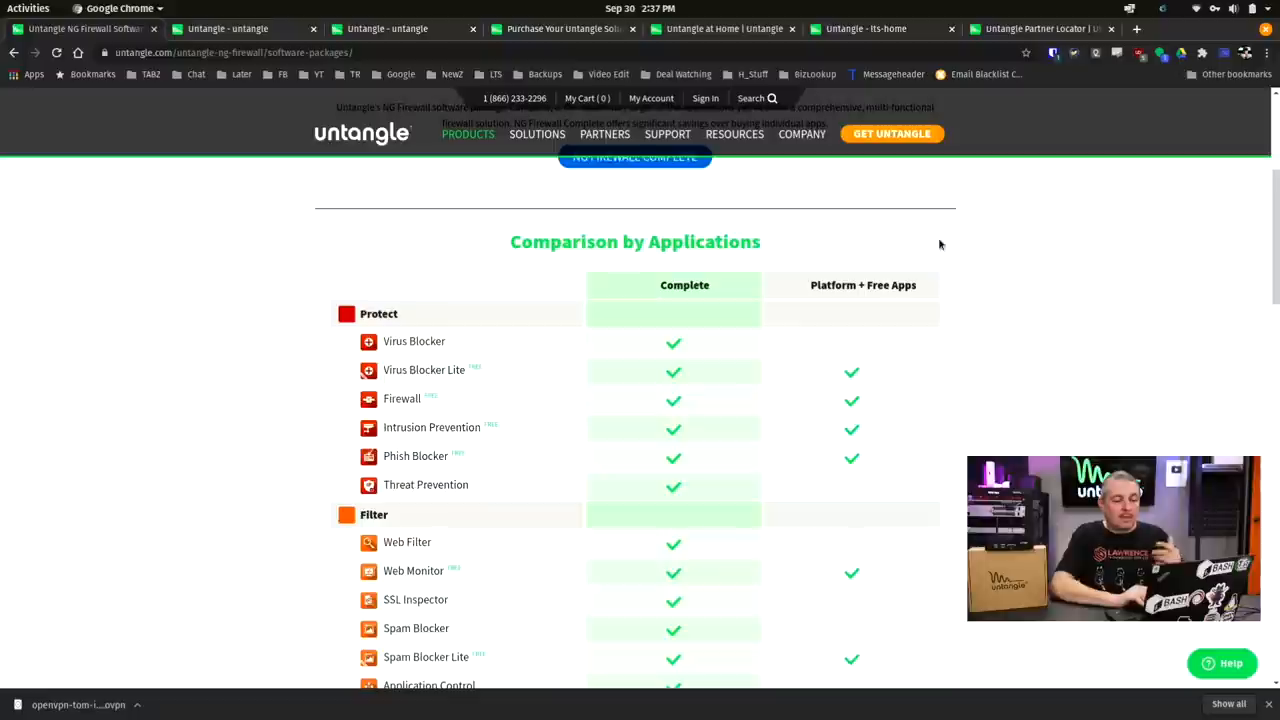
{"action": "mouse_move", "coordinate": [1016, 188]}
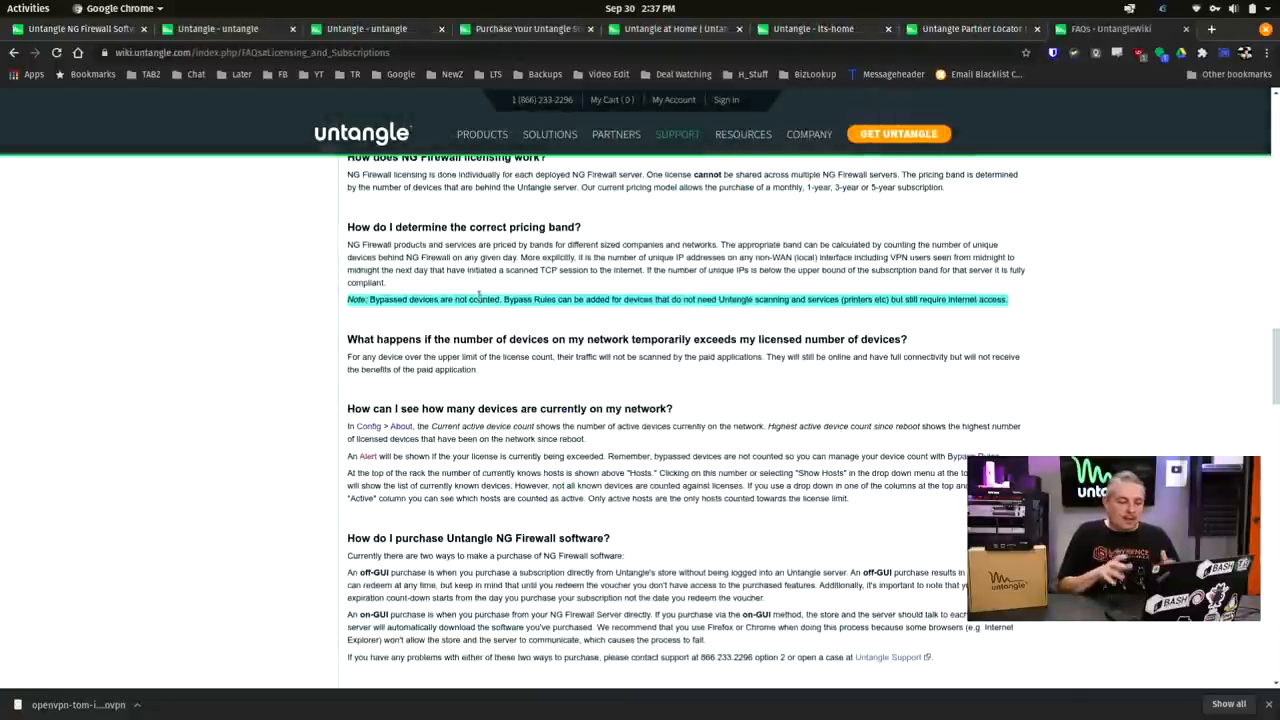
{"action": "mouse_move", "coordinate": [396, 324]}
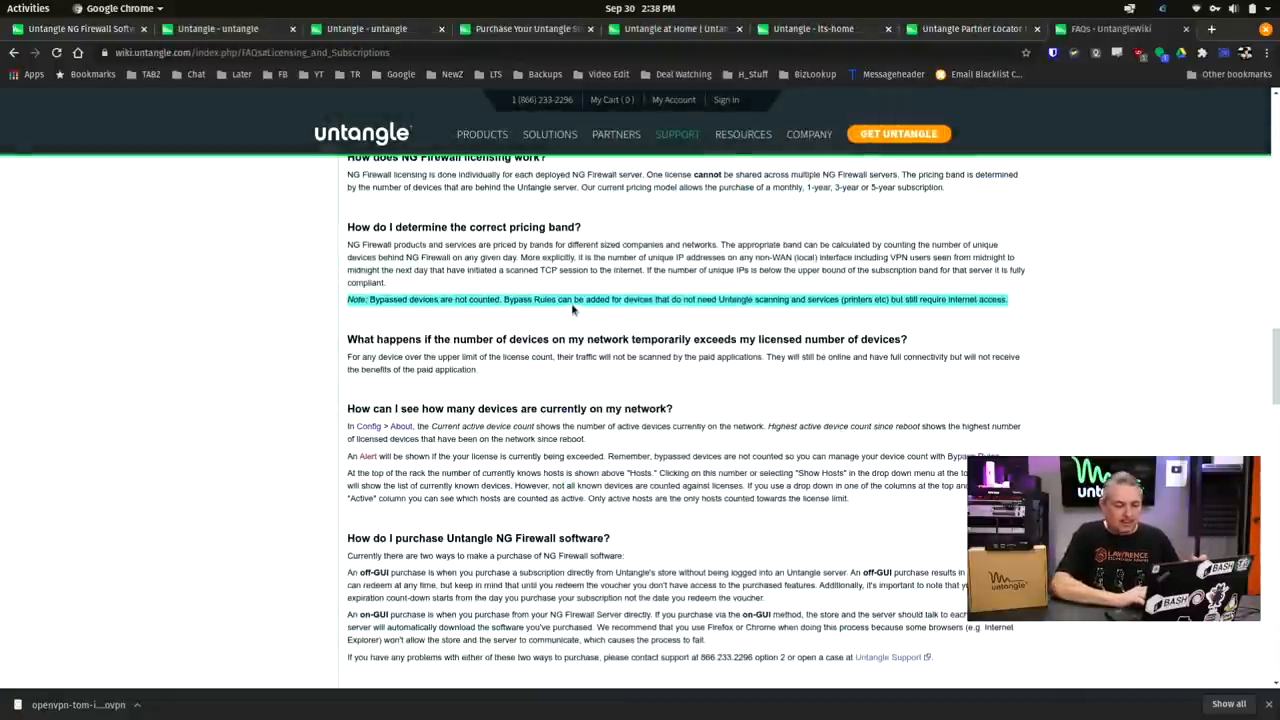
{"action": "mouse_move", "coordinate": [752, 312]}
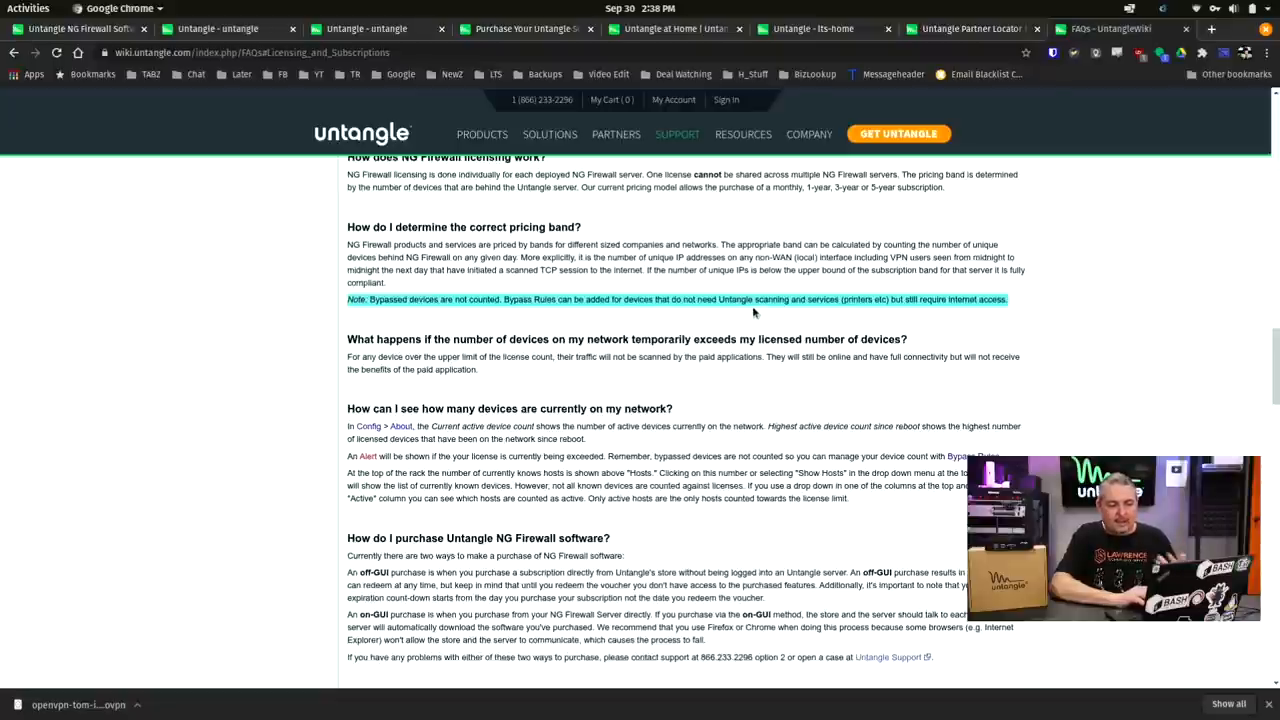
{"action": "mouse_move", "coordinate": [920, 304]}
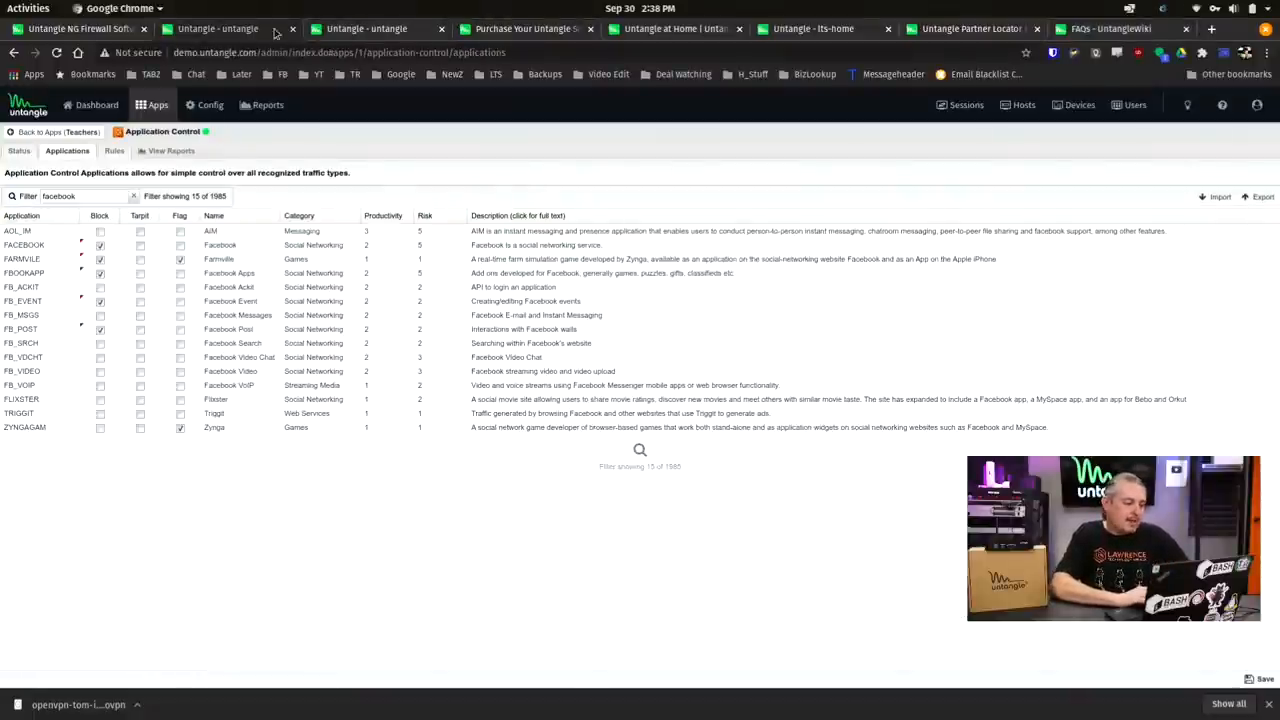
Close the demo firewall page and switch to the lts-home firewall admin dashboard.
{"action": "left_click", "coordinate": [228, 30]}
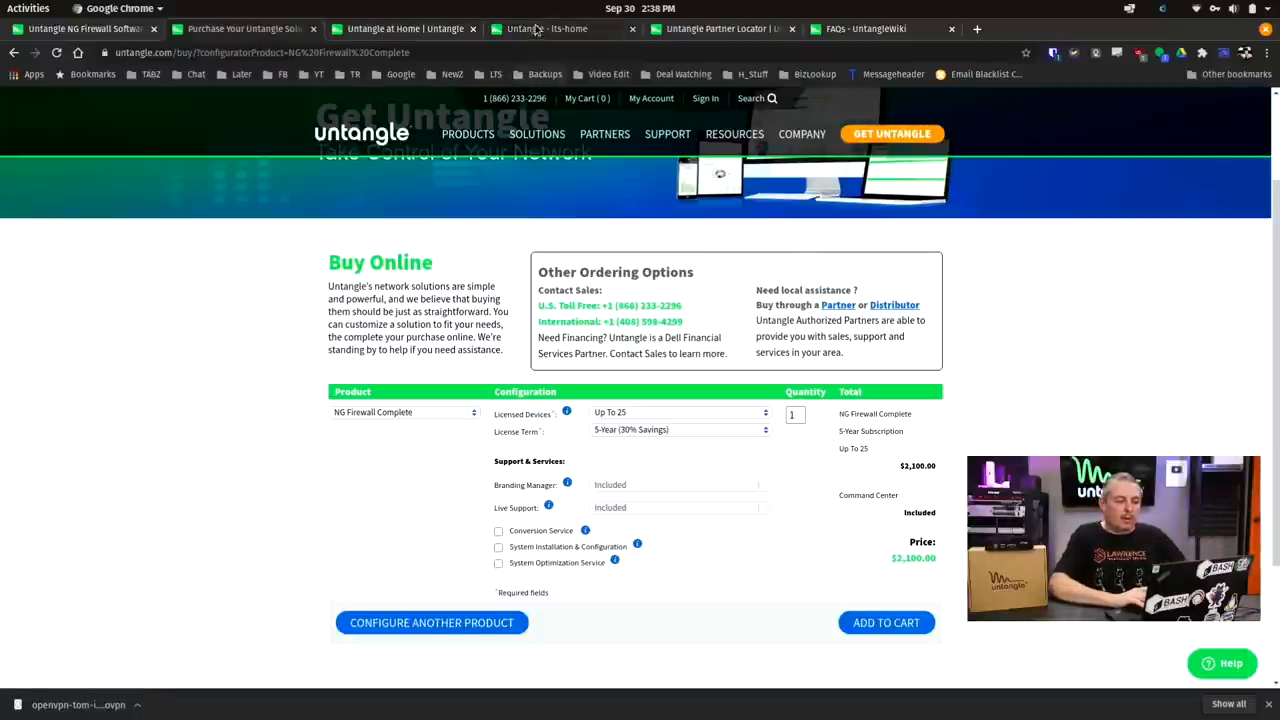
{"action": "left_click", "coordinate": [540, 28]}
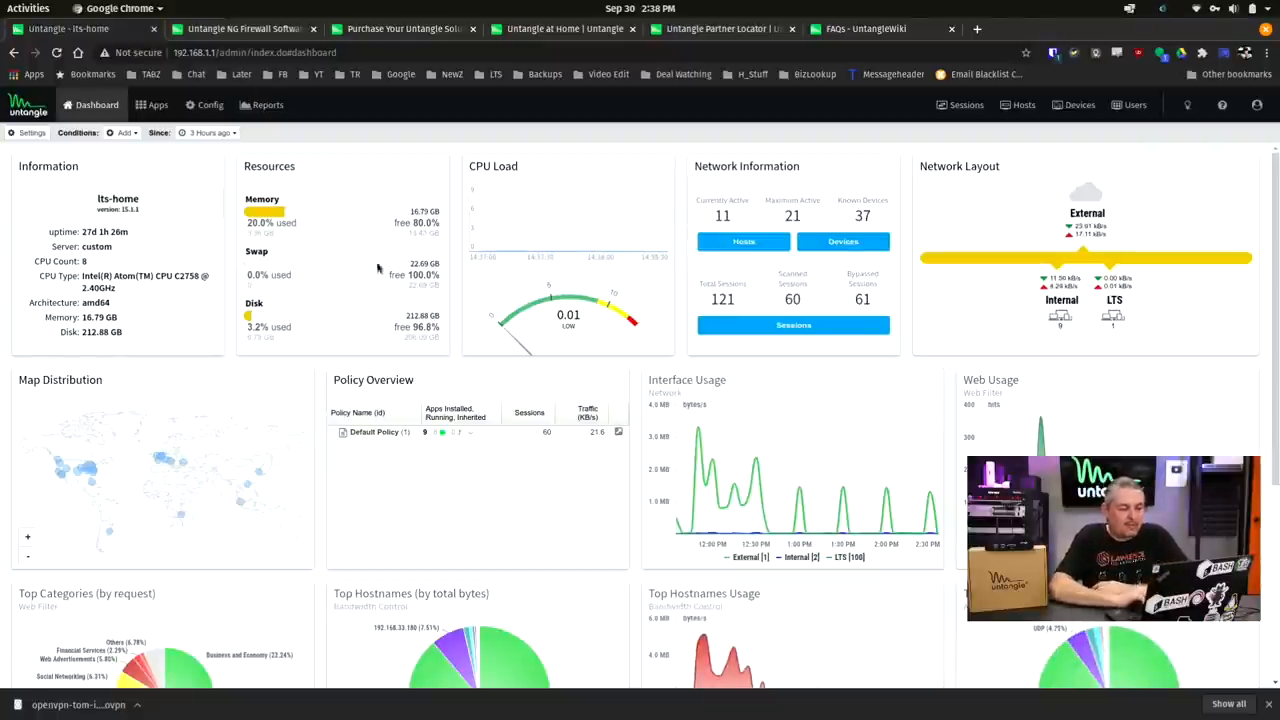
{"action": "scroll", "scroll_direction": "down", "scroll_amount": 3}
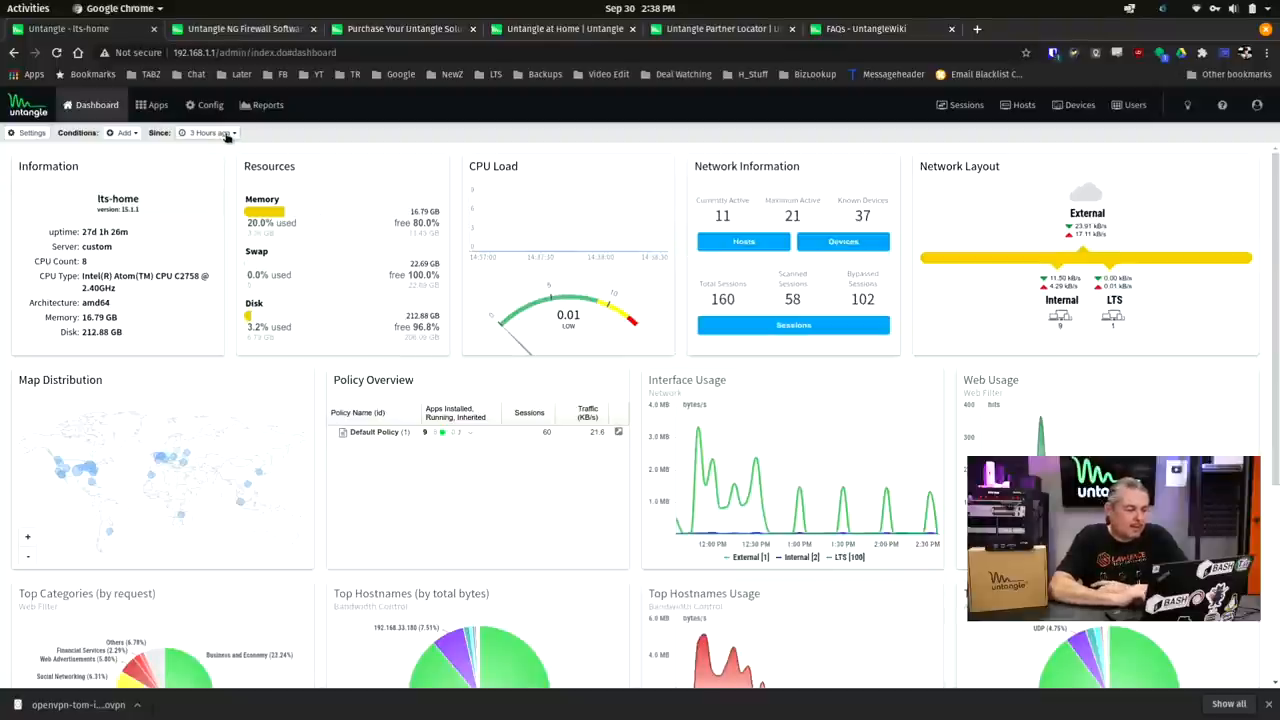
{"action": "left_click", "coordinate": [210, 132]}
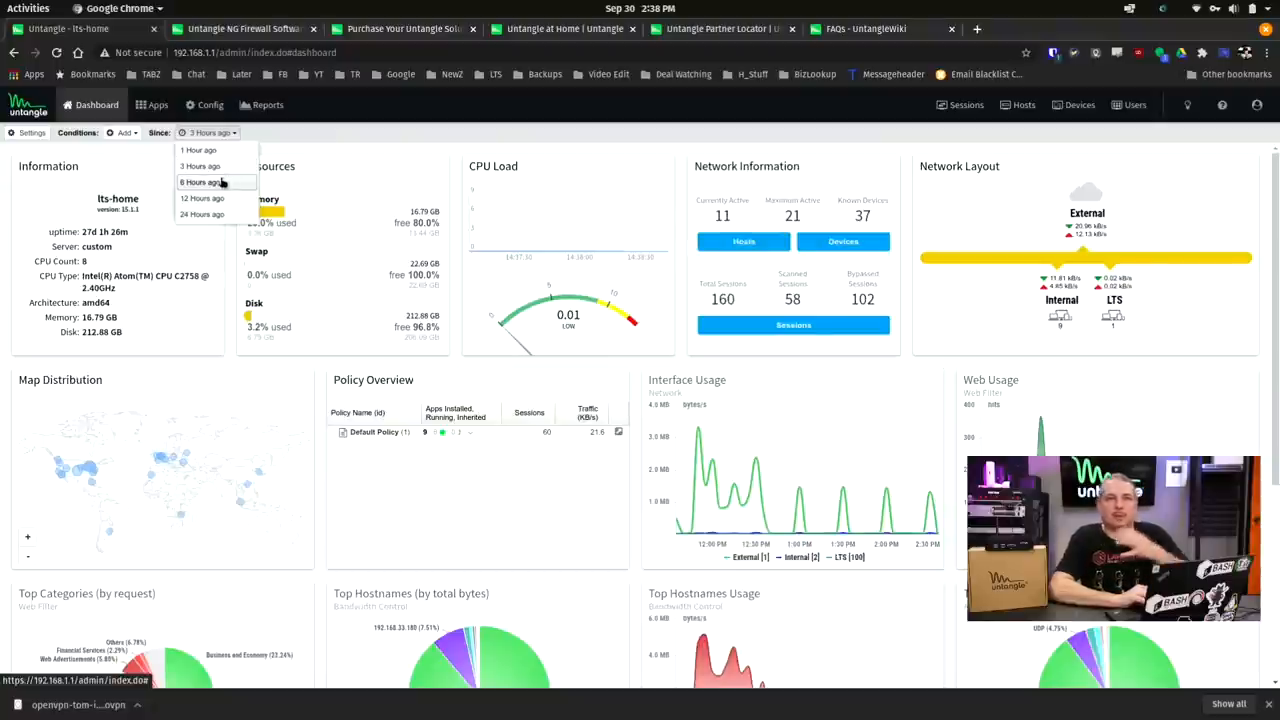
{"action": "left_click", "coordinate": [200, 182]}
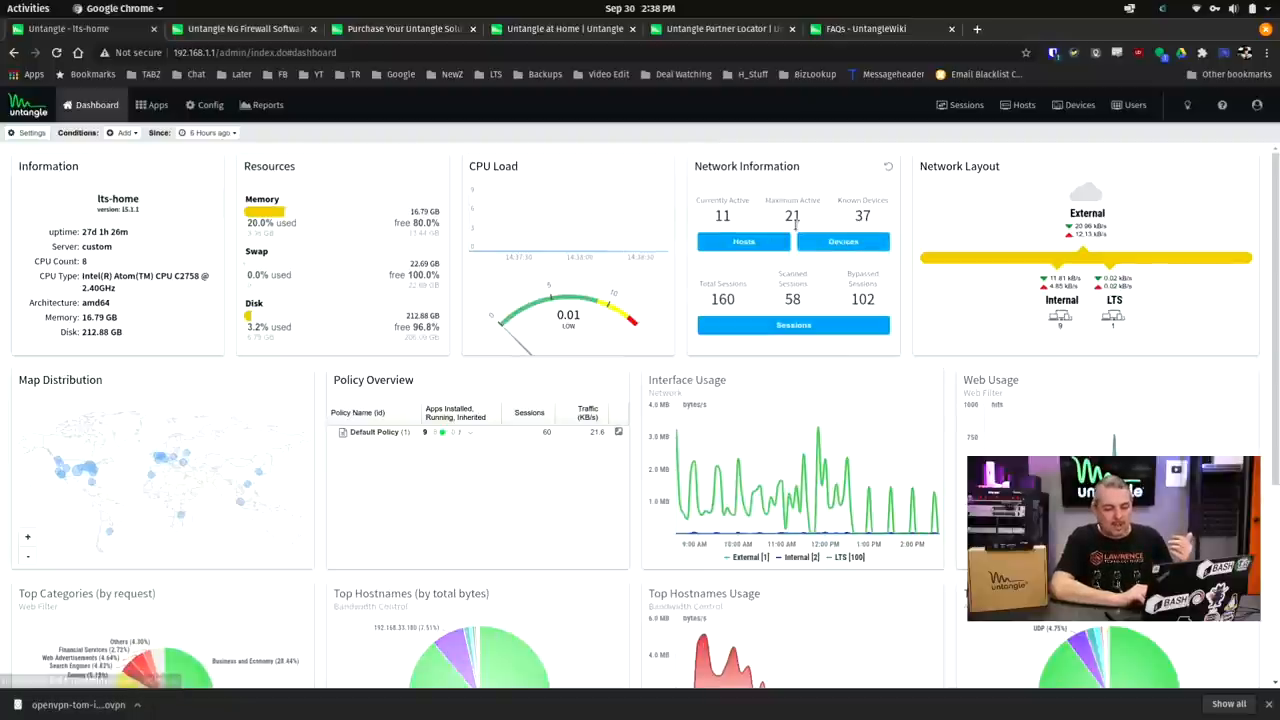
{"action": "scroll", "scroll_direction": "down", "scroll_amount": 3}
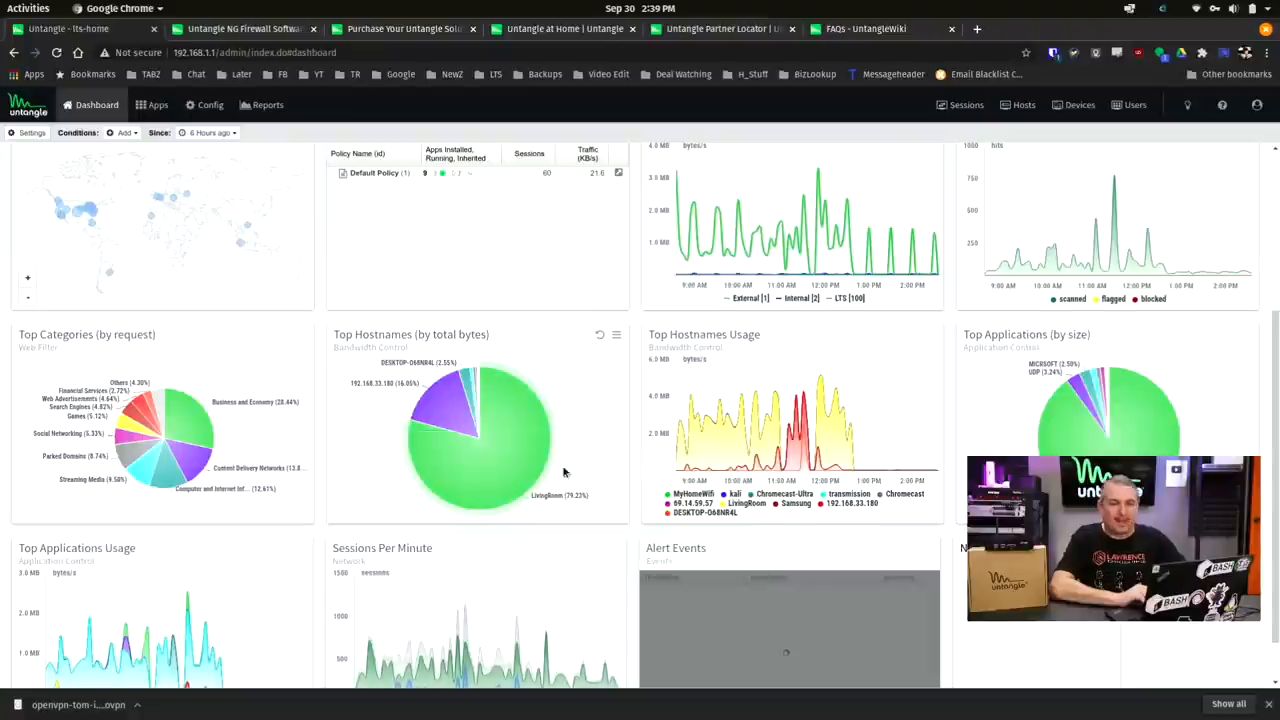
{"action": "scroll", "scroll_direction": "down", "scroll_amount": 3}
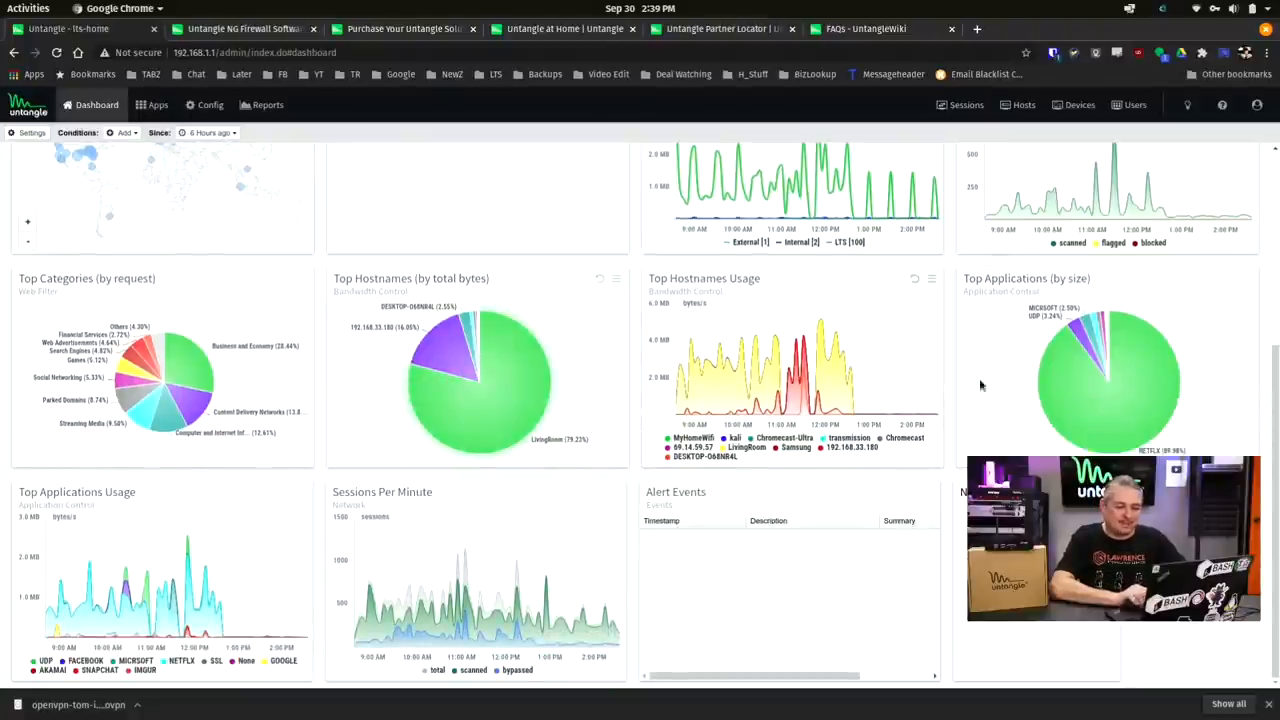
{"action": "mouse_move", "coordinate": [1128, 384]}
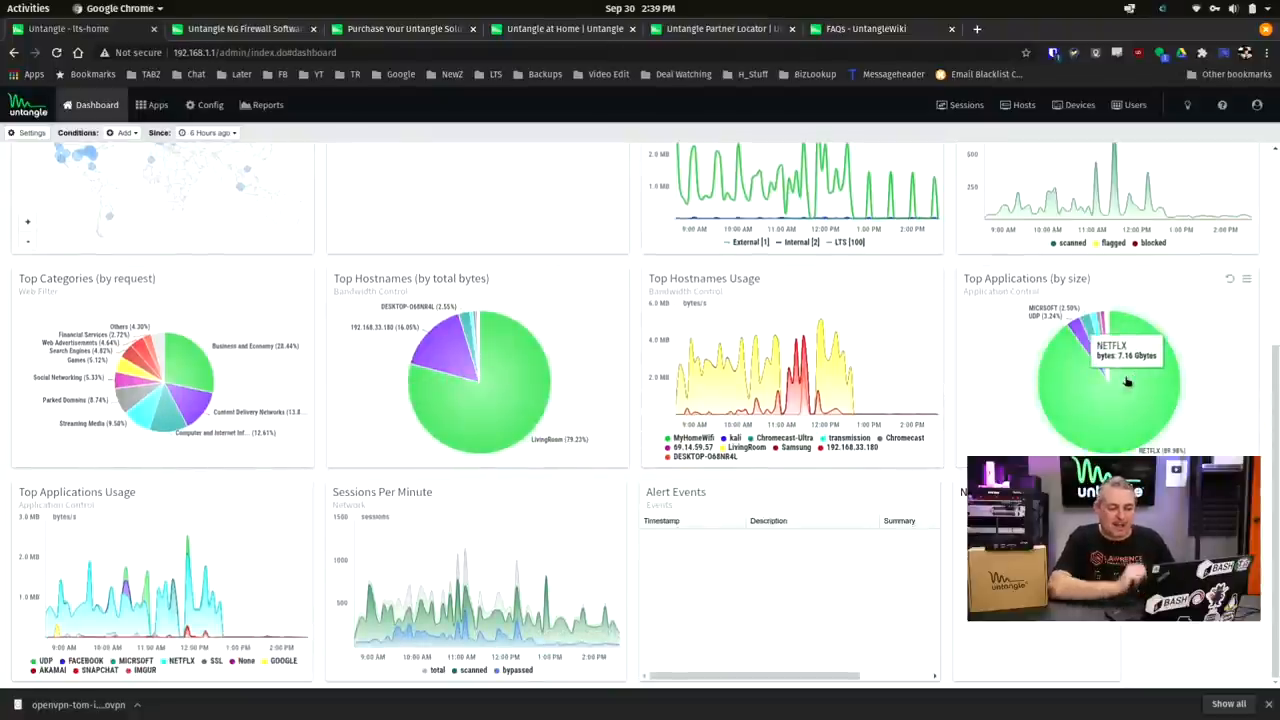
Filter the dashboard by the NETFLIX application condition, review it, then remove the condition.
{"action": "left_click", "coordinate": [1126, 380]}
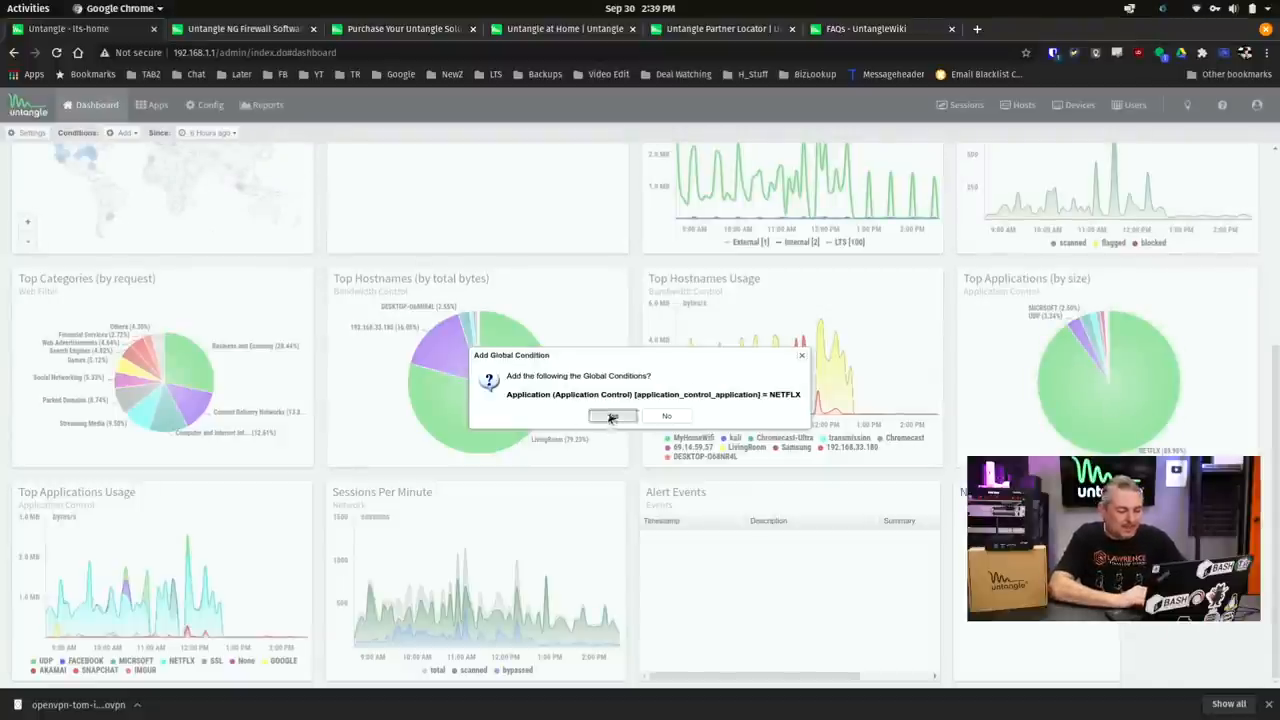
{"action": "left_click", "coordinate": [612, 416]}
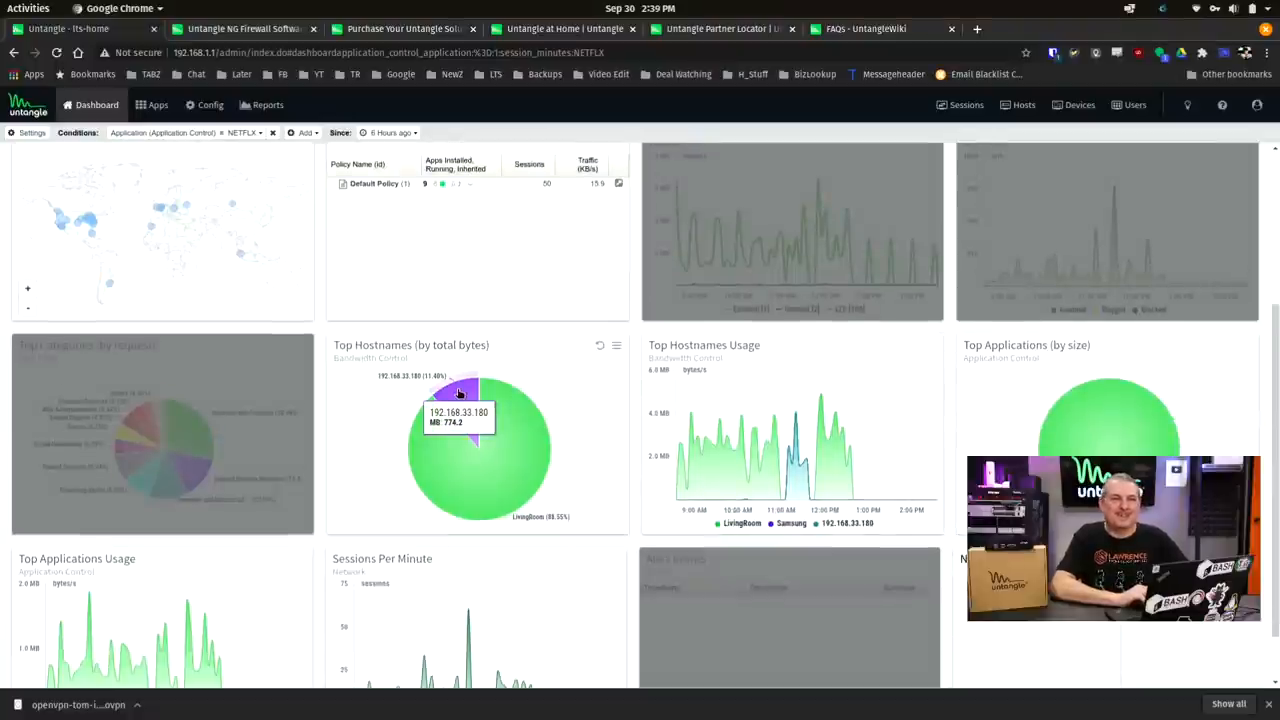
{"action": "scroll", "scroll_direction": "down", "scroll_amount": 3}
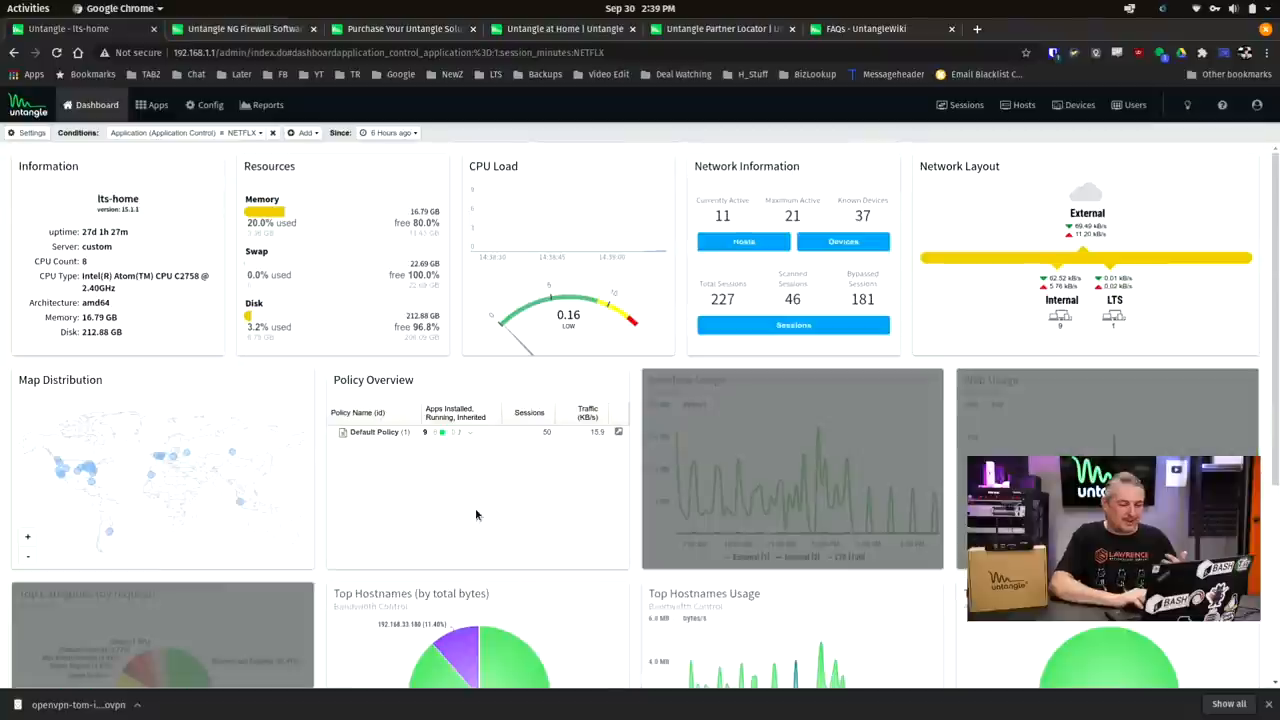
{"action": "left_click", "coordinate": [272, 132]}
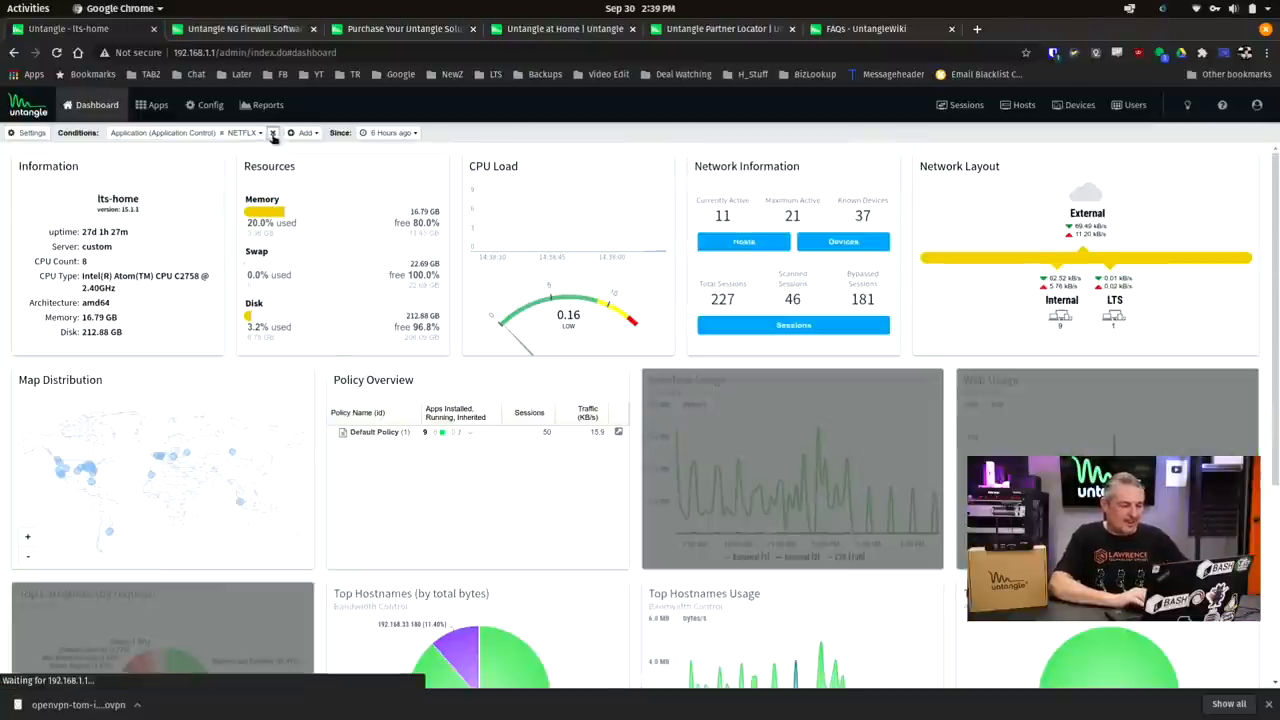
{"action": "left_click", "coordinate": [268, 104]}
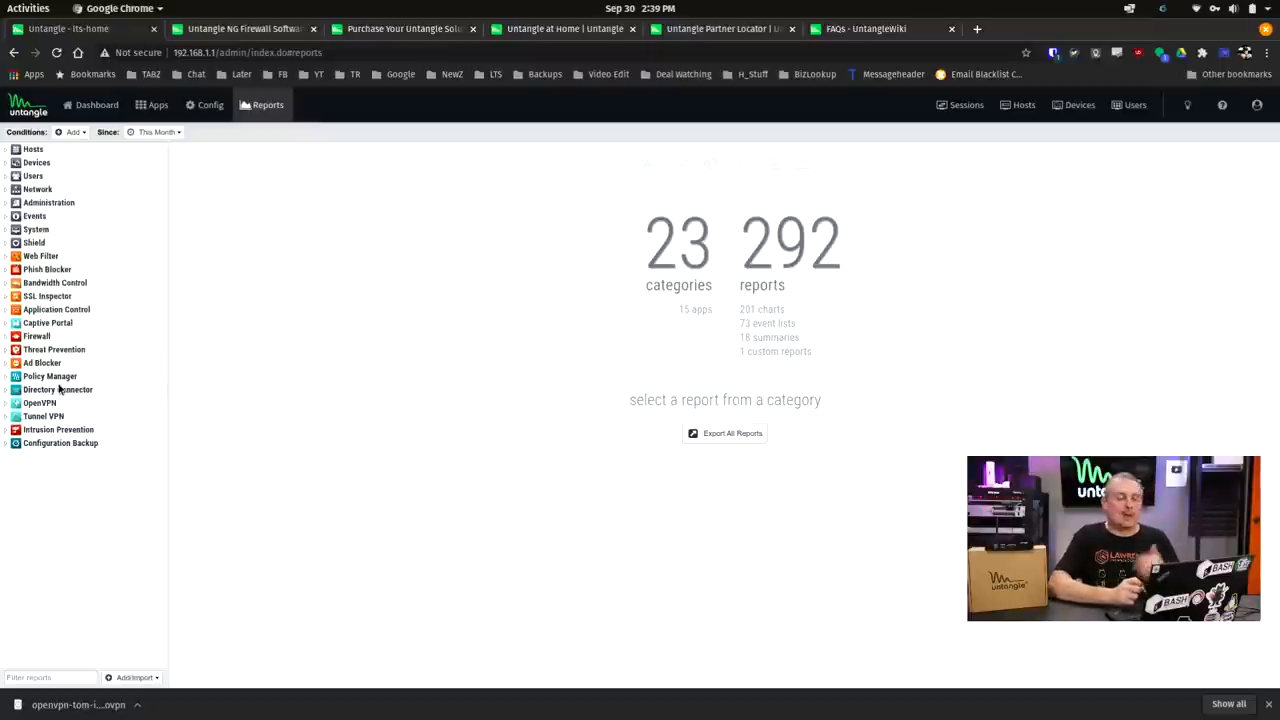
{"action": "mouse_move", "coordinate": [82, 296]}
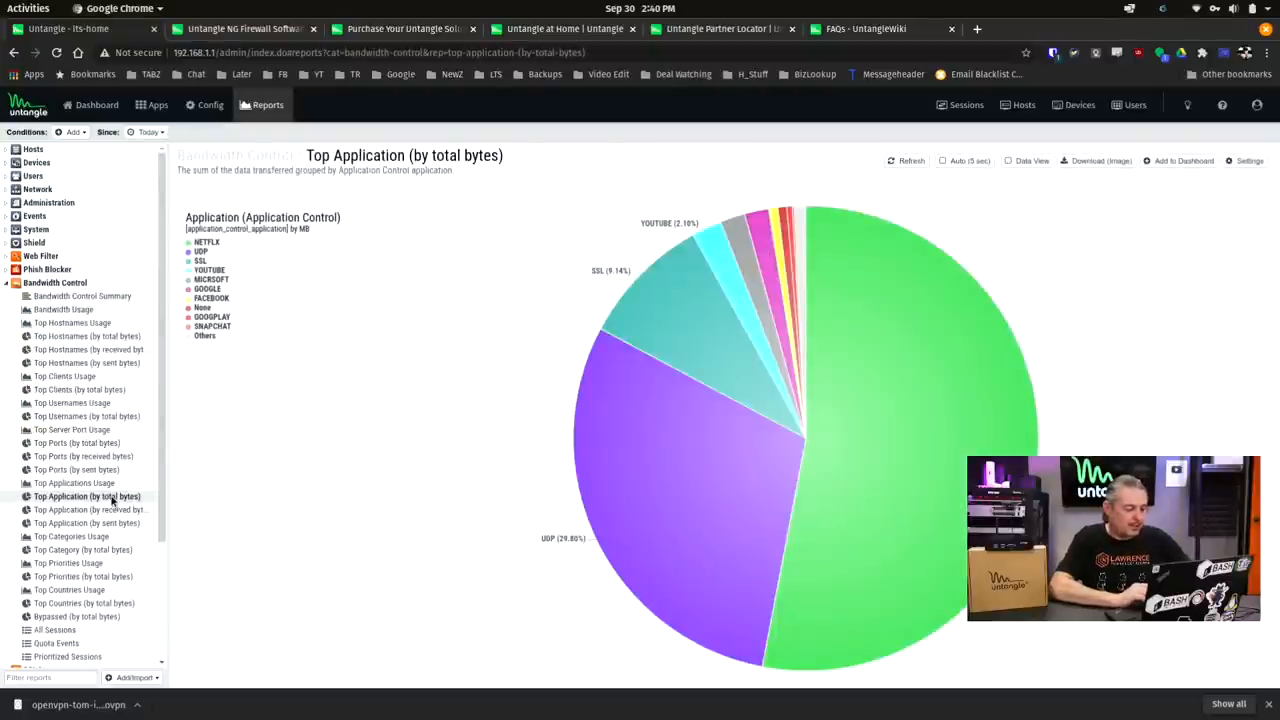
{"action": "mouse_move", "coordinate": [652, 496]}
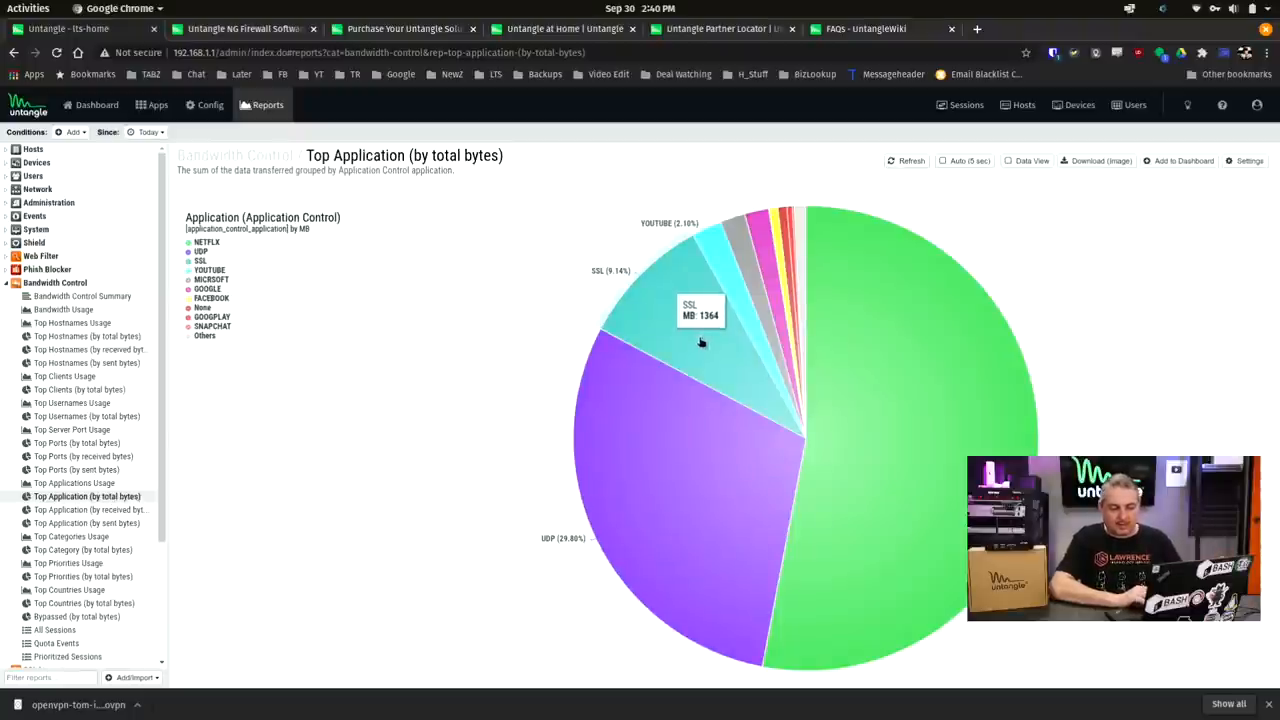
{"action": "mouse_move", "coordinate": [768, 284]}
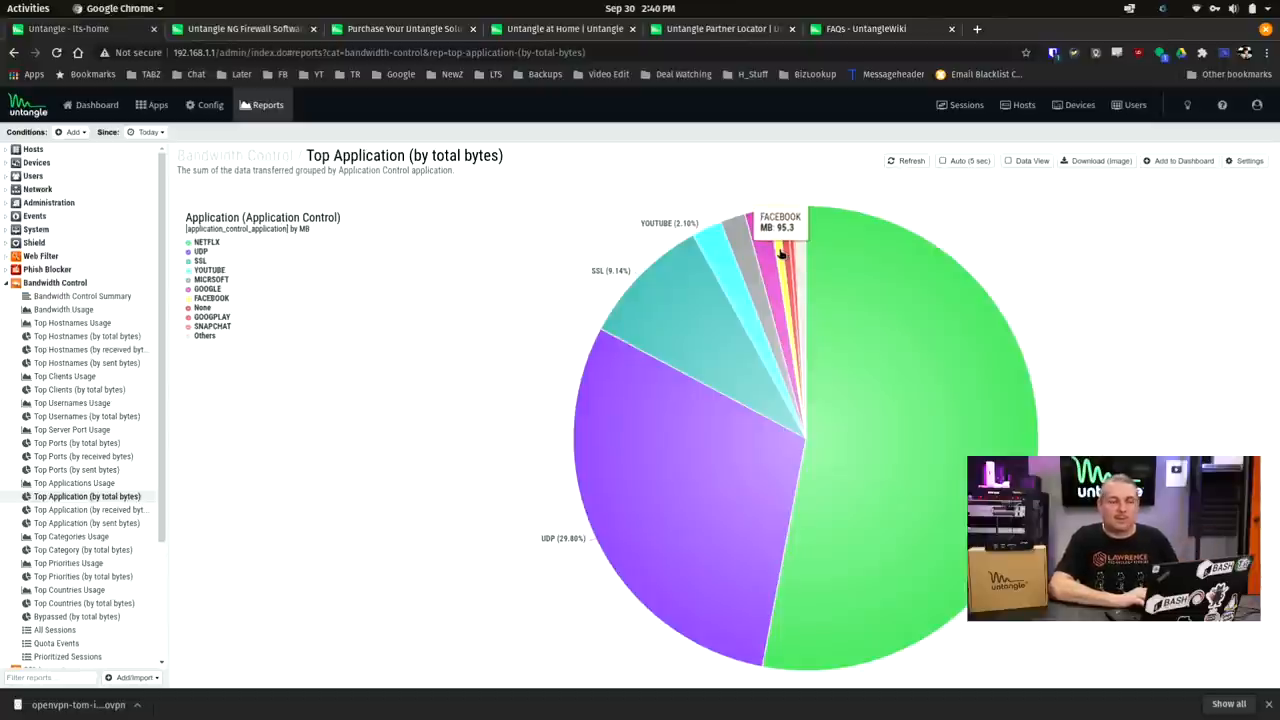
{"action": "mouse_move", "coordinate": [140, 496]}
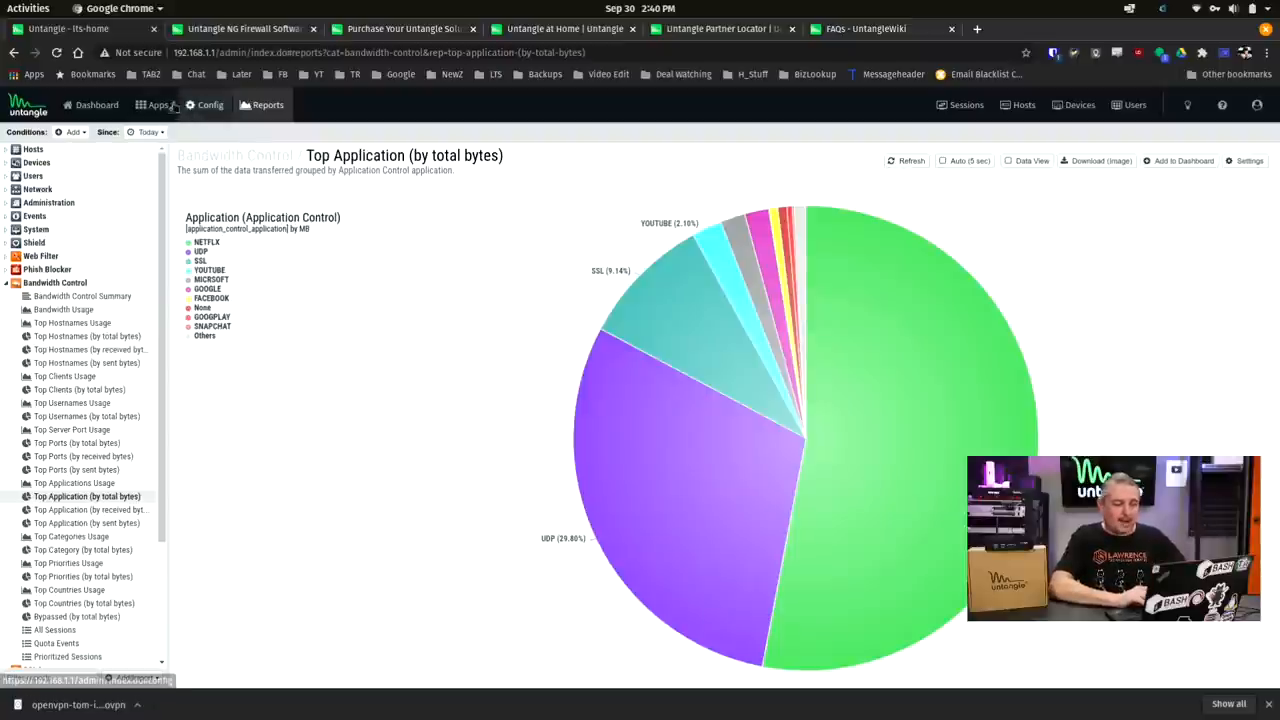
Go to the installed apps list and open the Web Filter app.
{"action": "left_click", "coordinate": [156, 104]}
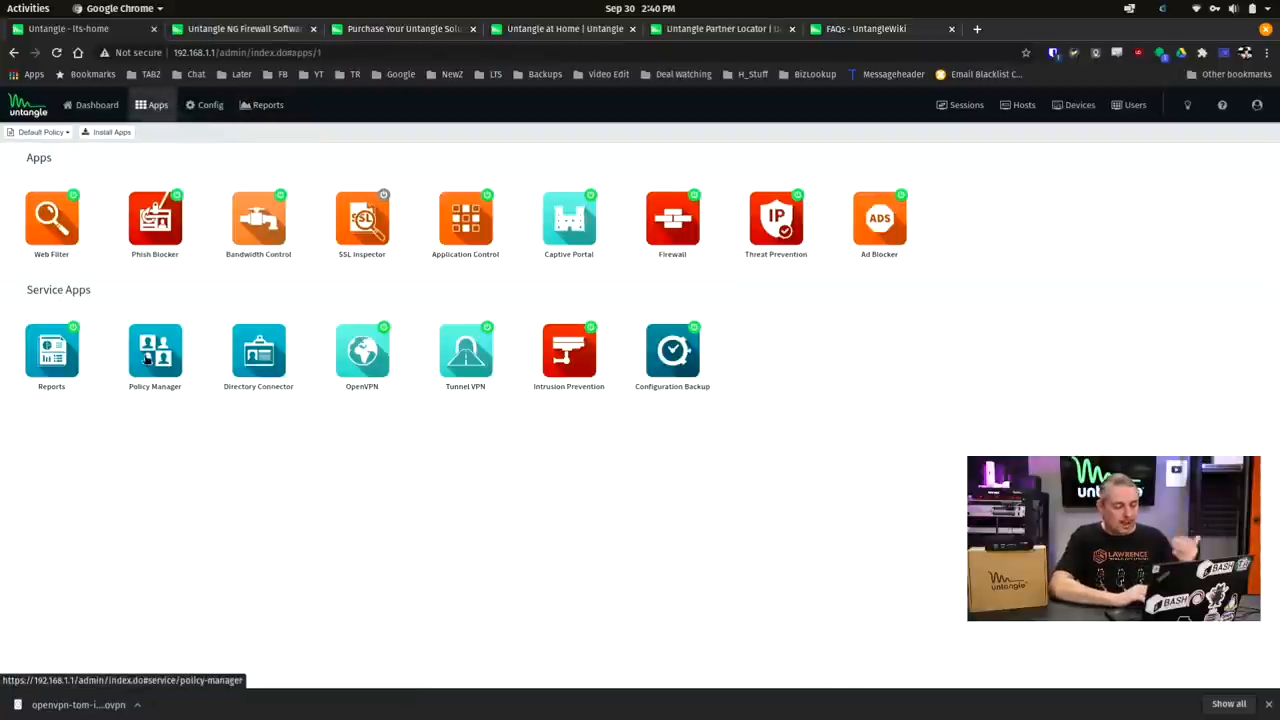
{"action": "left_click", "coordinate": [52, 218]}
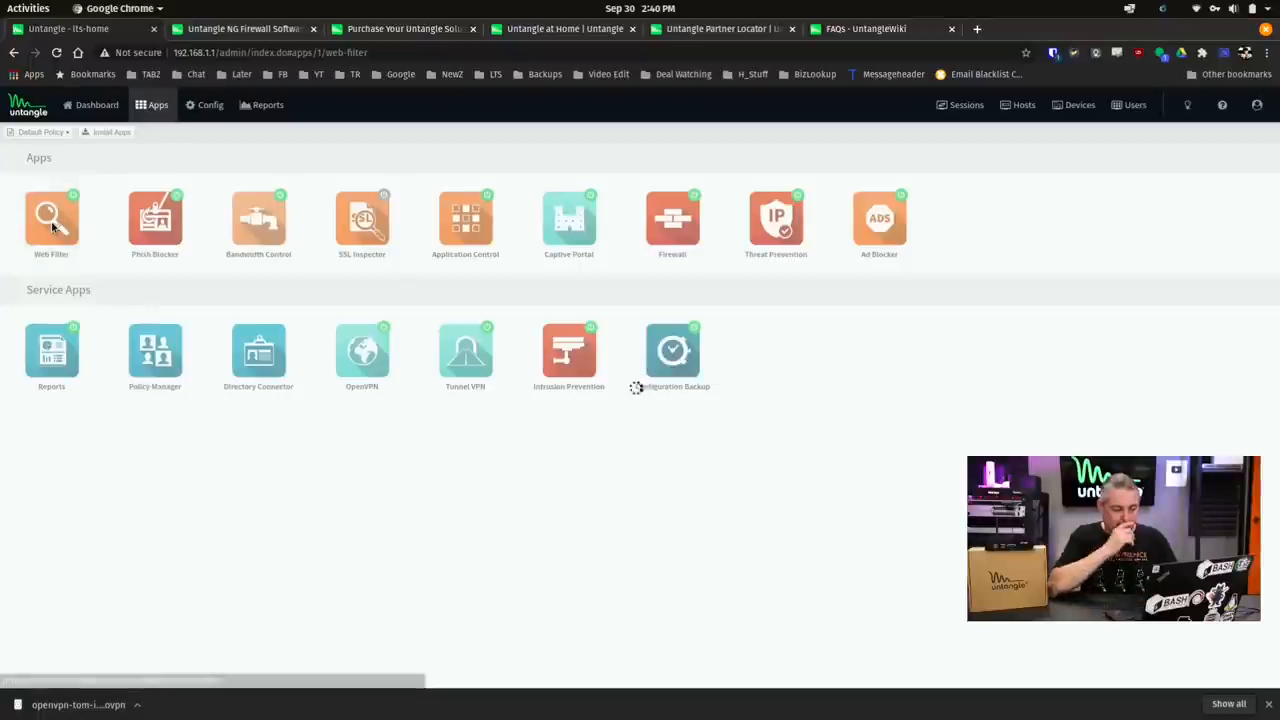
{"action": "left_click", "coordinate": [52, 212]}
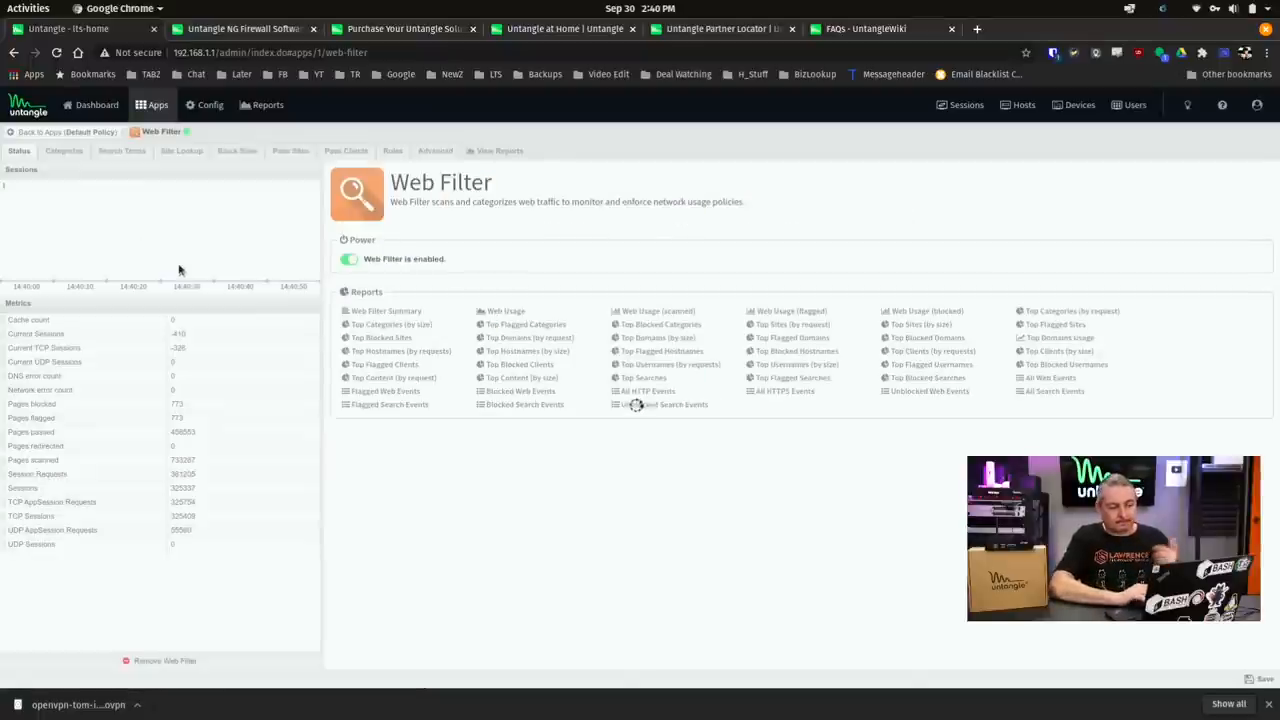
Browse Web Filter's Categories and Search Terms lists and enter lawrencesystems.com in Site Lookup.
{"action": "left_click", "coordinate": [58, 152]}
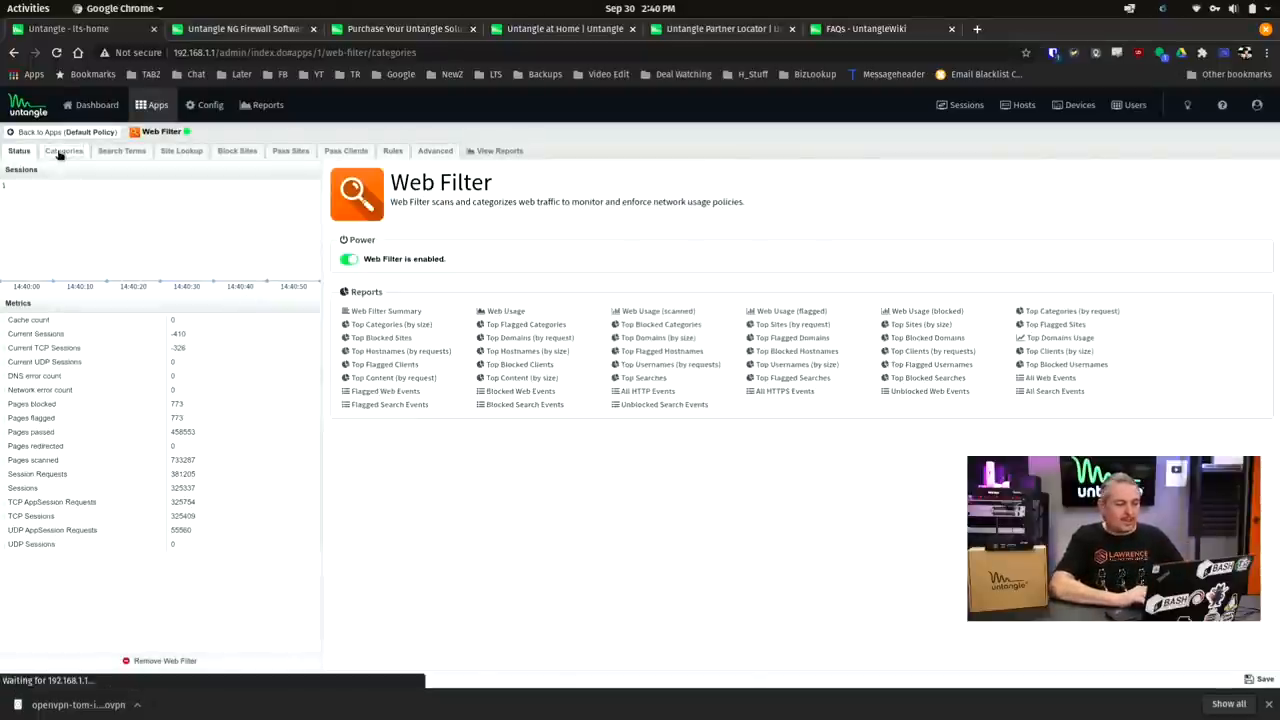
{"action": "left_click", "coordinate": [120, 152]}
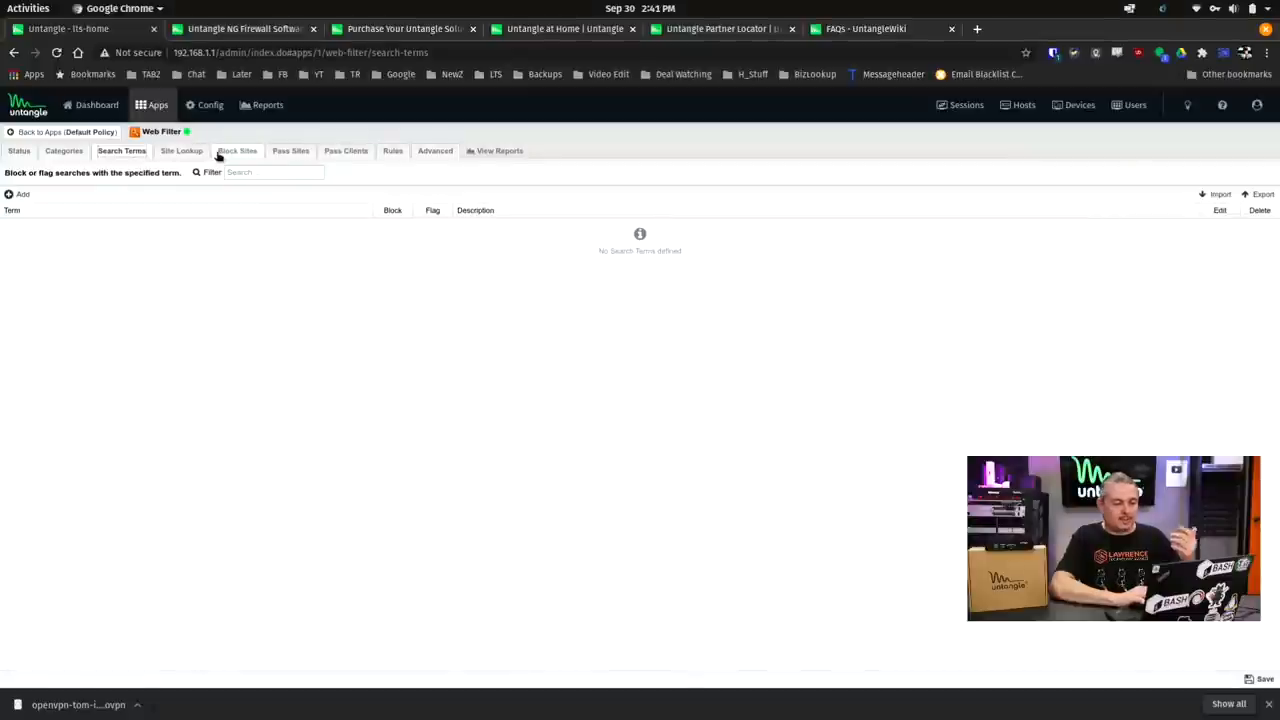
{"action": "left_click", "coordinate": [180, 150]}
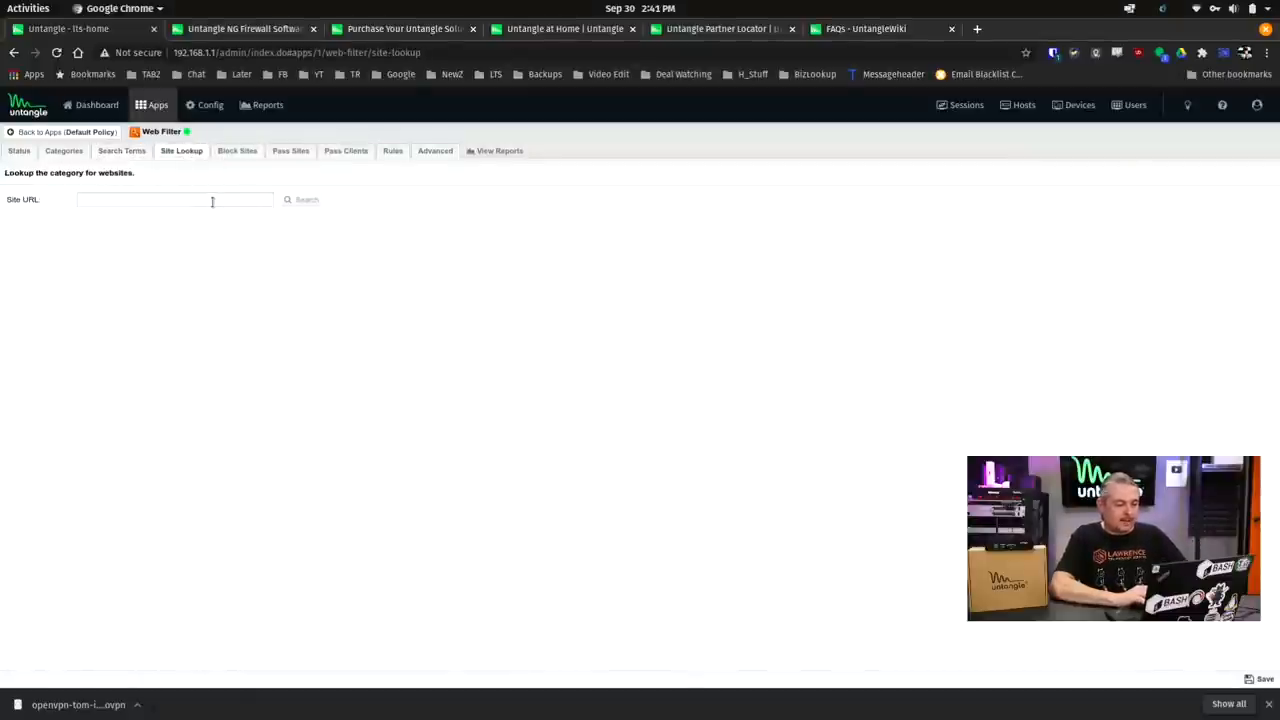
{"action": "type", "text": "lawrencesystems.com"}
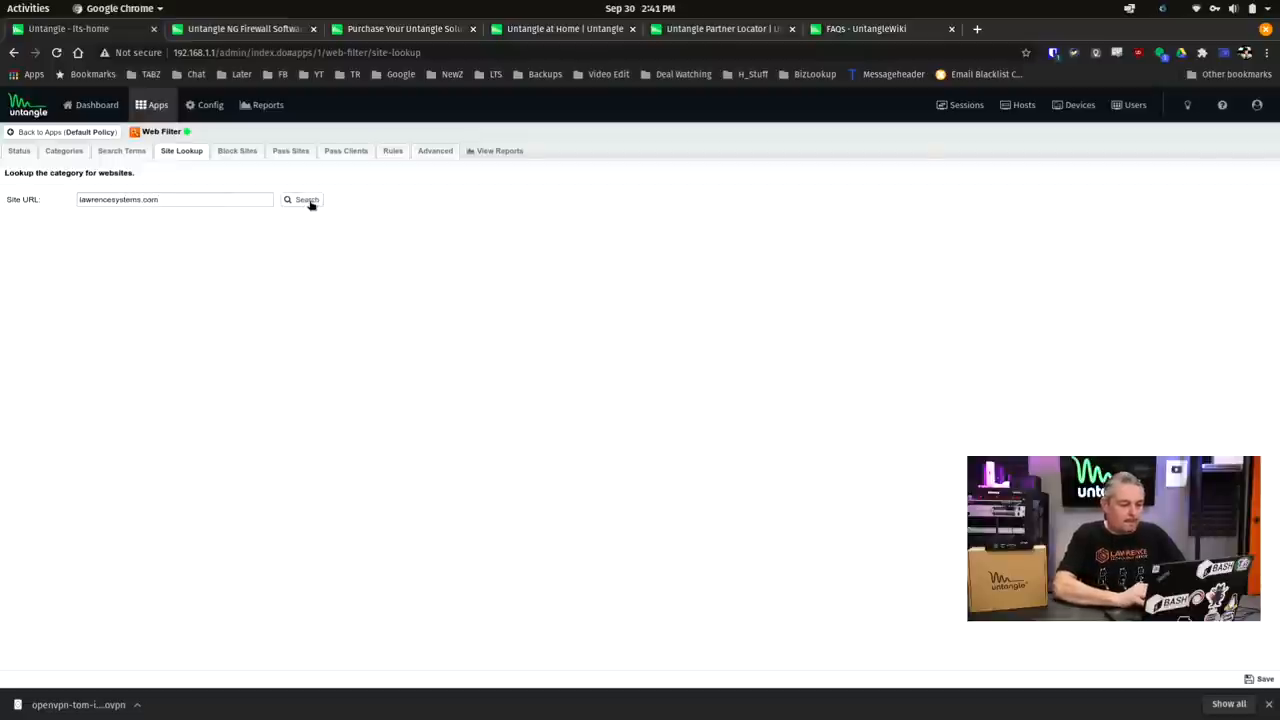
Look up the site's category, returned as Computer and Internet Info, then view the empty Block Sites list.
{"action": "left_click", "coordinate": [302, 200]}
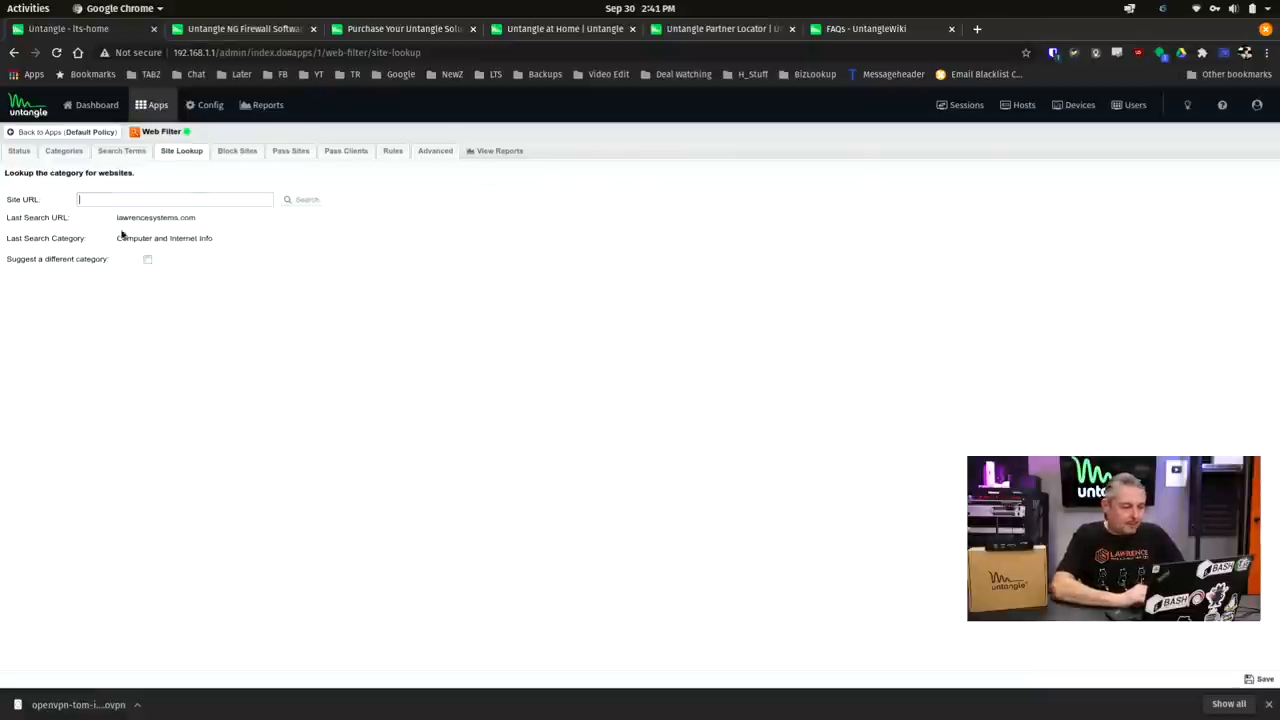
{"action": "double_click", "coordinate": [164, 238]}
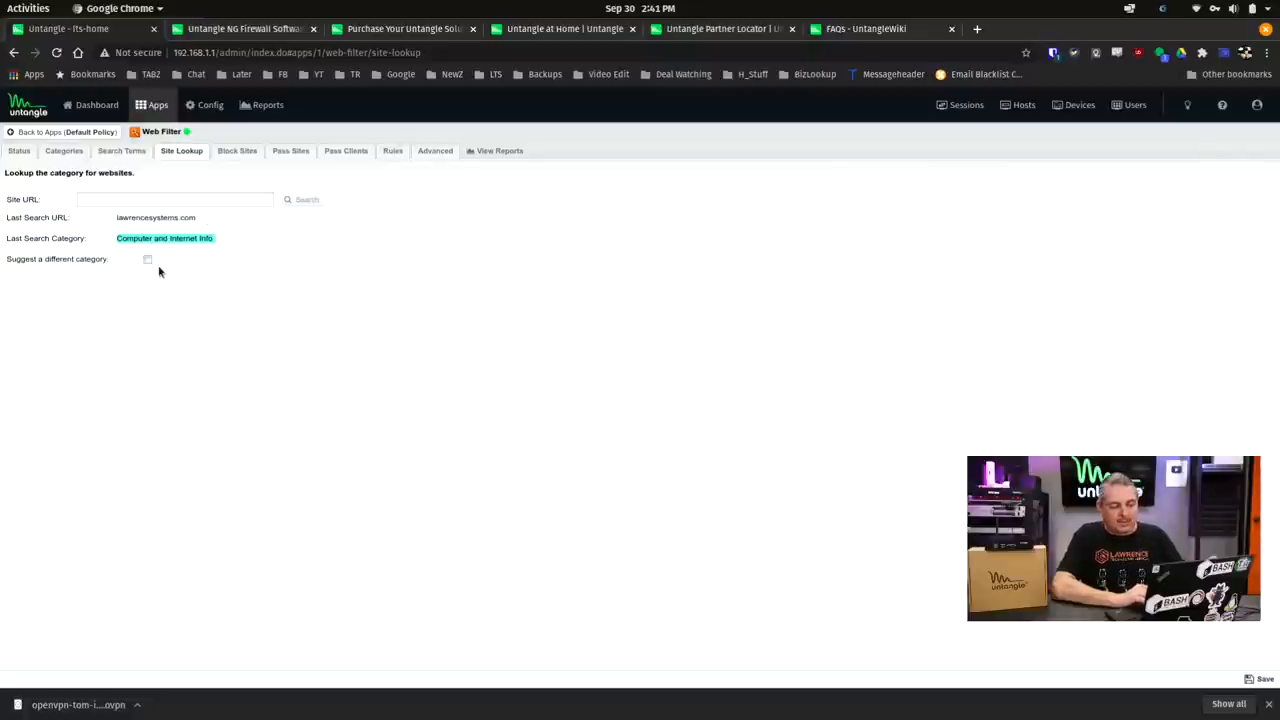
{"action": "left_click", "coordinate": [236, 152]}
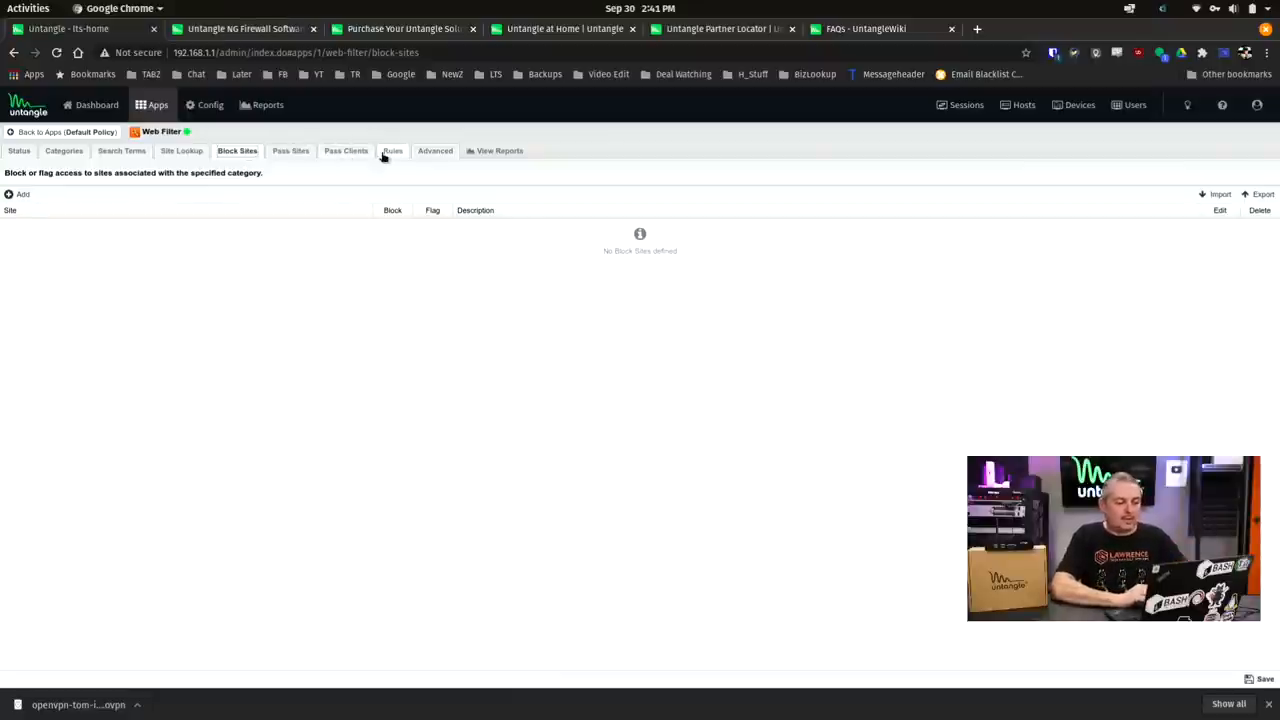
Review the Web Filter rules, browse the condition types for a new rule, and discard it unsaved.
{"action": "left_click", "coordinate": [392, 150]}
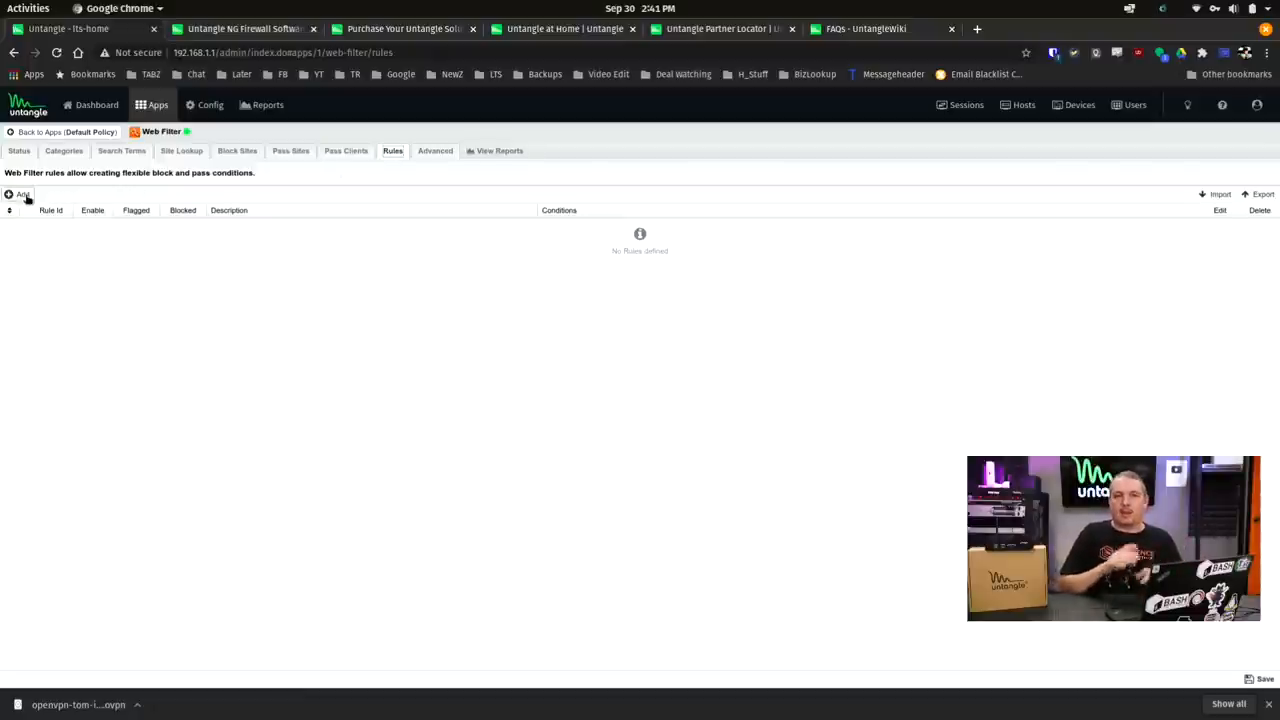
{"action": "left_click", "coordinate": [20, 192]}
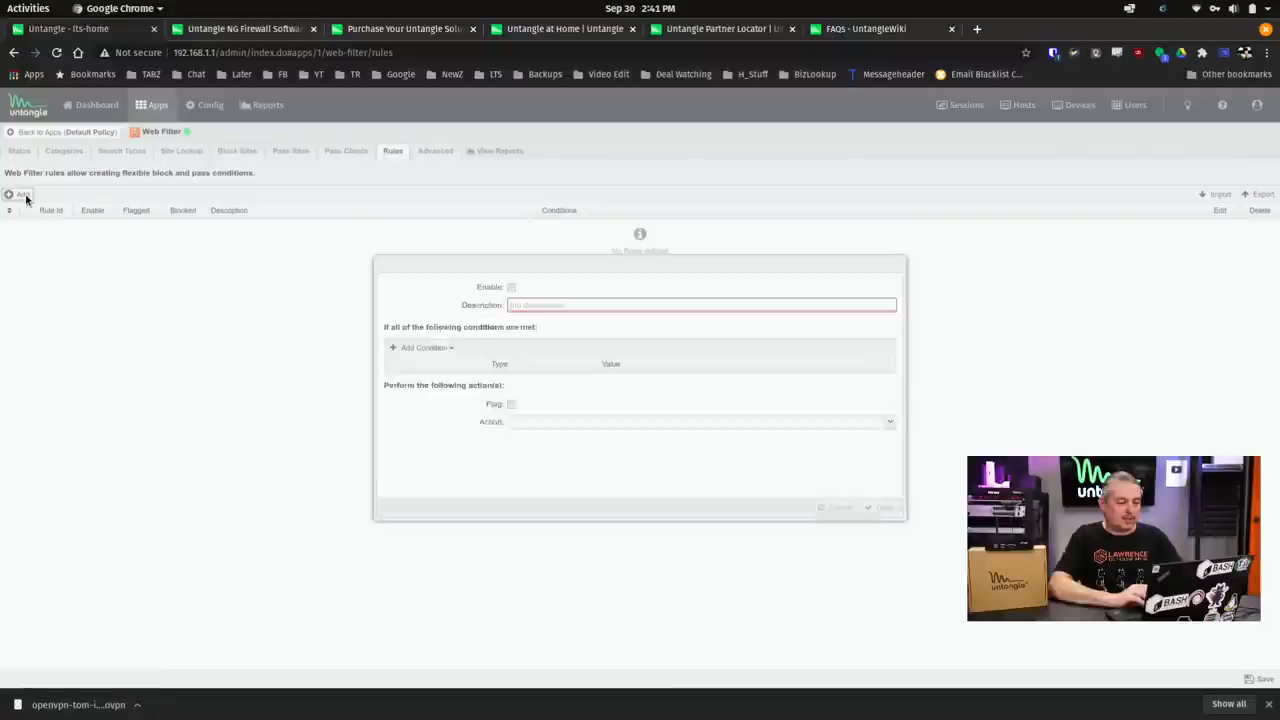
{"action": "left_click", "coordinate": [420, 348]}
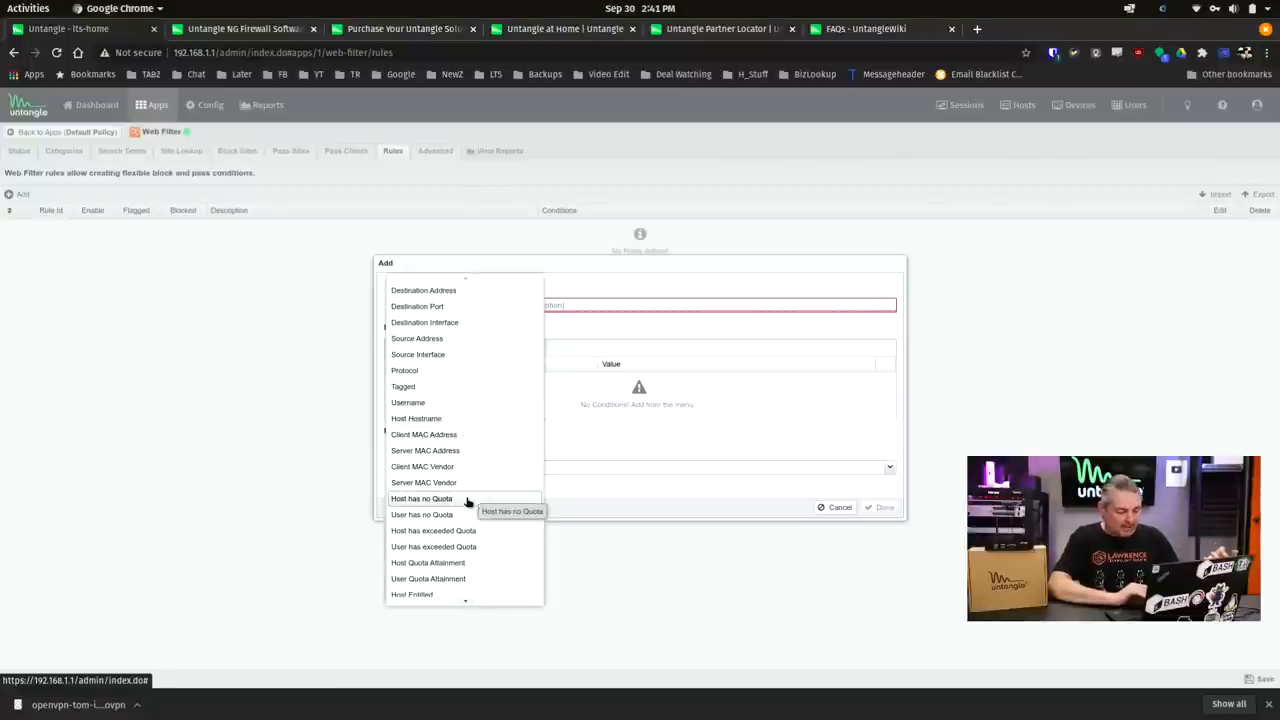
{"action": "mouse_move", "coordinate": [436, 562]}
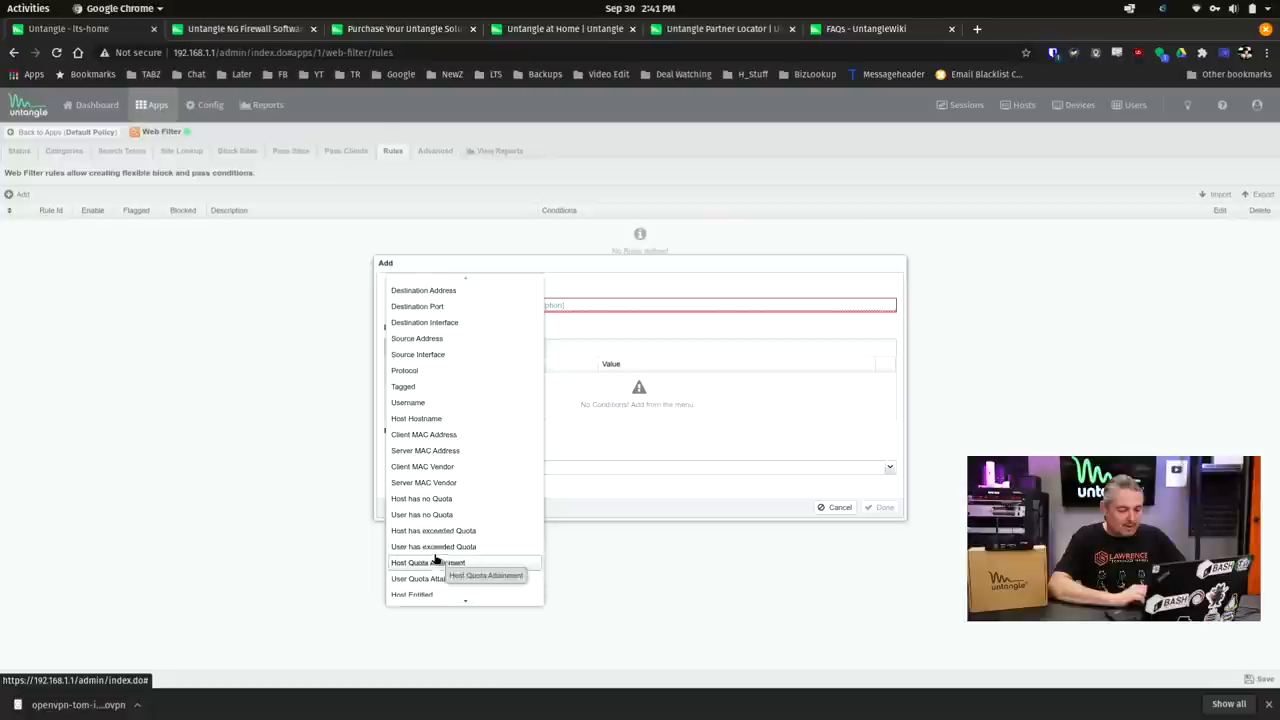
{"action": "scroll", "scroll_direction": "down", "scroll_amount": 3}
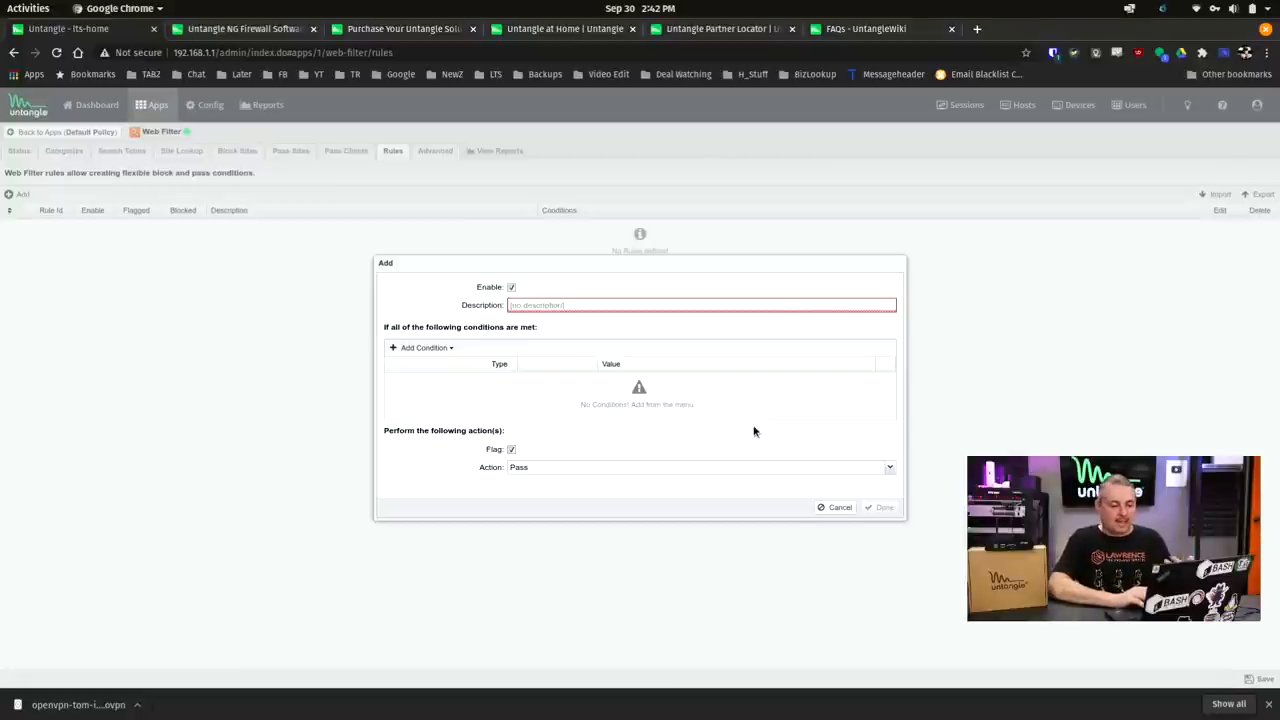
{"action": "mouse_move", "coordinate": [614, 428]}
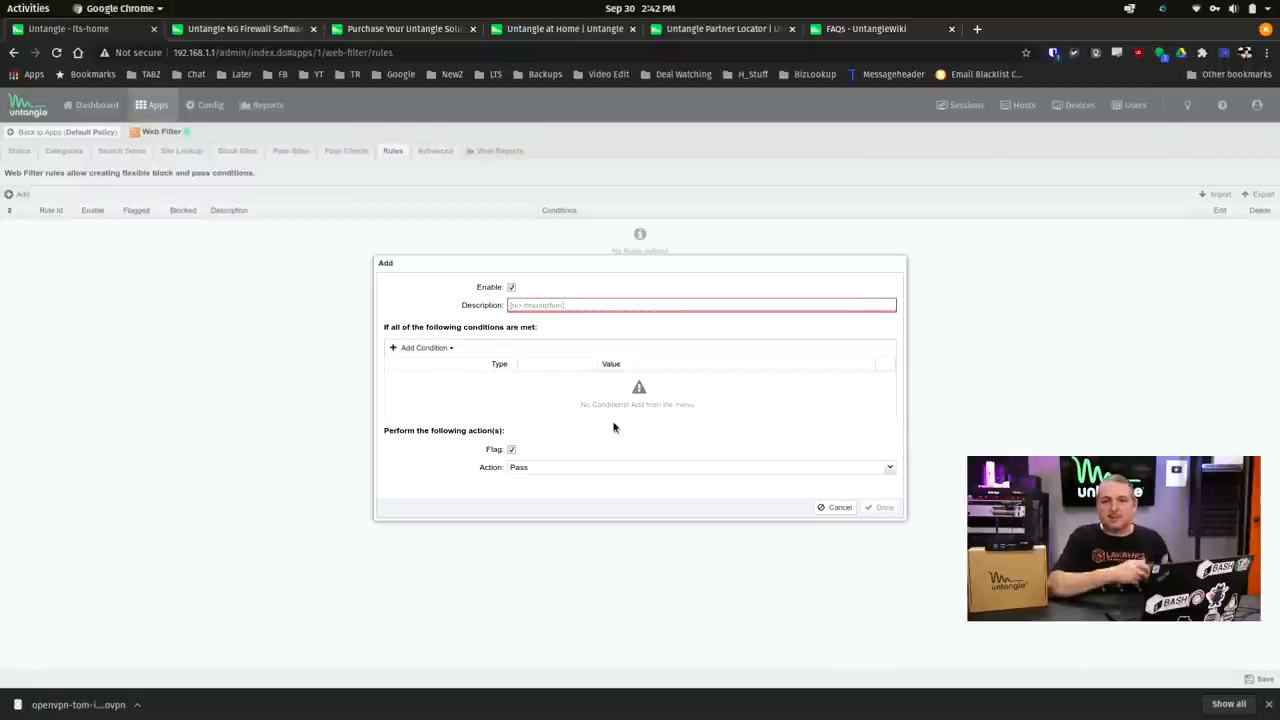
{"action": "mouse_move", "coordinate": [760, 516]}
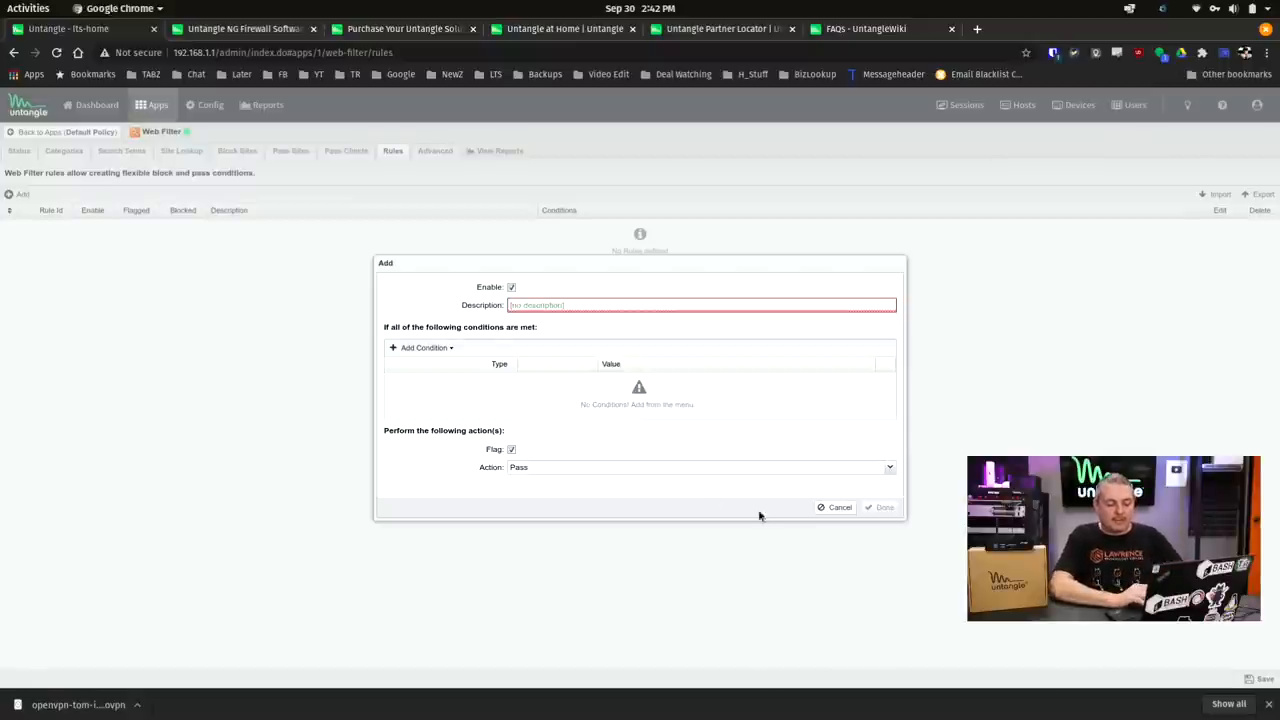
{"action": "left_click", "coordinate": [838, 508]}
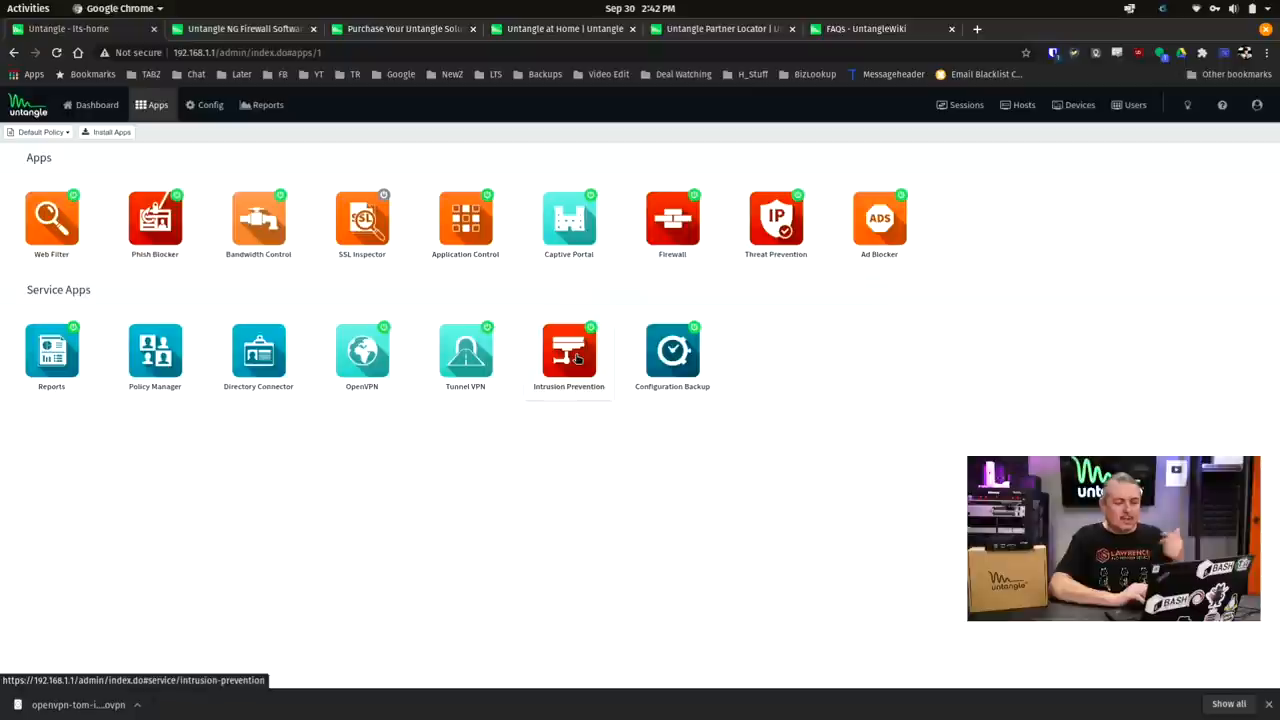
{"action": "mouse_move", "coordinate": [776, 216]}
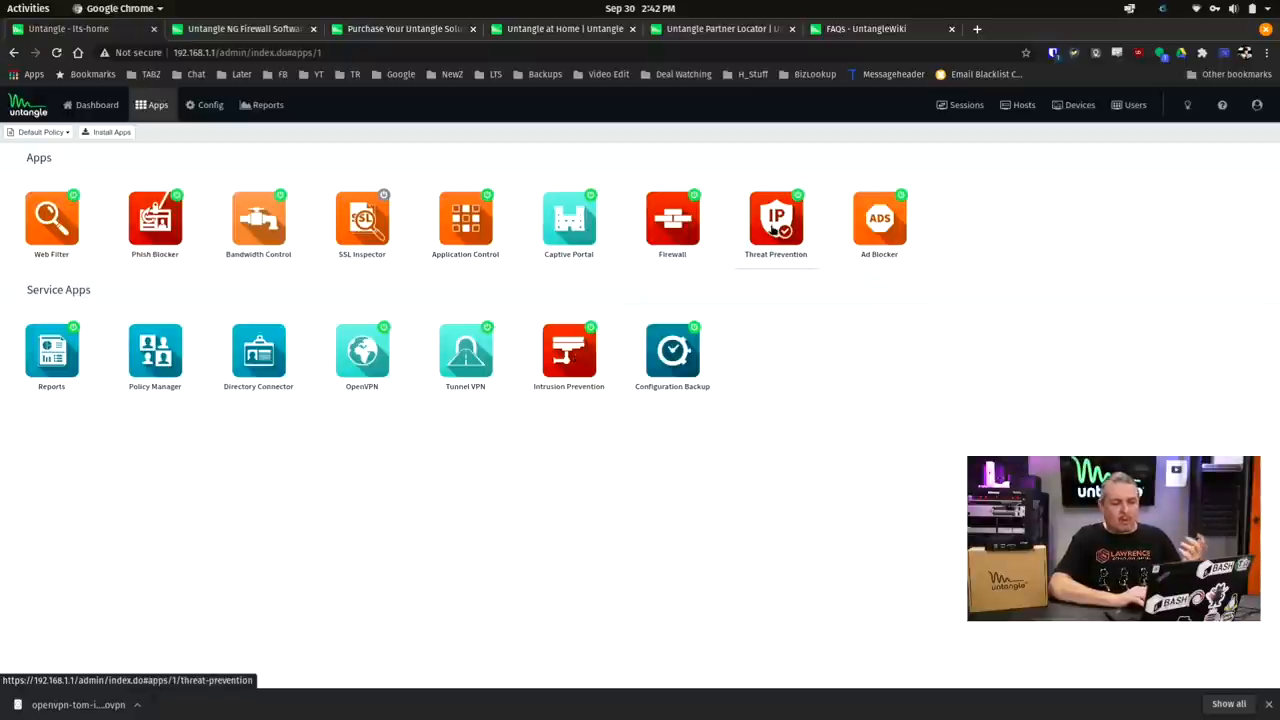
{"action": "mouse_move", "coordinate": [836, 316]}
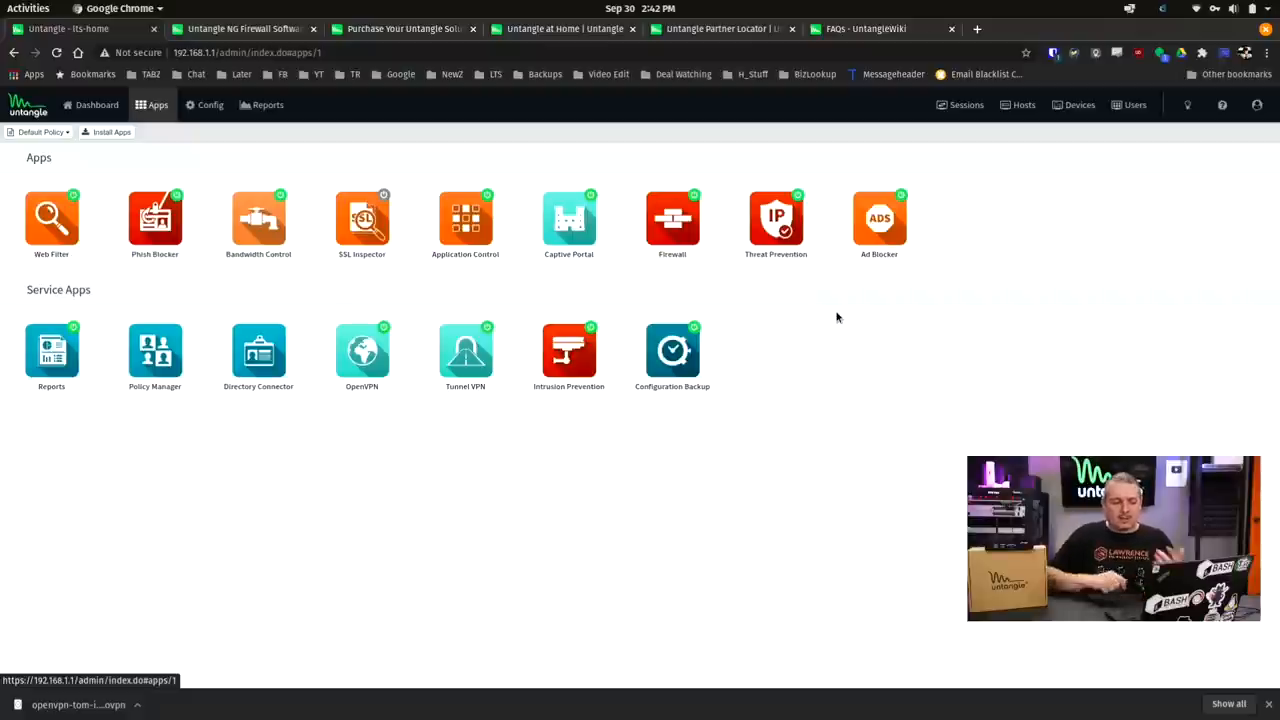
Visit the Threat Prevention app, then the Application Control app with its session statistics.
{"action": "left_click", "coordinate": [776, 218]}
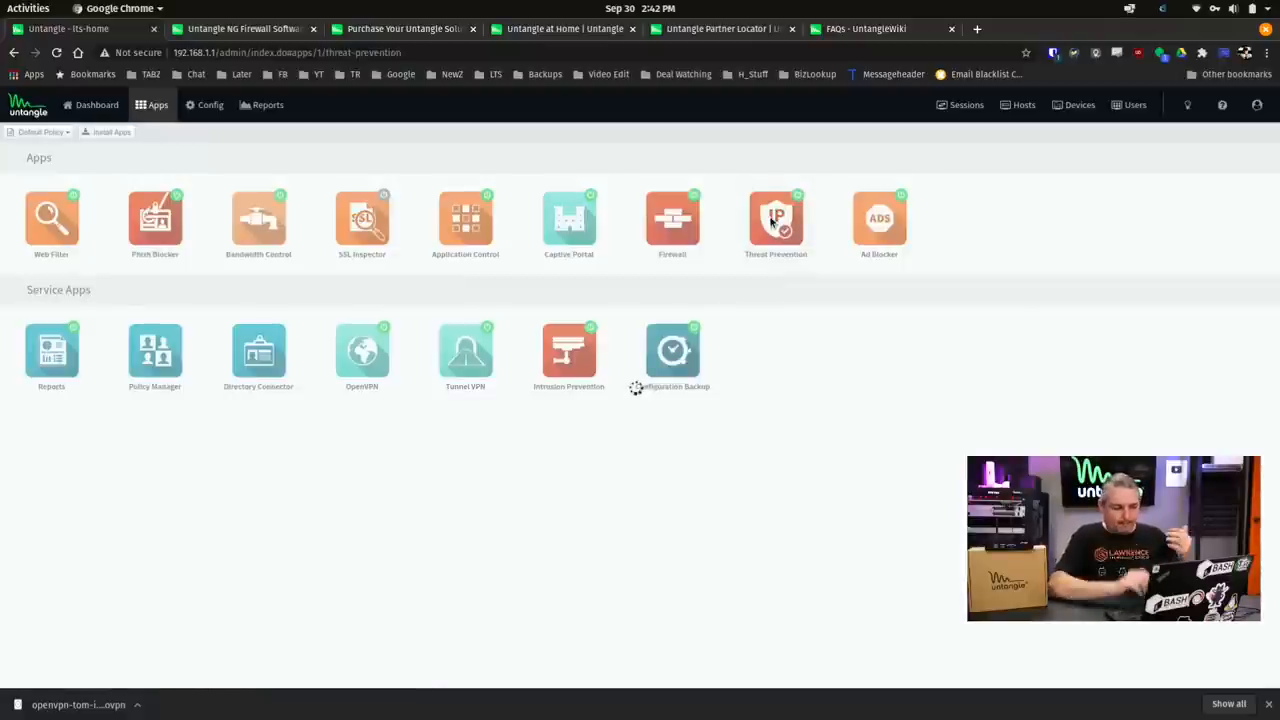
{"action": "left_click", "coordinate": [776, 216]}
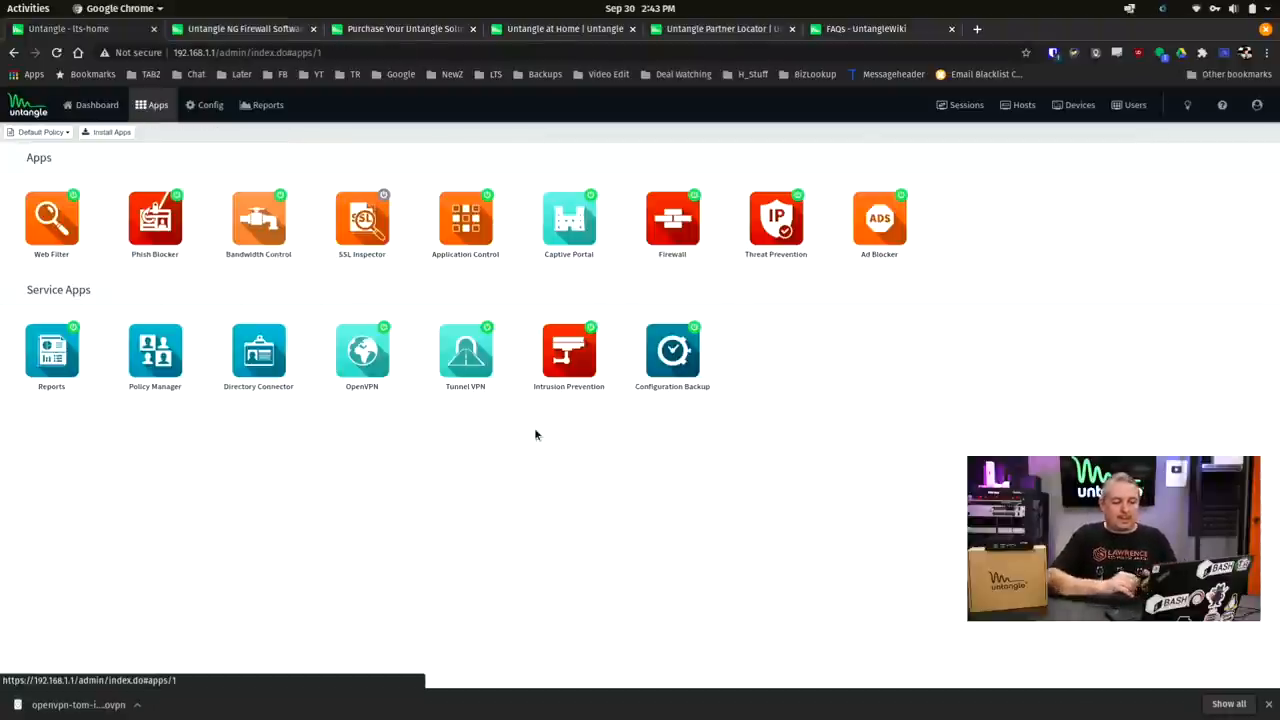
{"action": "mouse_move", "coordinate": [804, 212]}
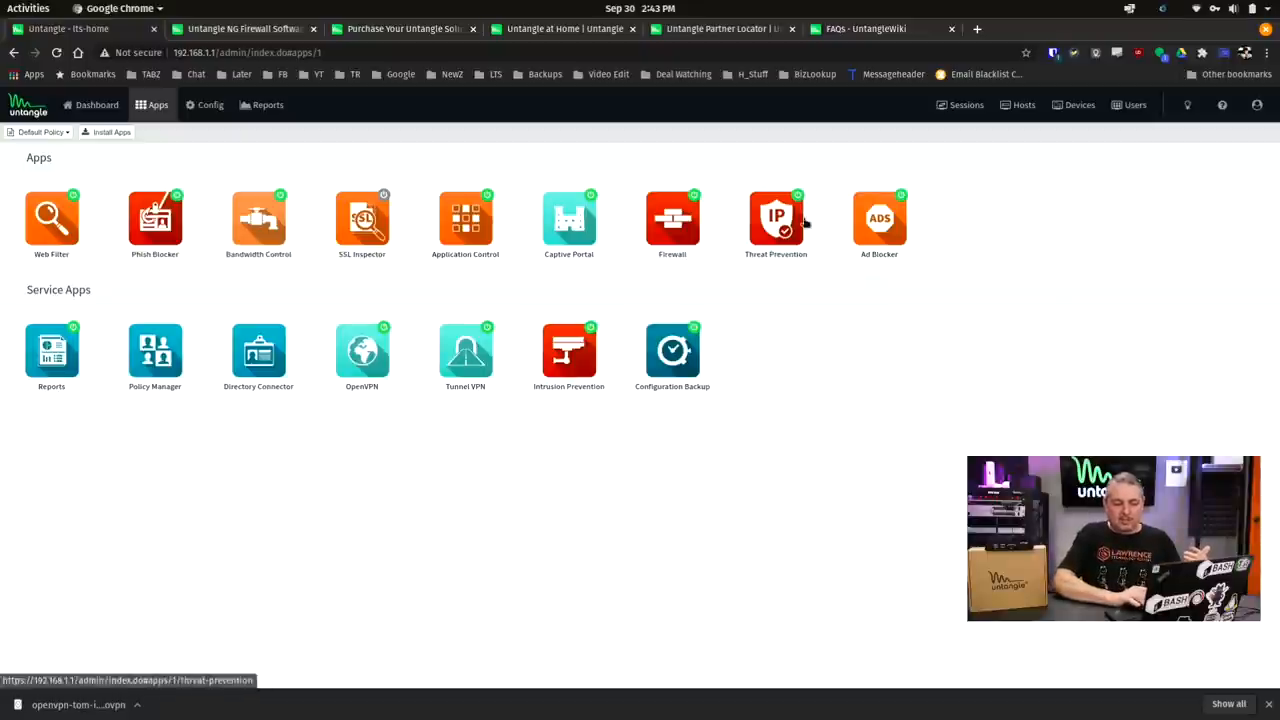
{"action": "mouse_move", "coordinate": [828, 442]}
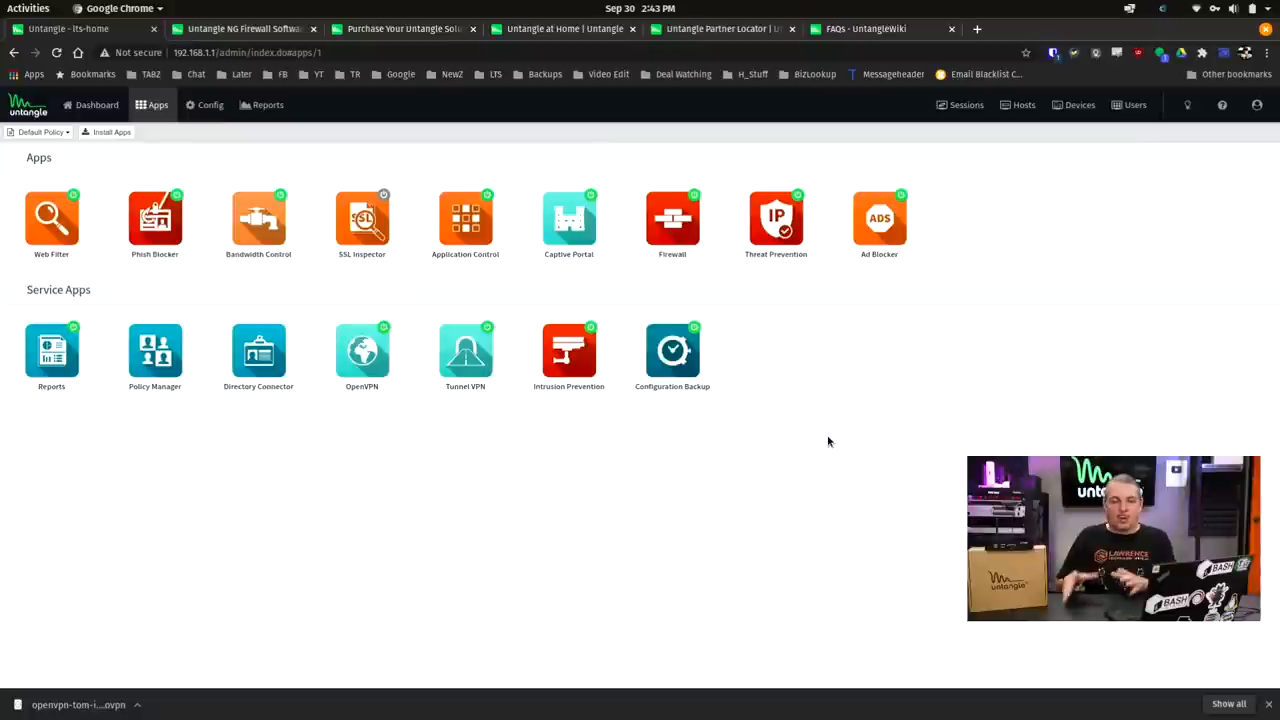
{"action": "mouse_move", "coordinate": [882, 408]}
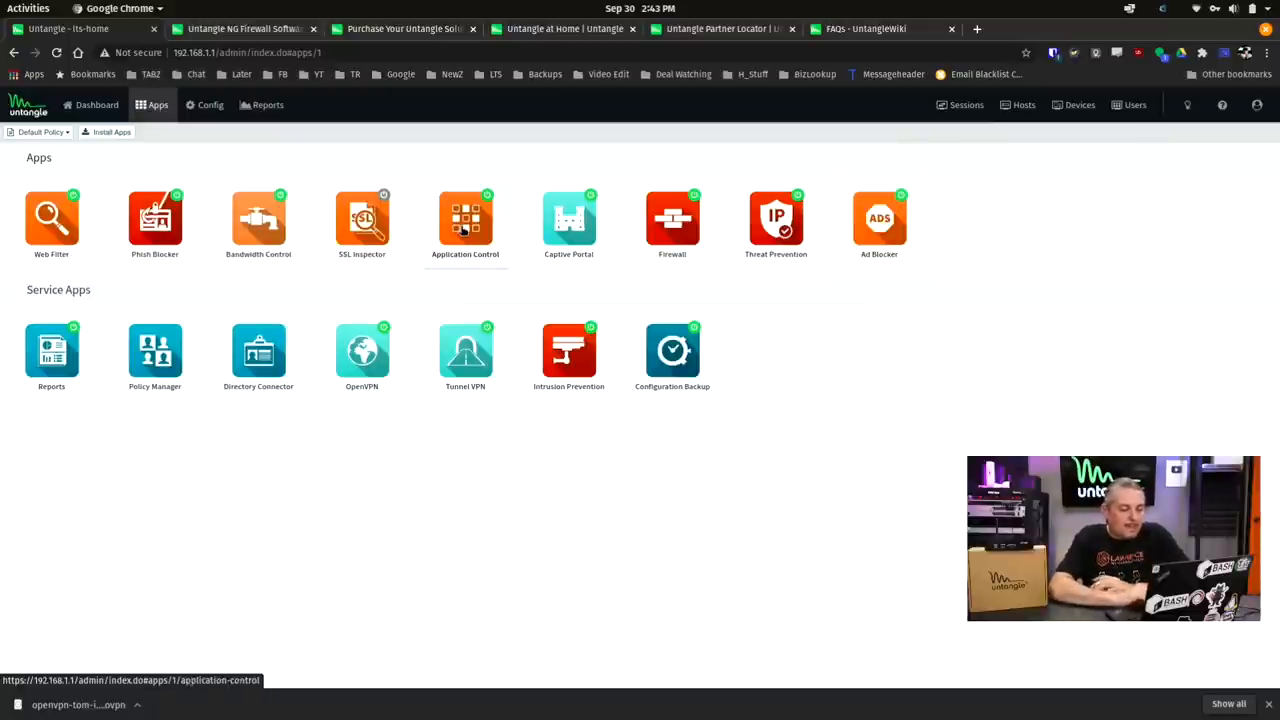
{"action": "mouse_move", "coordinate": [362, 350]}
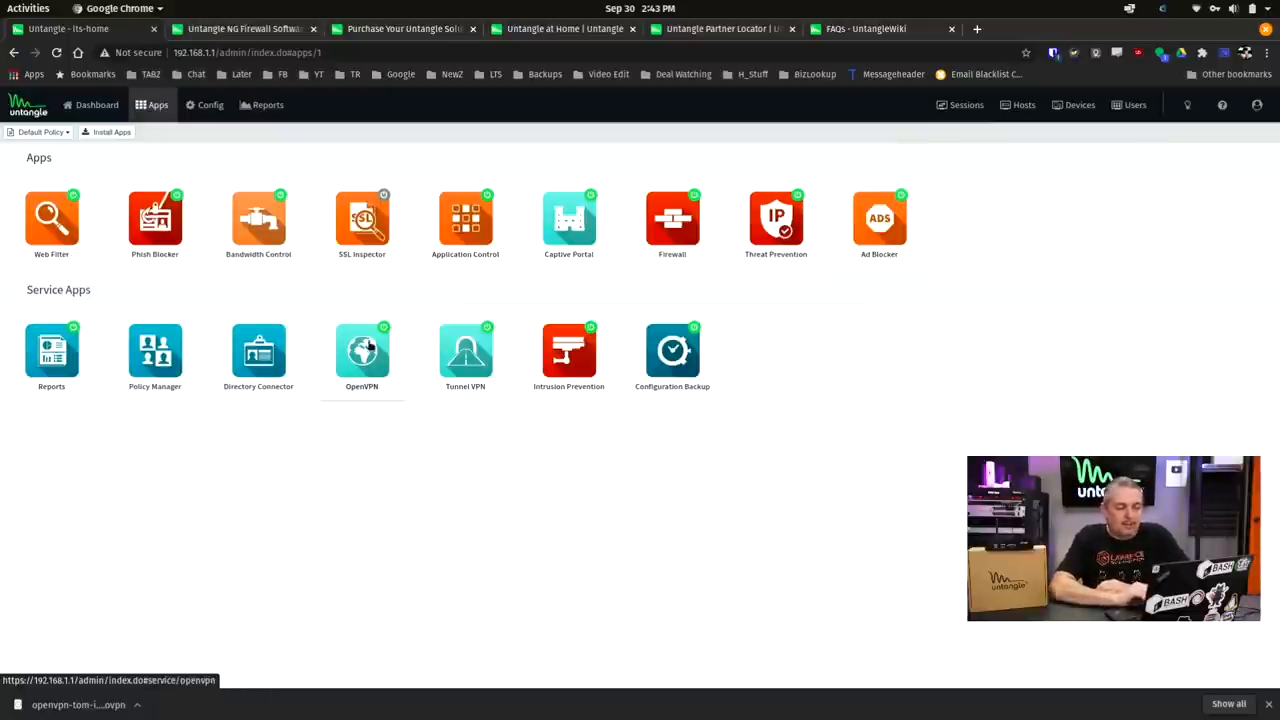
{"action": "mouse_move", "coordinate": [476, 240]}
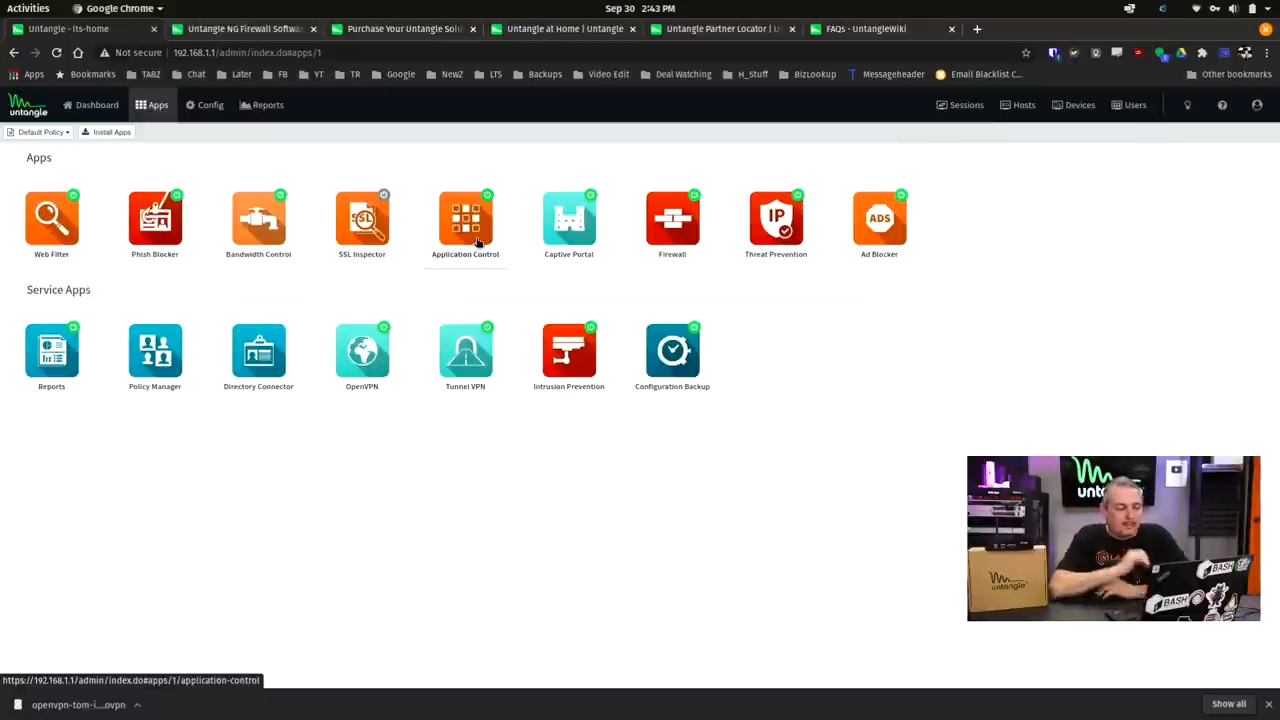
{"action": "left_click", "coordinate": [464, 216]}
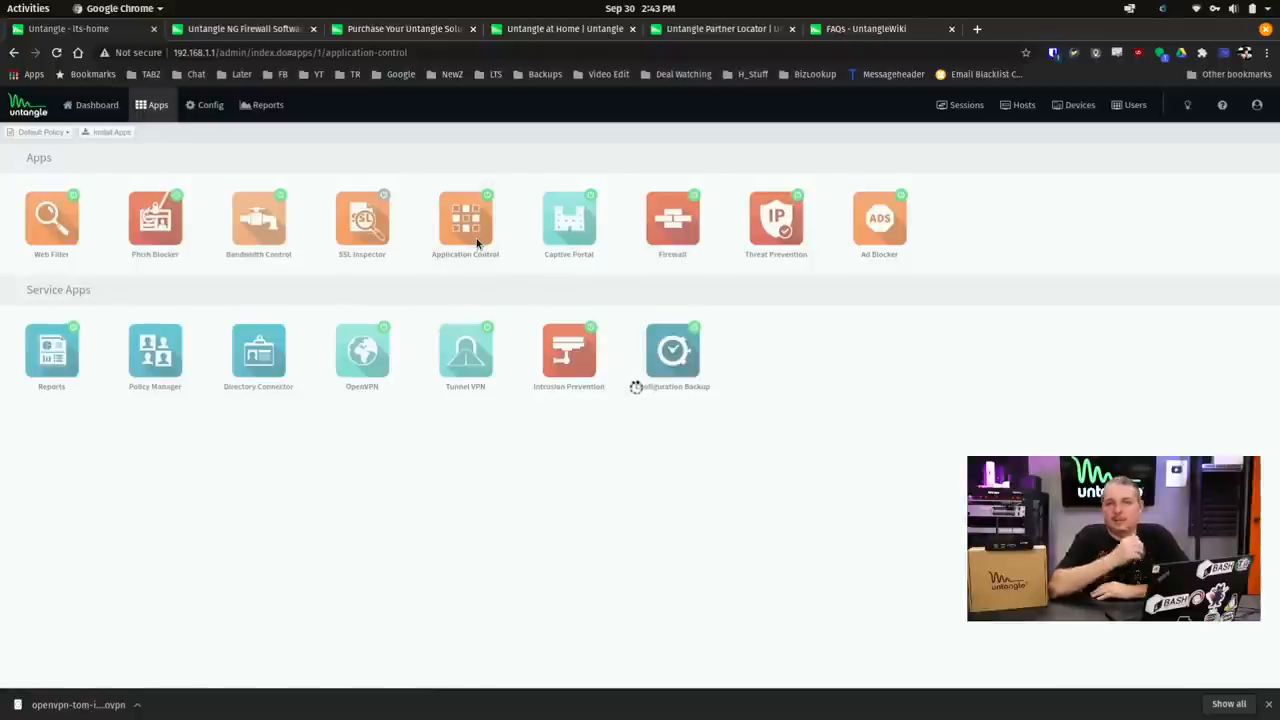
{"action": "left_click", "coordinate": [464, 212]}
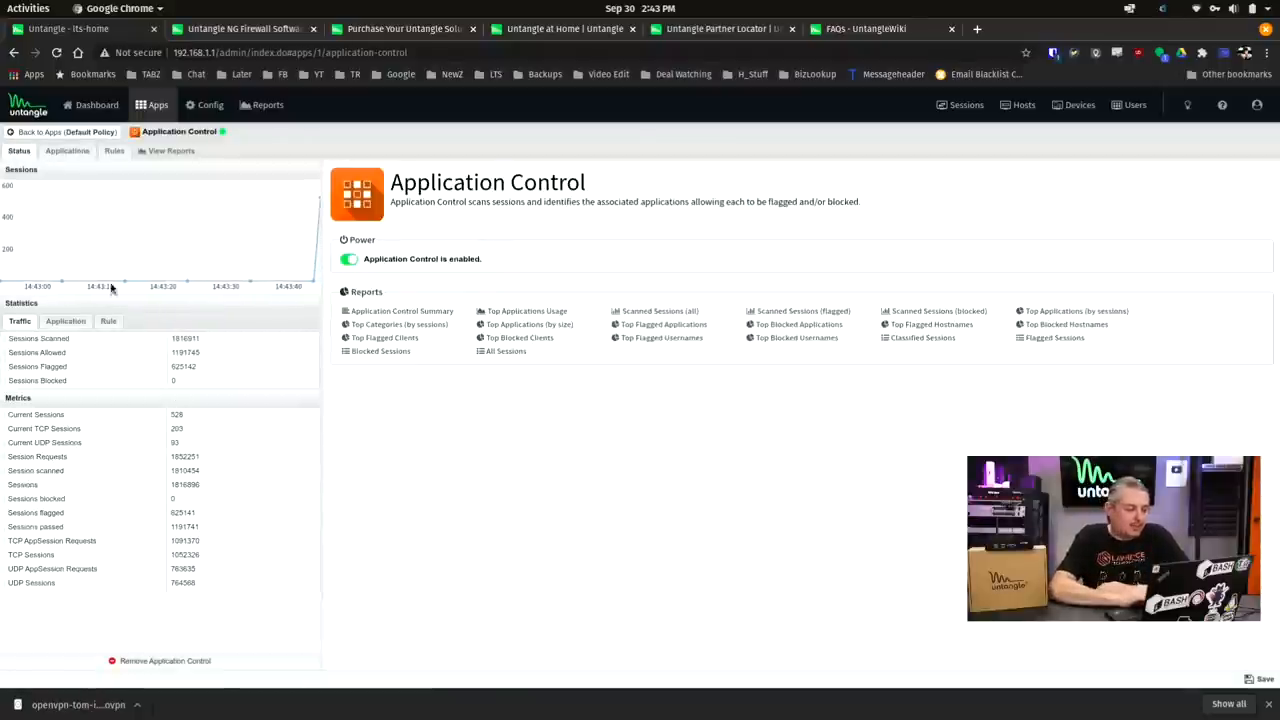
Filter Application Control's applications list to 'zoom' and select the ZOOM entry.
{"action": "left_click", "coordinate": [68, 152]}
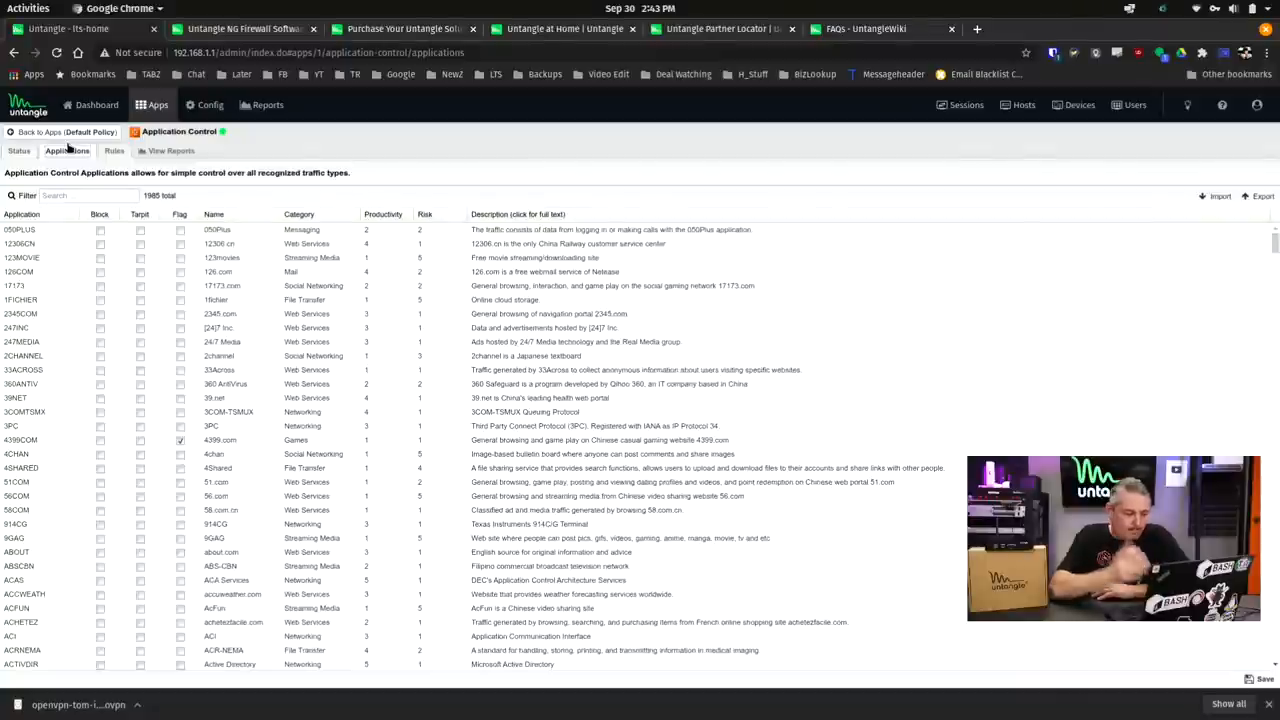
{"action": "scroll", "scroll_direction": "down", "scroll_amount": 3}
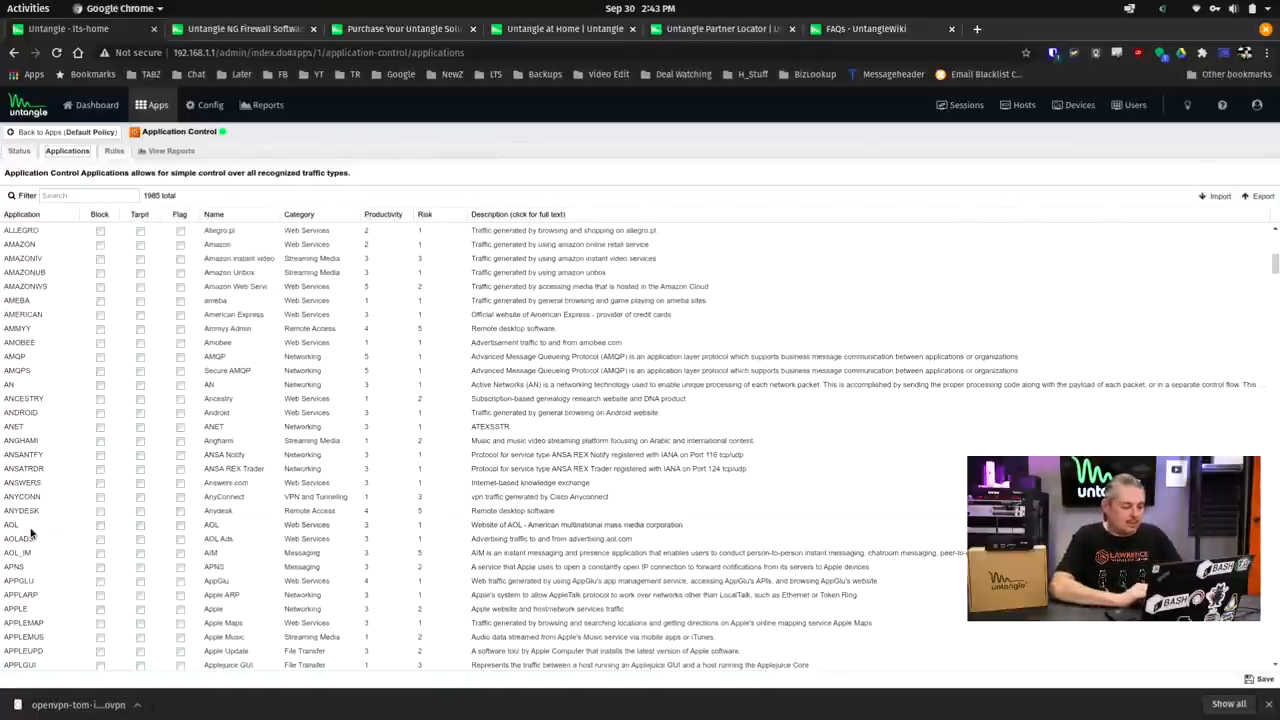
{"action": "type", "text": "zoo"}
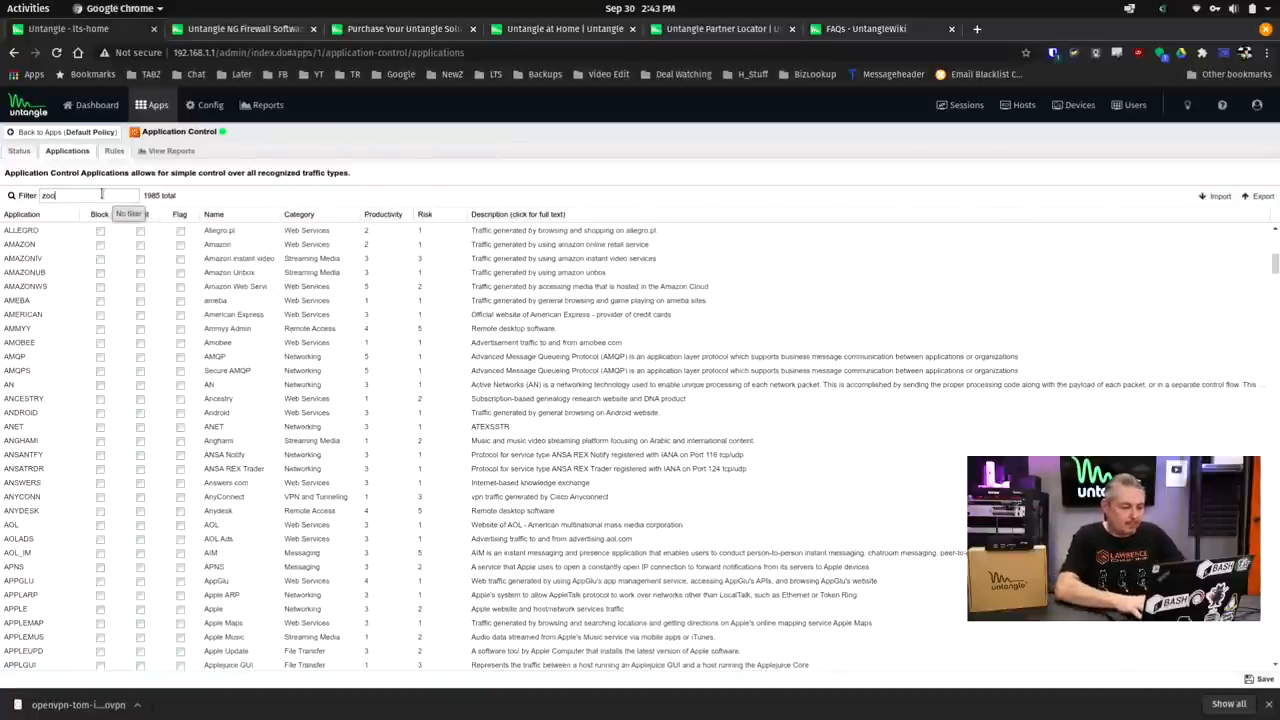
{"action": "type", "text": "zoom"}
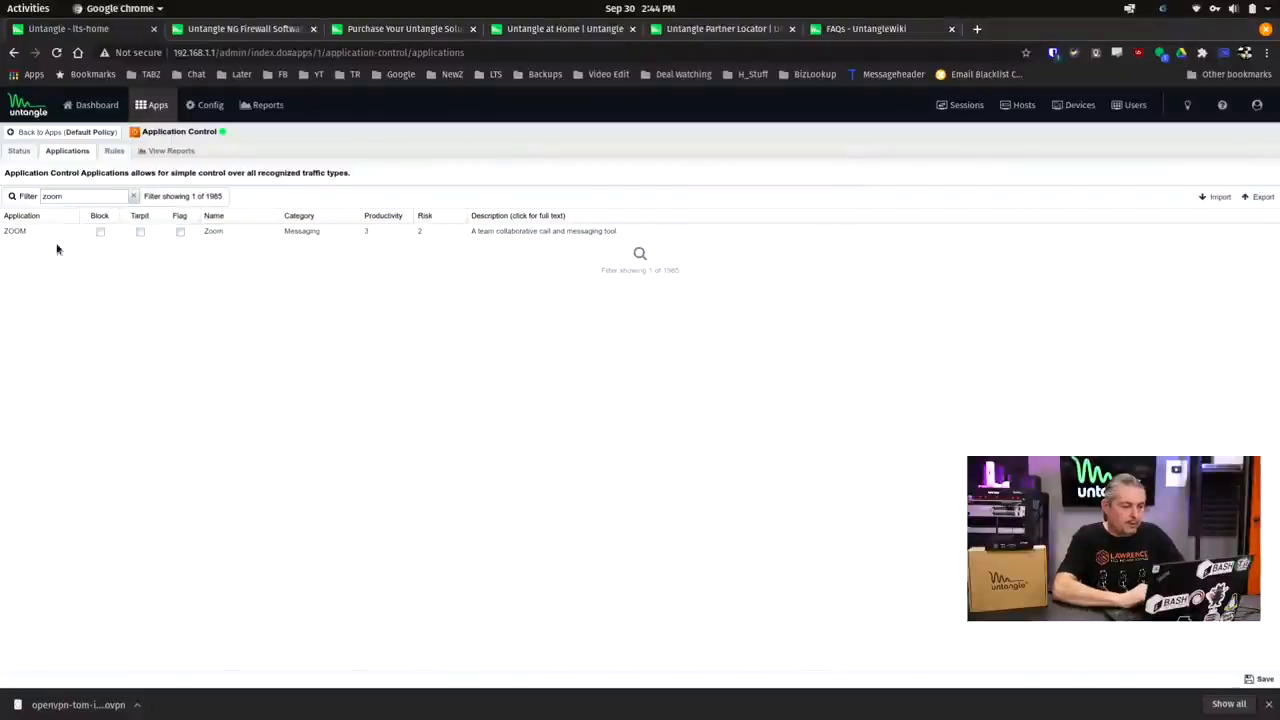
{"action": "left_click", "coordinate": [40, 232]}
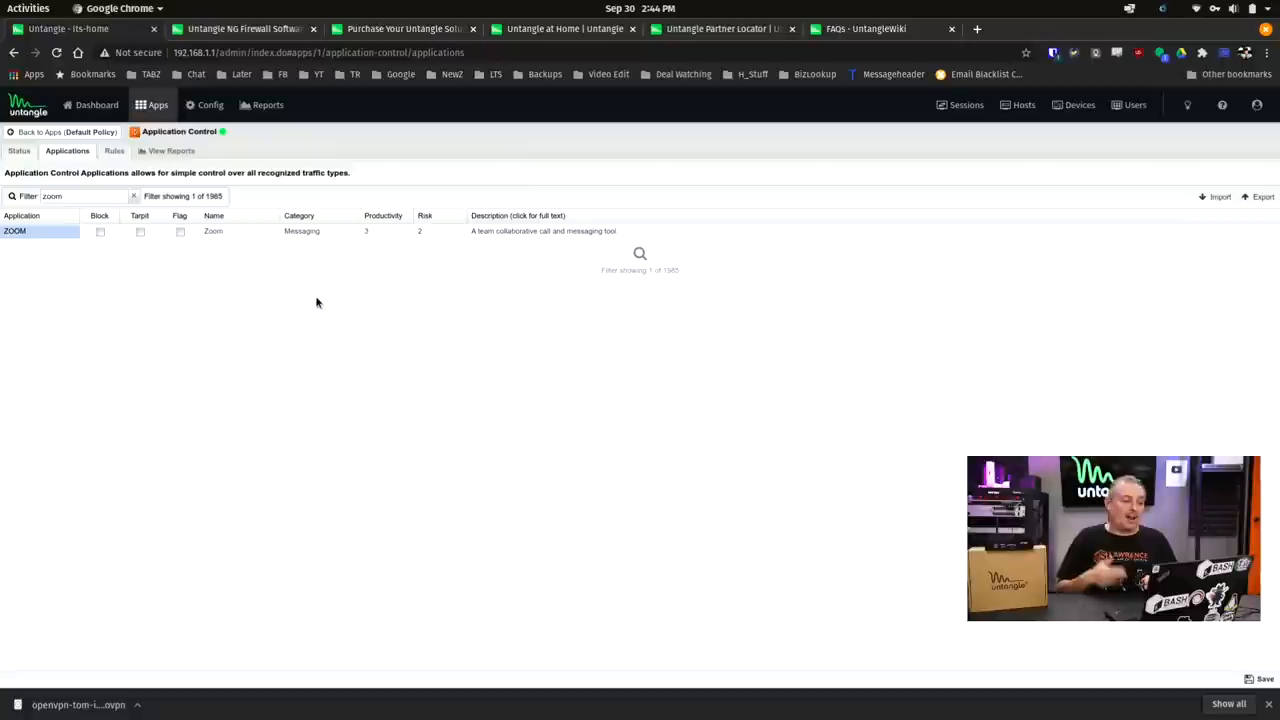
{"action": "mouse_move", "coordinate": [188, 260]}
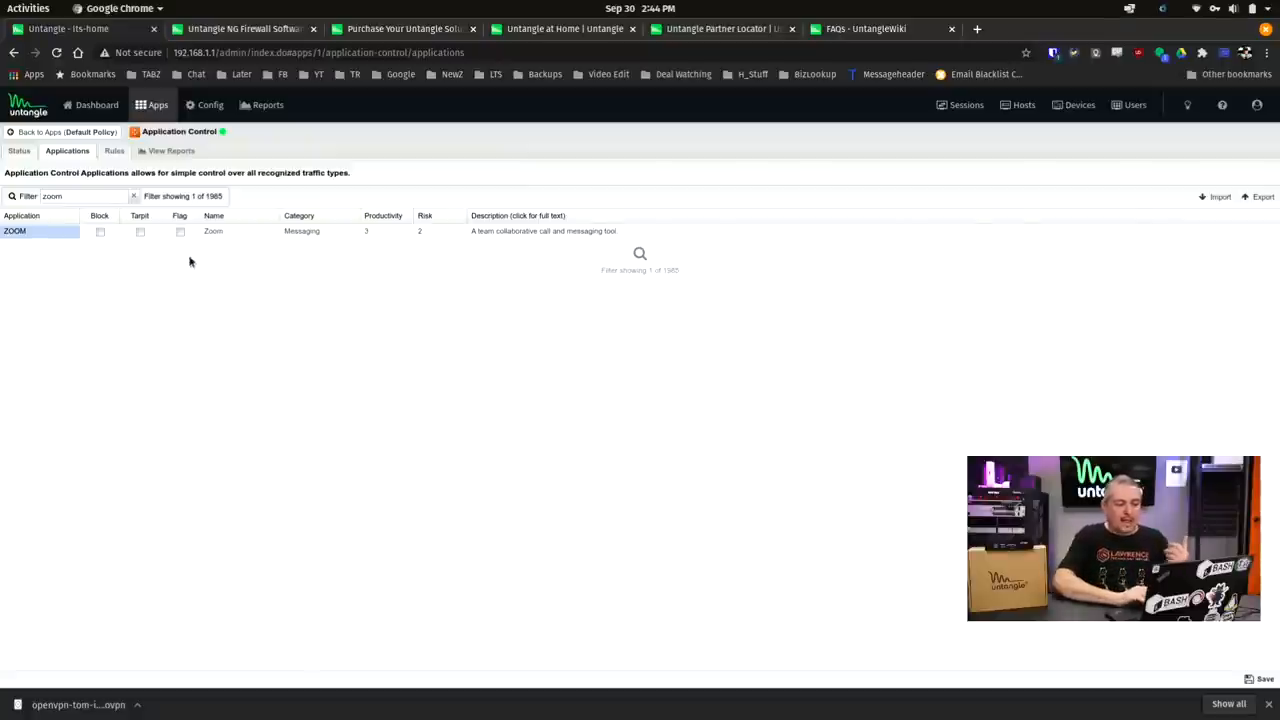
{"action": "mouse_move", "coordinate": [312, 340]}
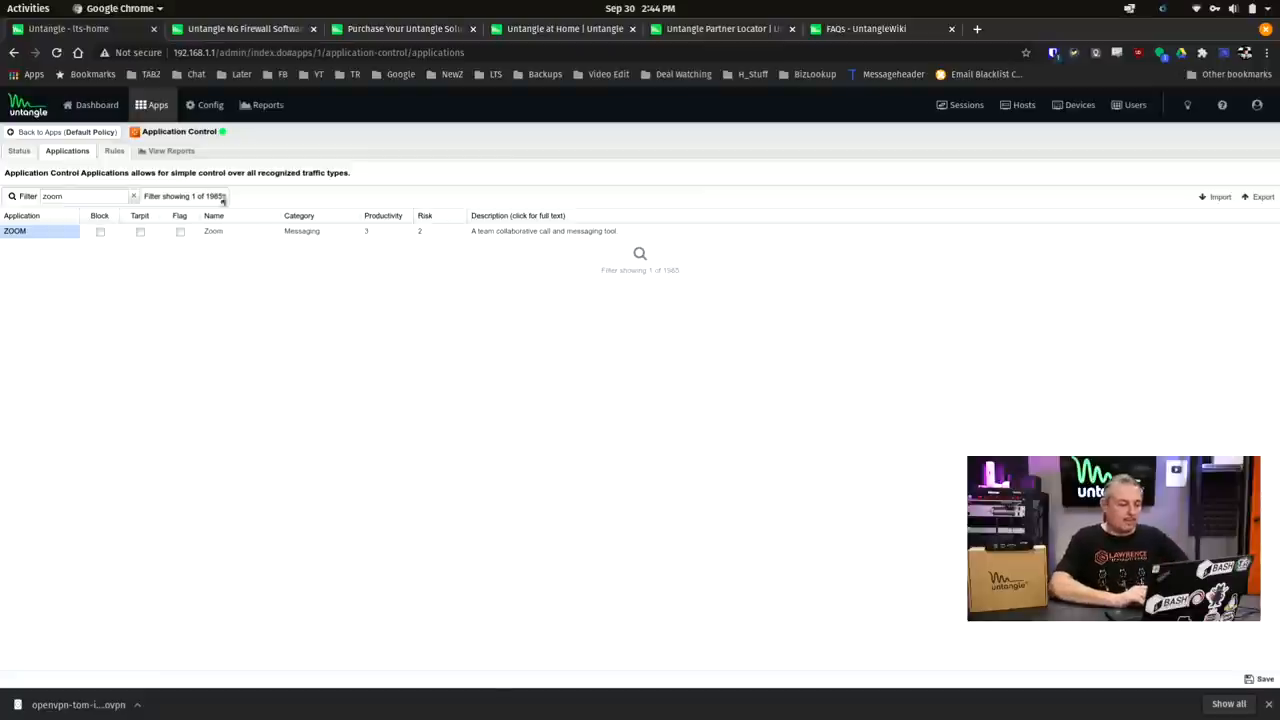
{"action": "left_click", "coordinate": [110, 152]}
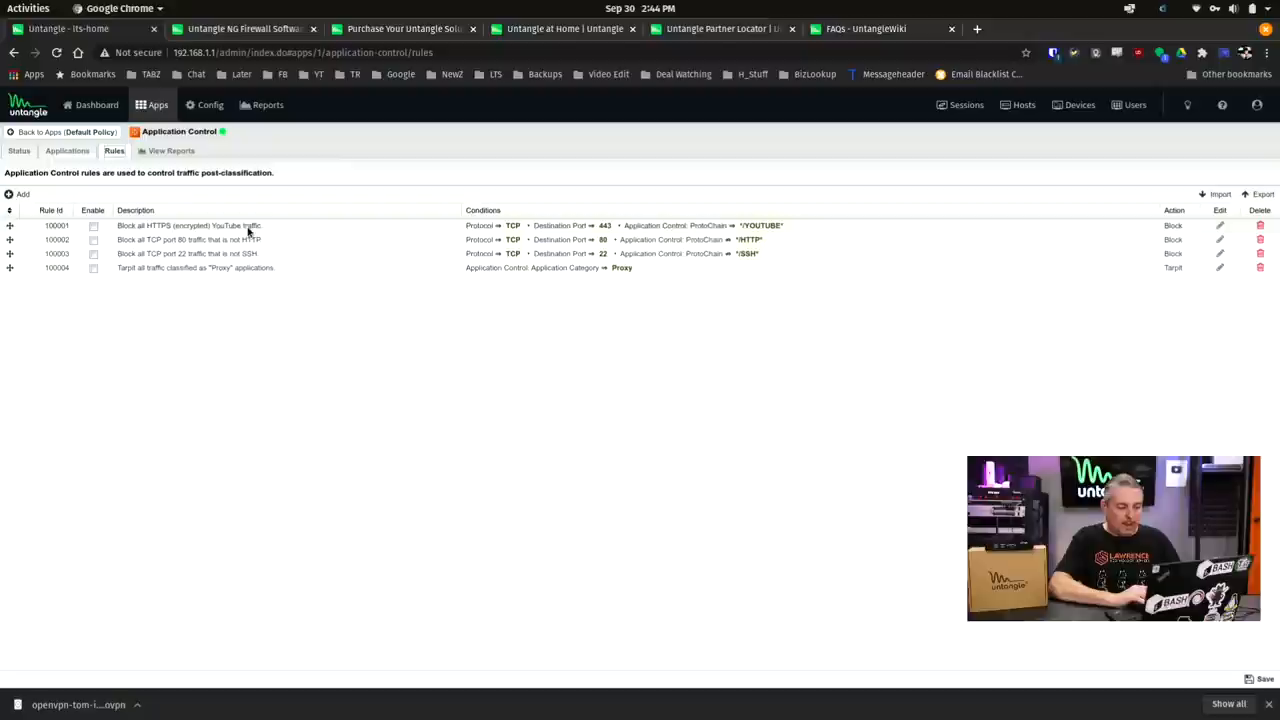
{"action": "mouse_move", "coordinate": [258, 268]}
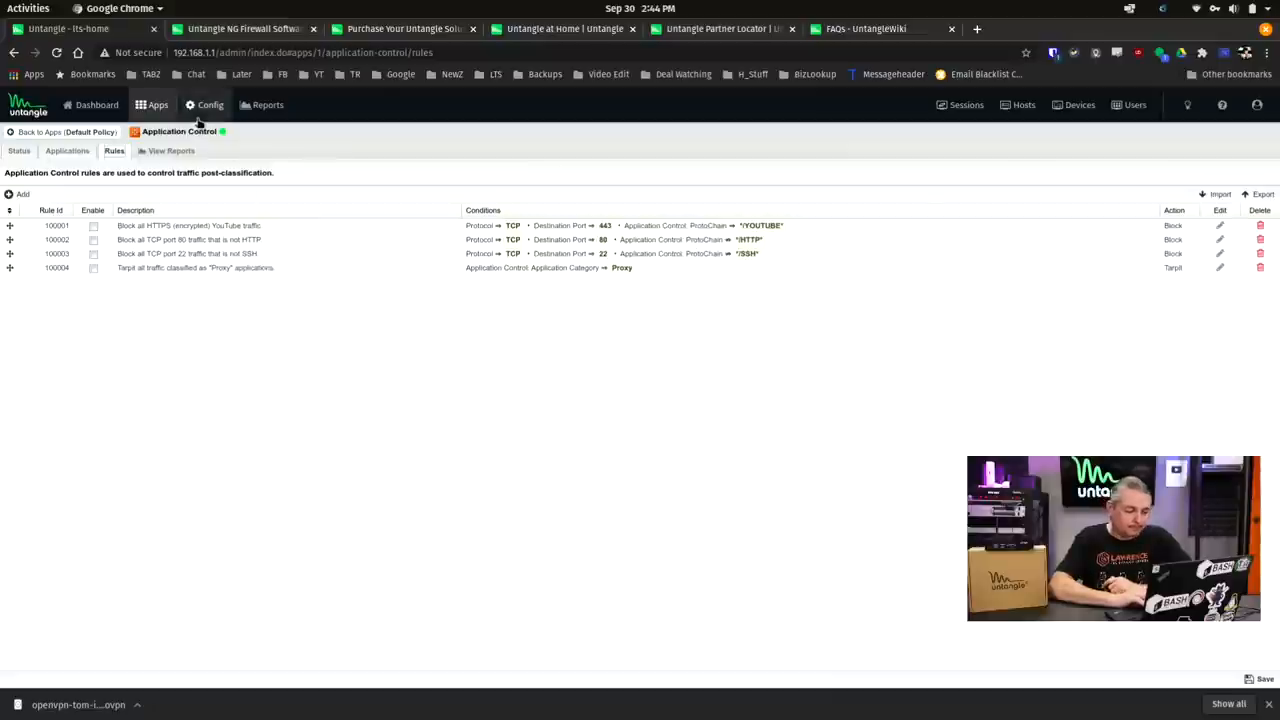
{"action": "mouse_move", "coordinate": [96, 132]}
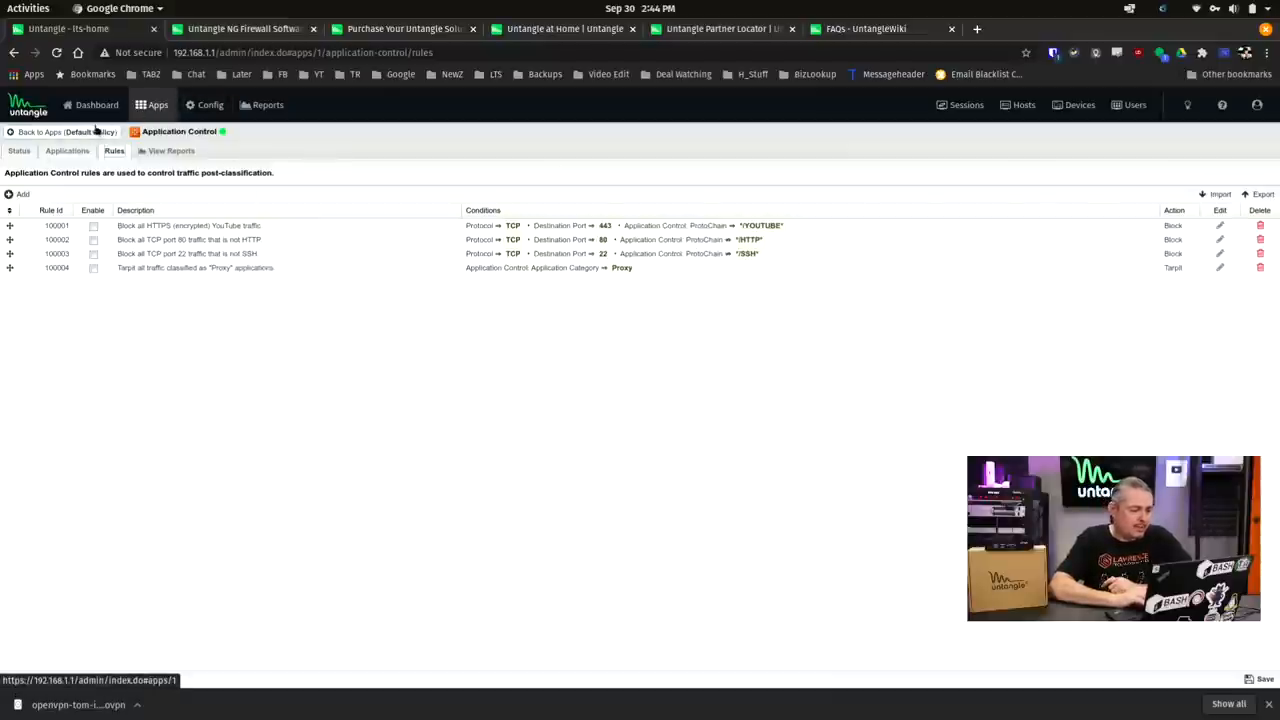
Return from Application Control's rules to the list of installed apps.
{"action": "left_click", "coordinate": [56, 132]}
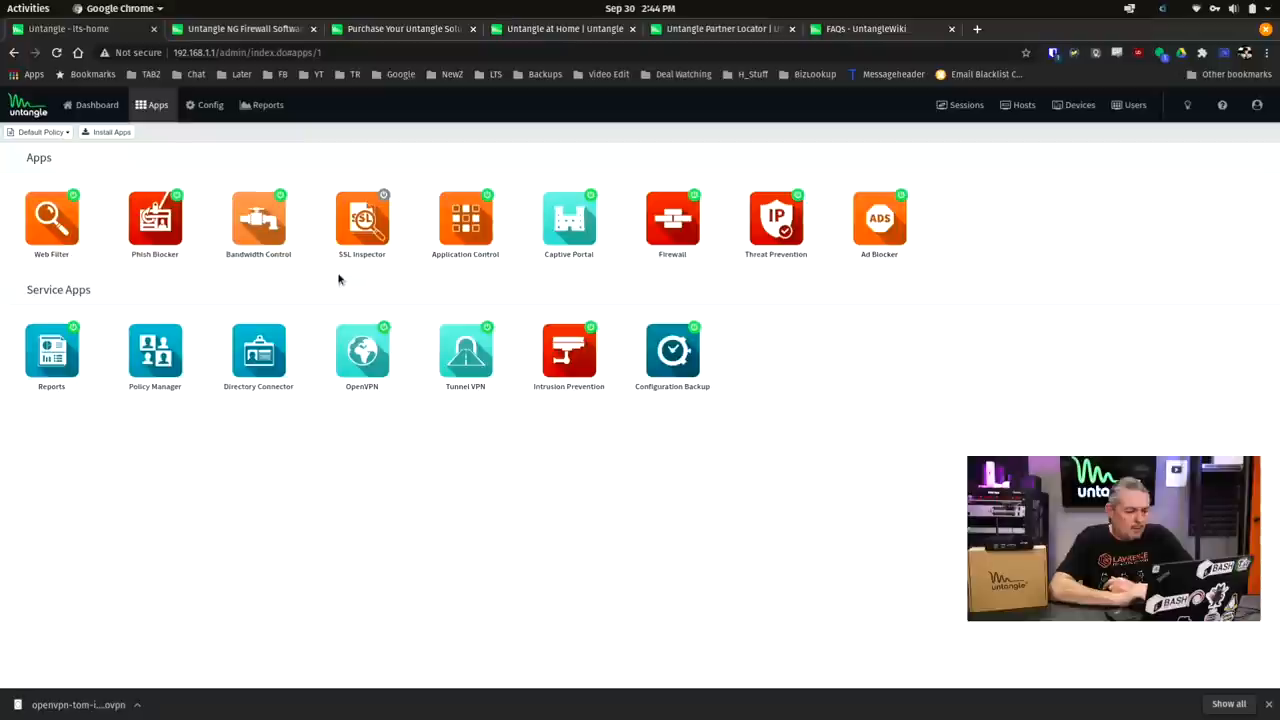
{"action": "mouse_move", "coordinate": [364, 218]}
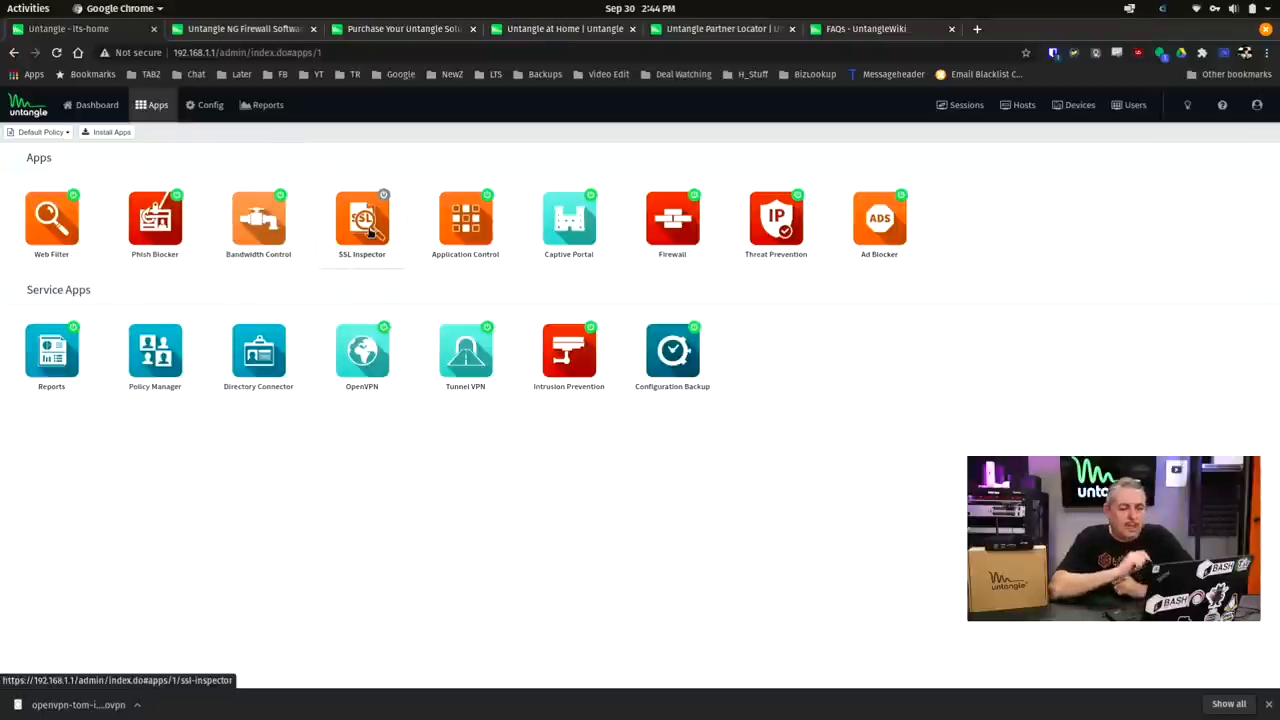
Show the SSL Inspector app page, reporting inspection currently disabled.
{"action": "left_click", "coordinate": [362, 218]}
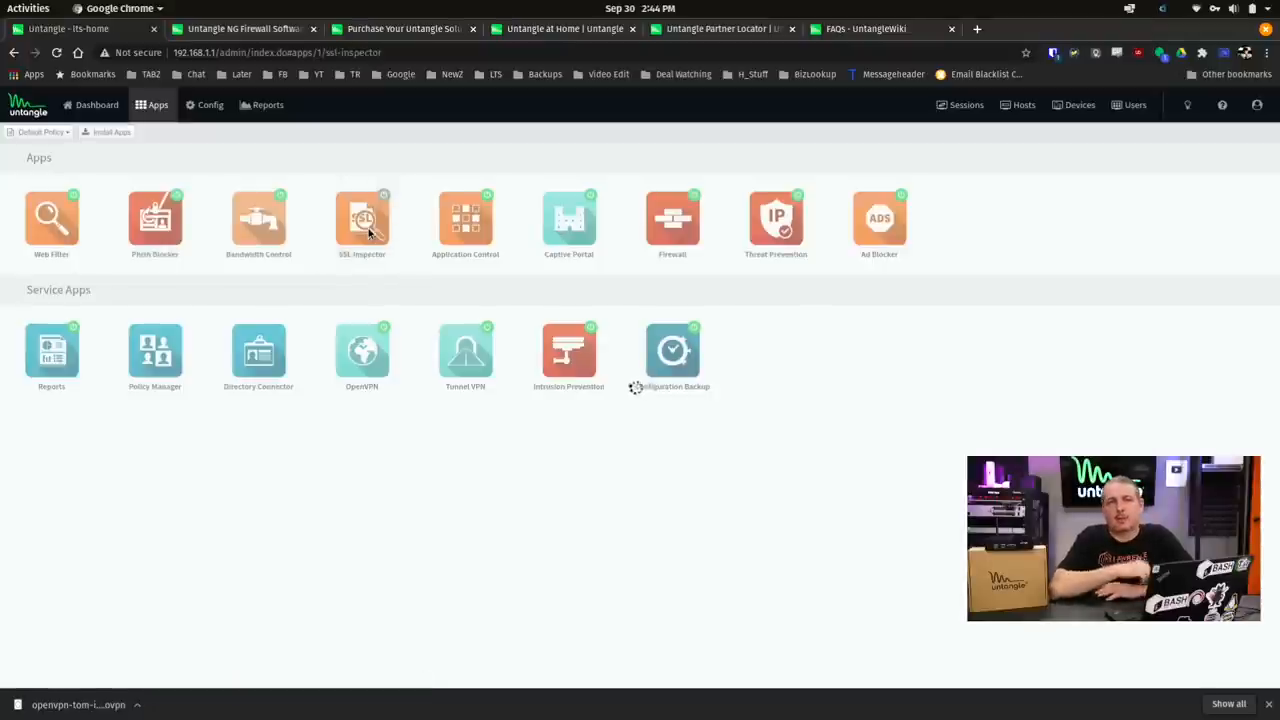
{"action": "left_click", "coordinate": [362, 218]}
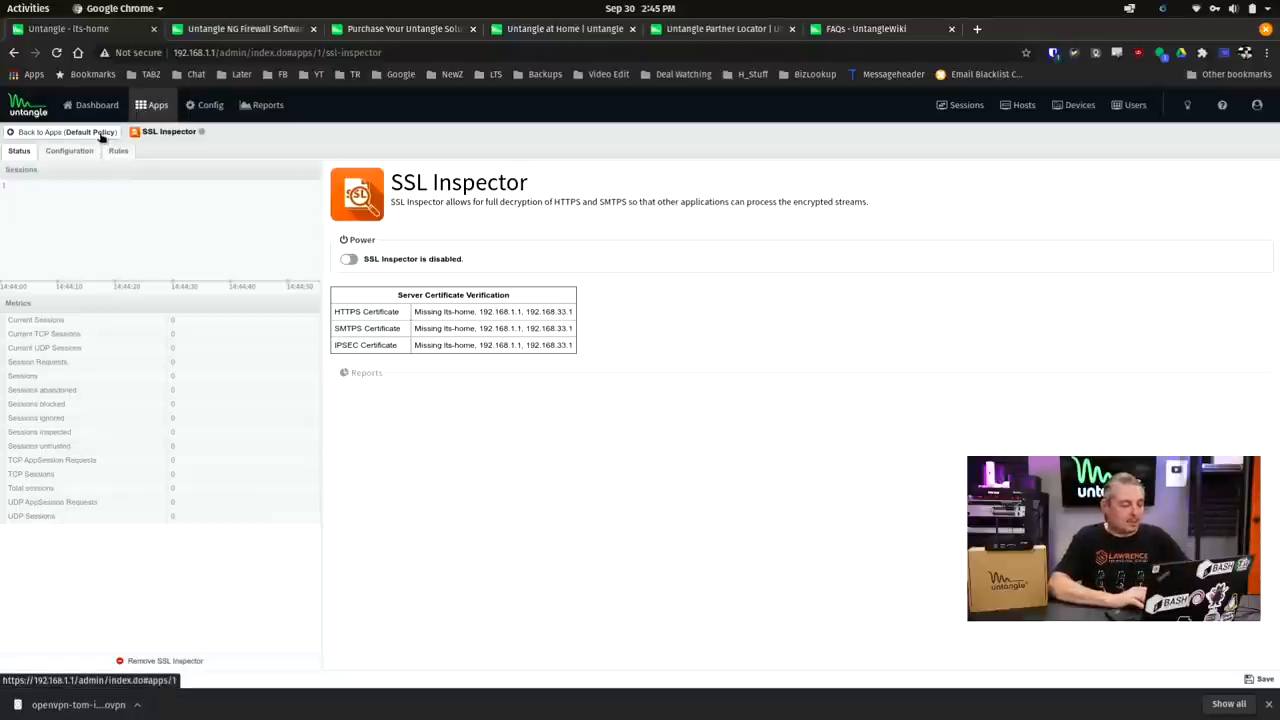
{"action": "left_click", "coordinate": [68, 132]}
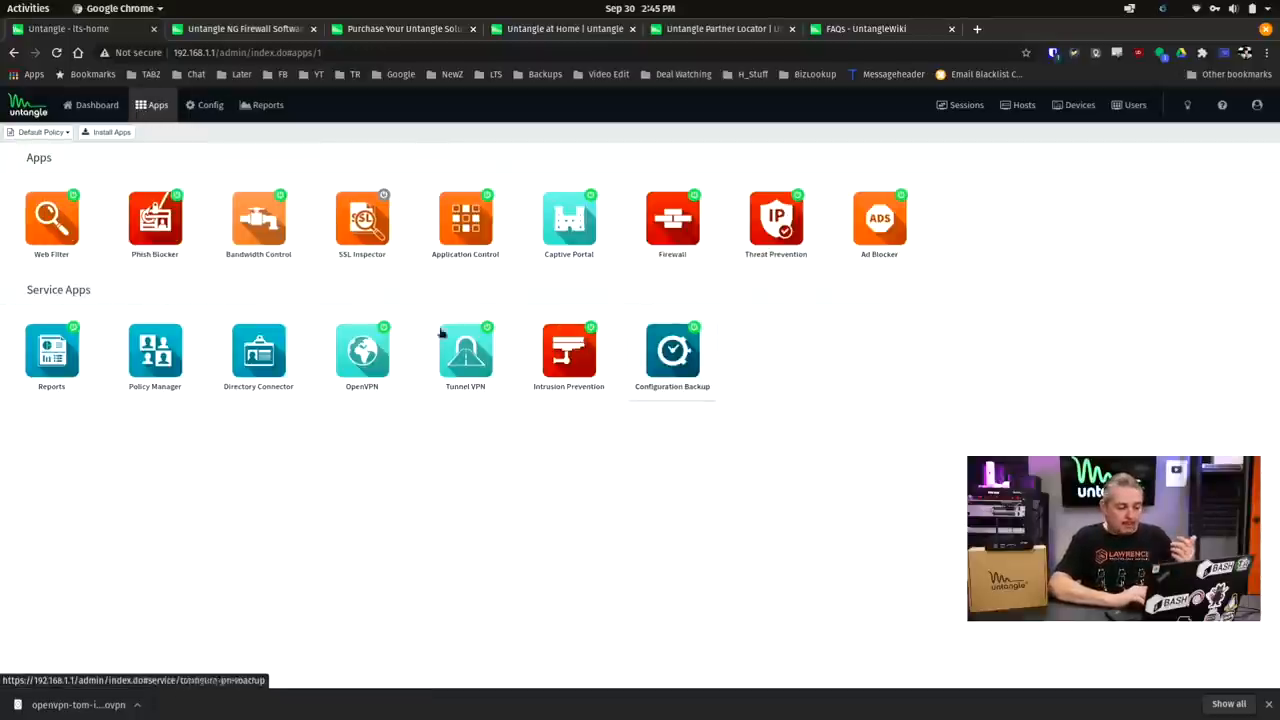
{"action": "left_click", "coordinate": [464, 350]}
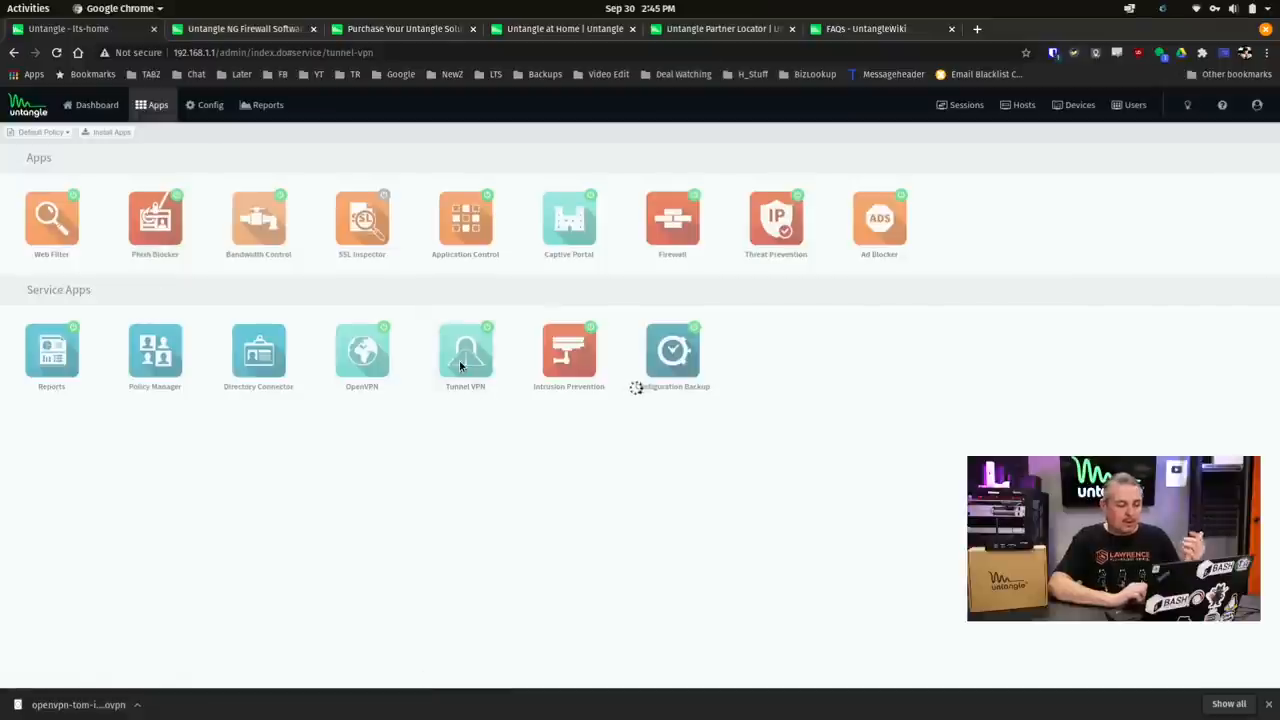
{"action": "left_click", "coordinate": [464, 350]}
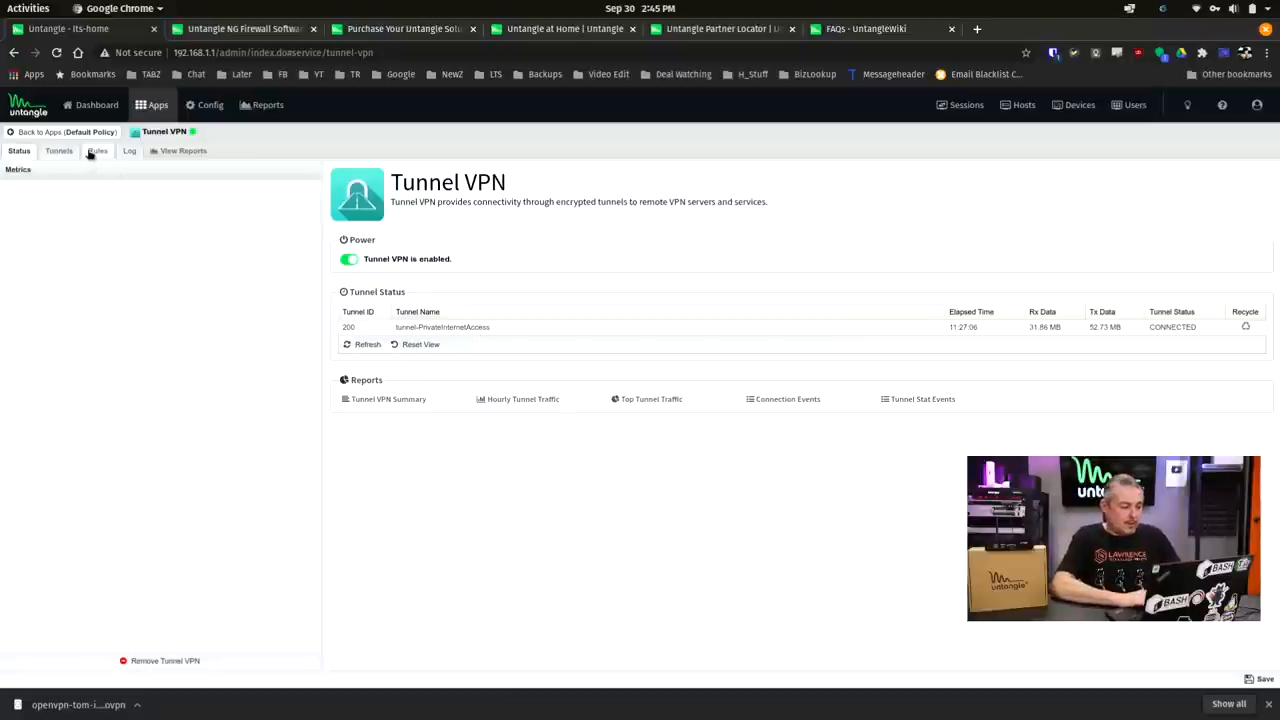
{"action": "left_click", "coordinate": [96, 152]}
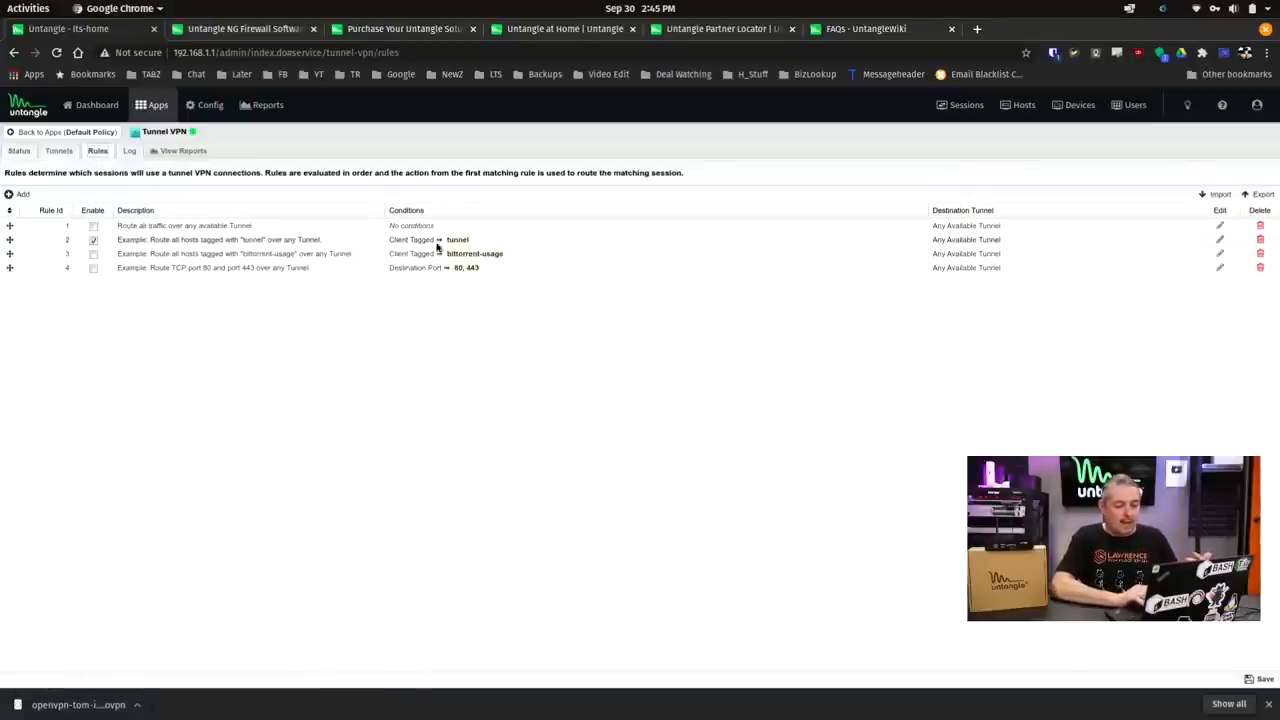
{"action": "left_click", "coordinate": [92, 240]}
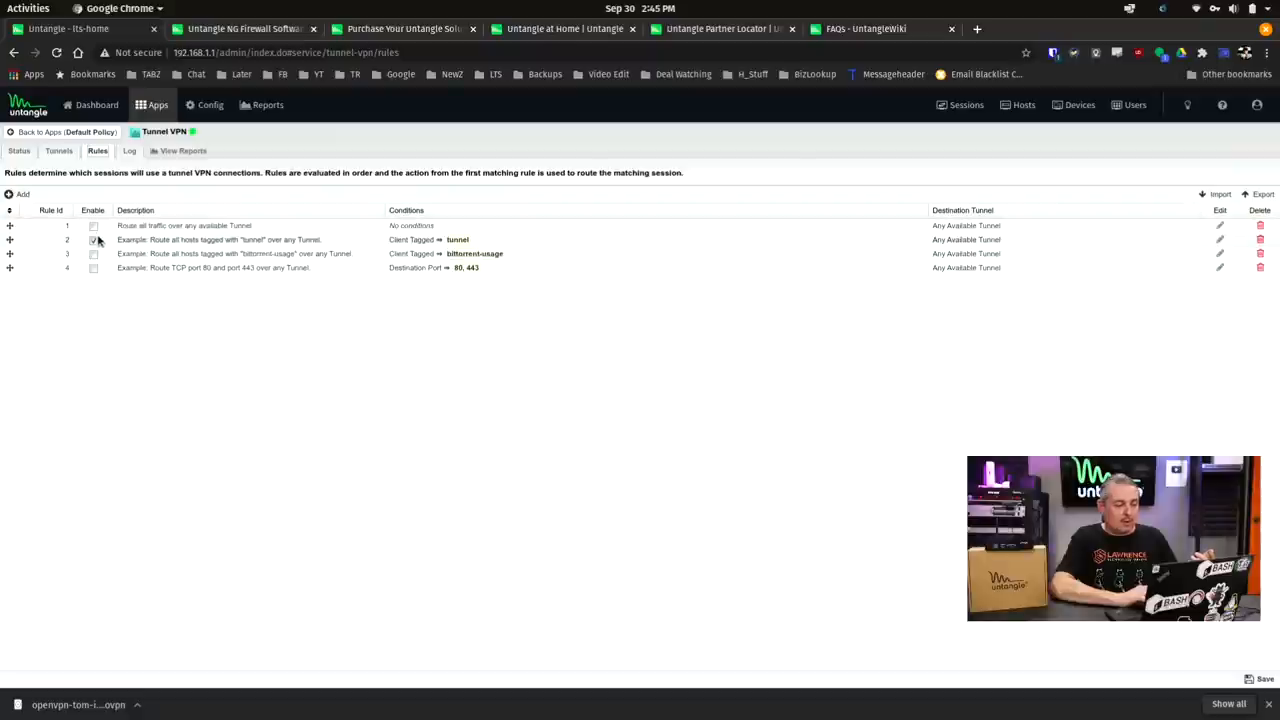
{"action": "left_click", "coordinate": [96, 240]}
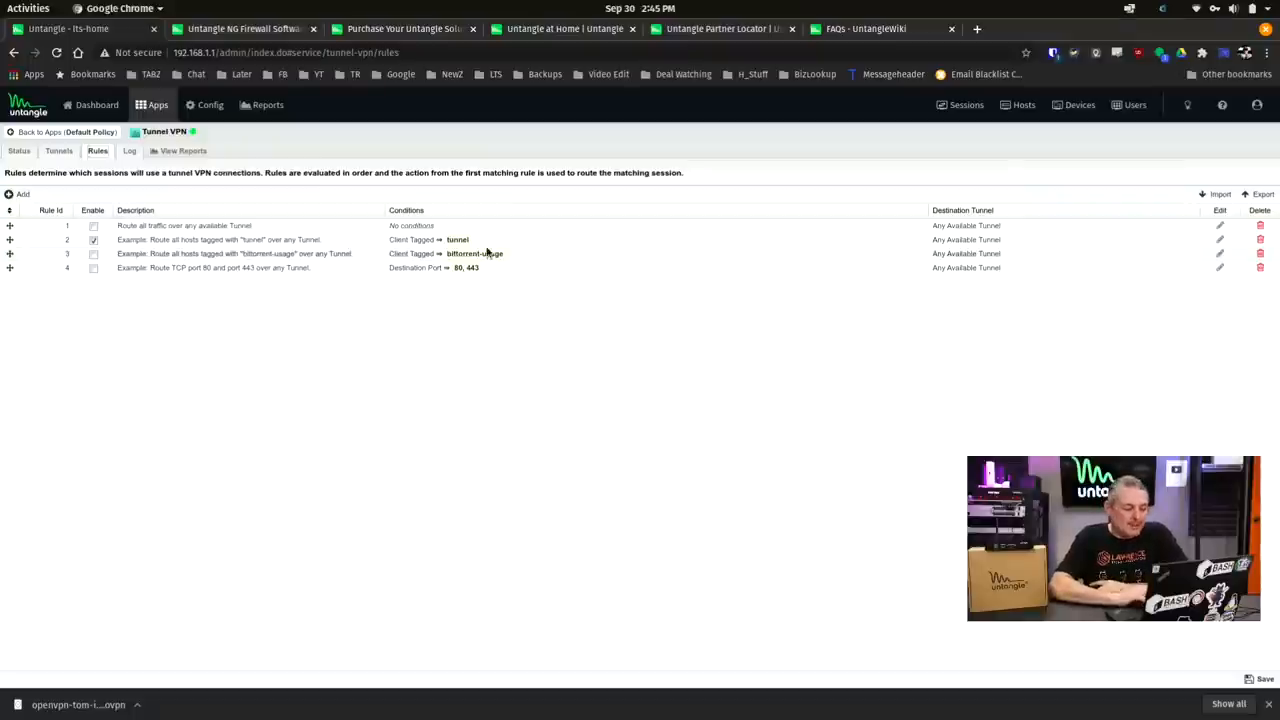
{"action": "mouse_move", "coordinate": [472, 252]}
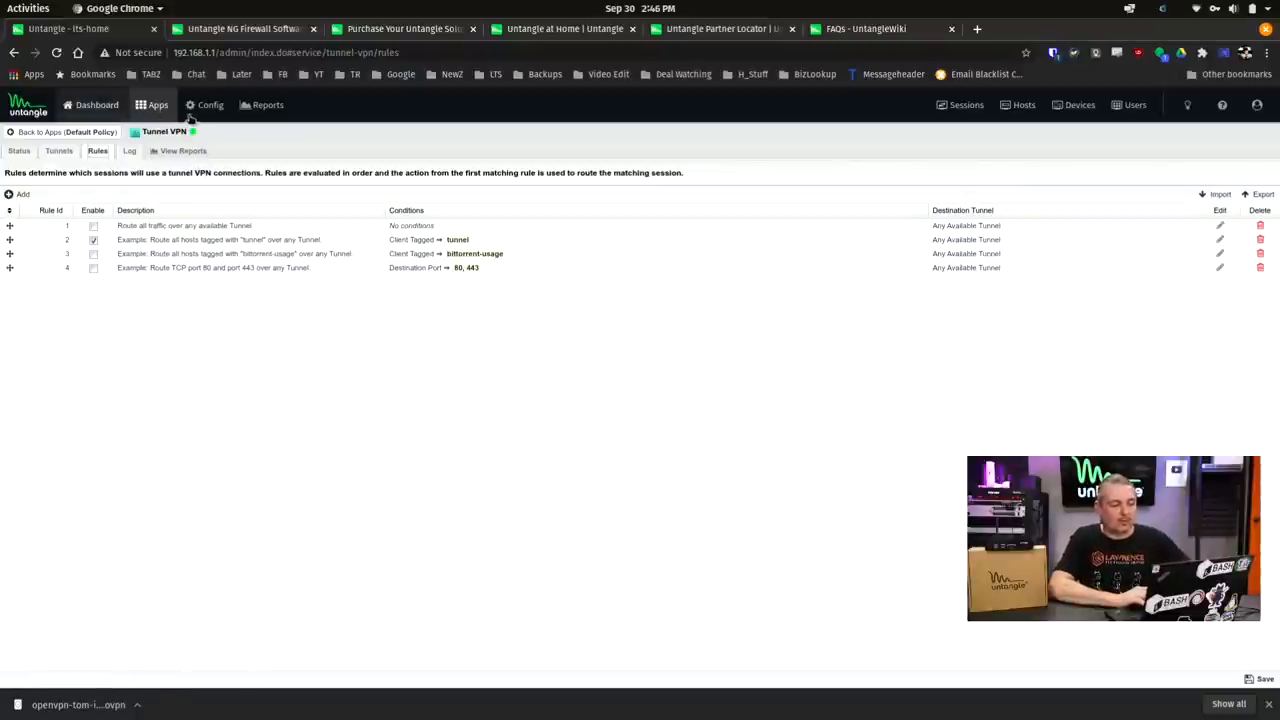
Go to Config > Network and review the filter rule blocking Internal to LTE.
{"action": "left_click", "coordinate": [210, 104]}
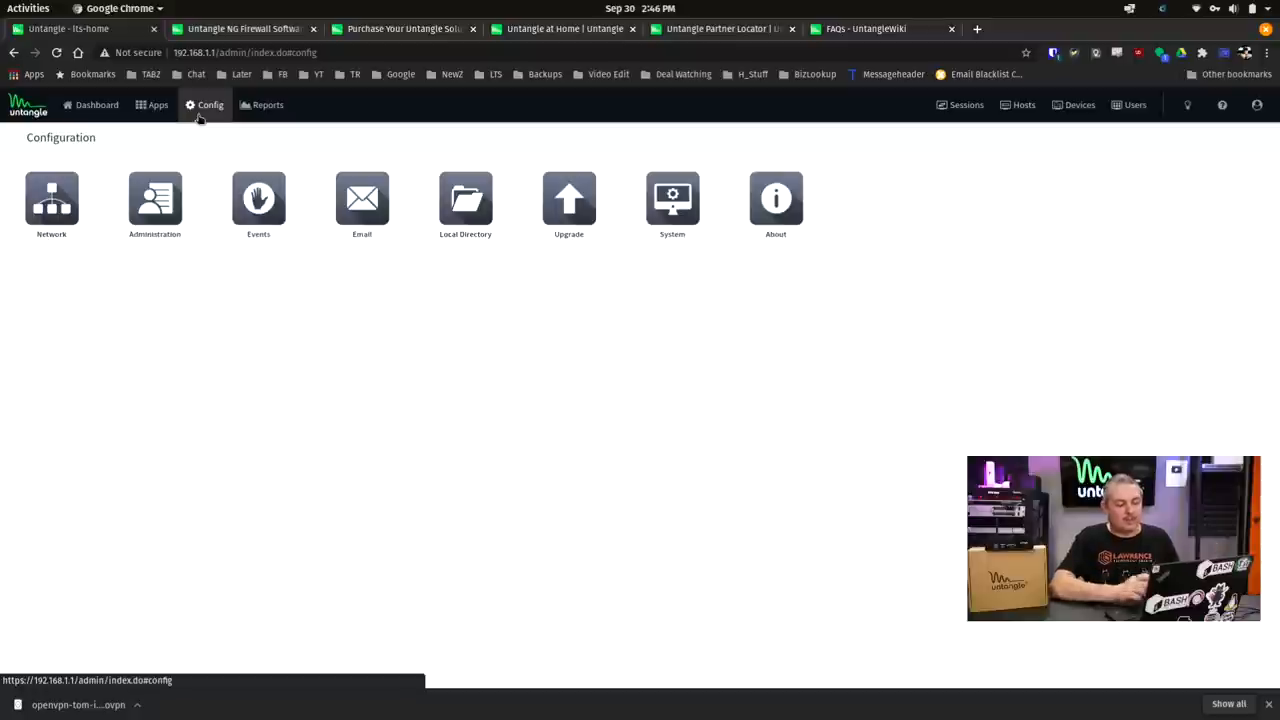
{"action": "left_click", "coordinate": [52, 196]}
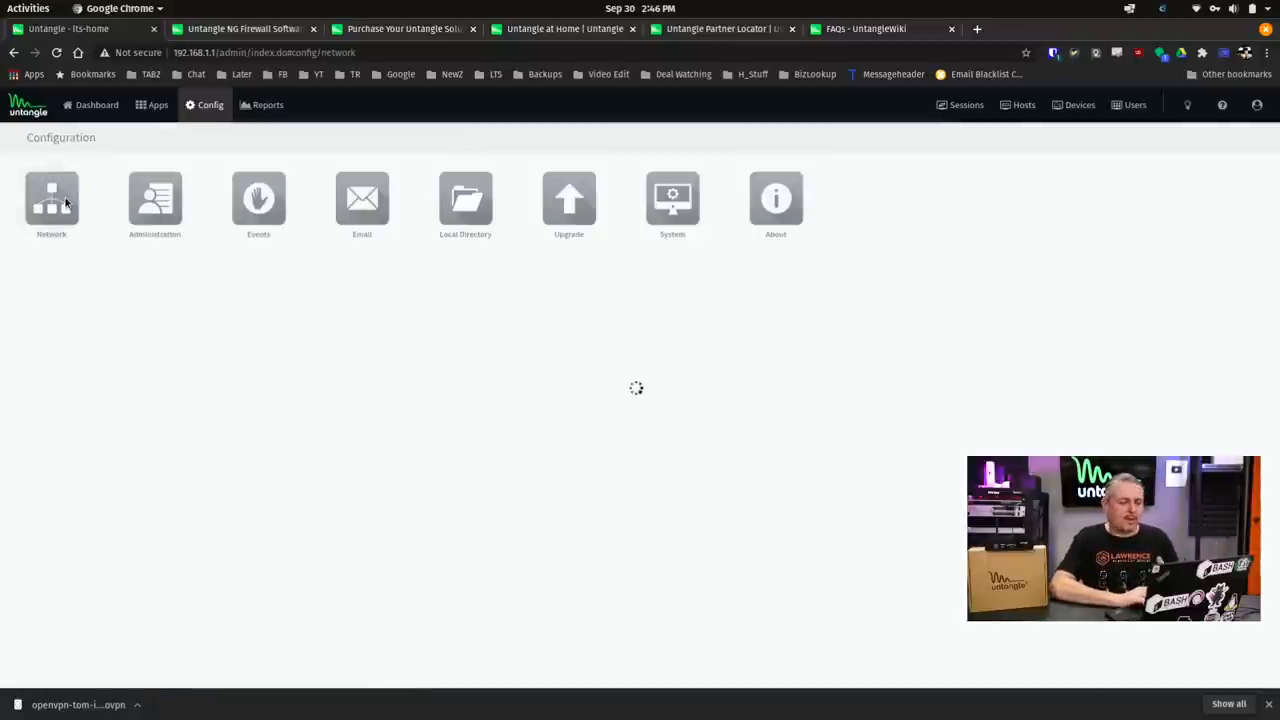
{"action": "left_click", "coordinate": [52, 198]}
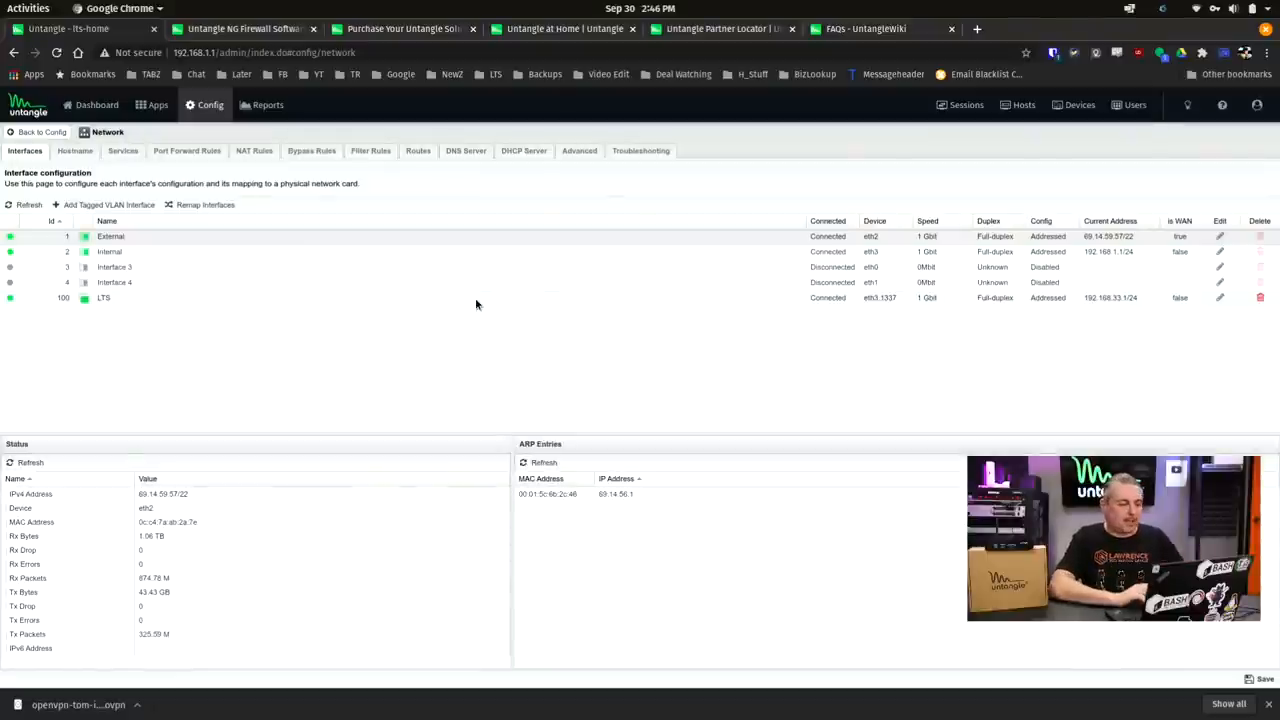
{"action": "left_click", "coordinate": [370, 150]}
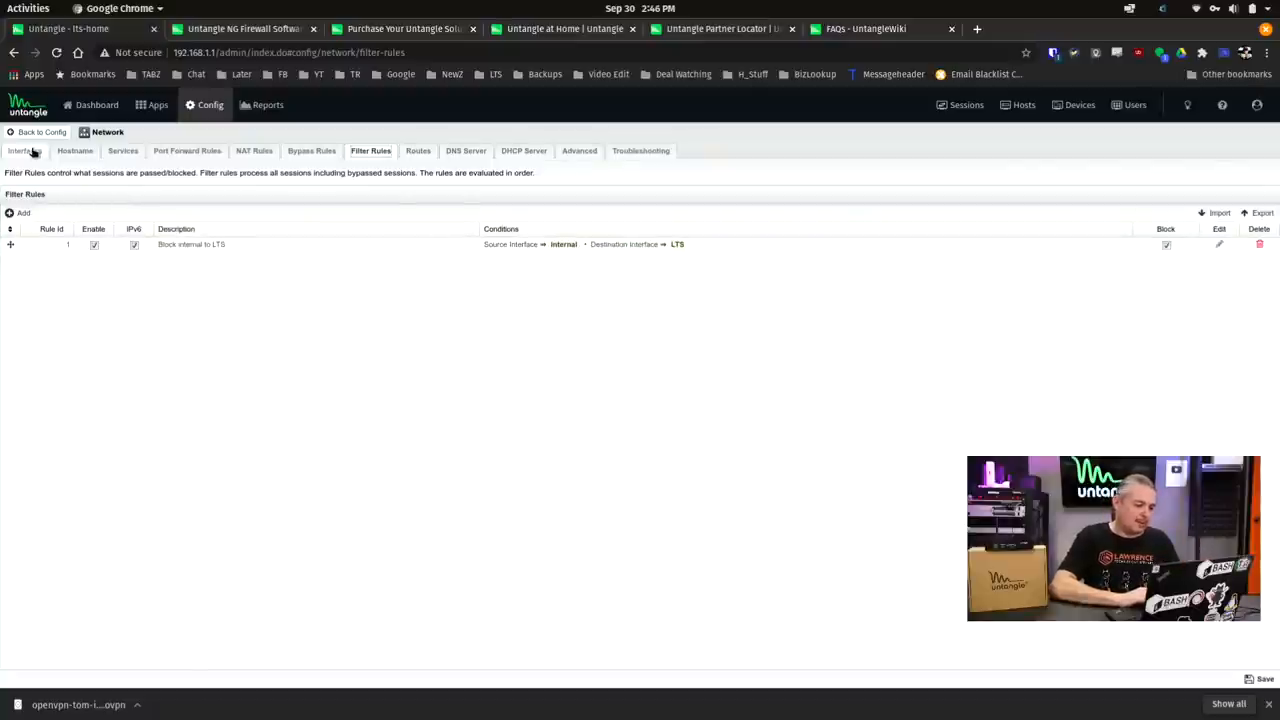
Return to Interfaces and show status details for the Internal and LTE interfaces.
{"action": "left_click", "coordinate": [24, 152]}
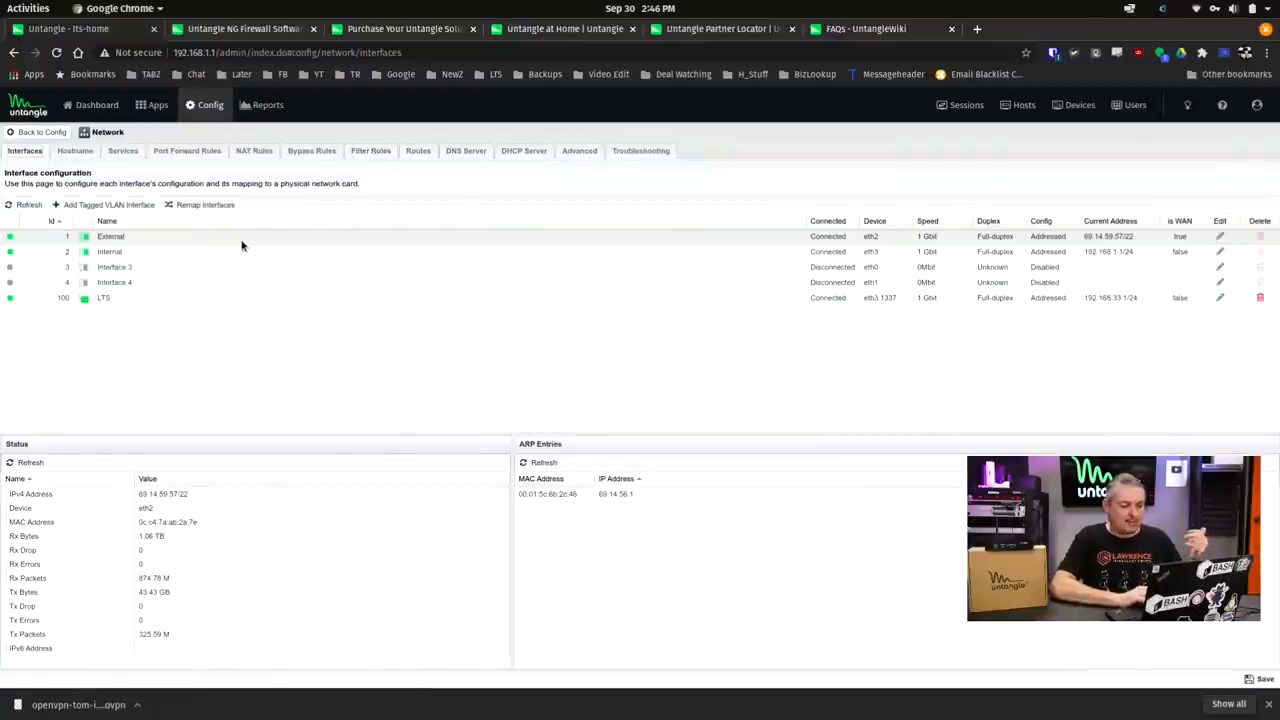
{"action": "mouse_move", "coordinate": [220, 260]}
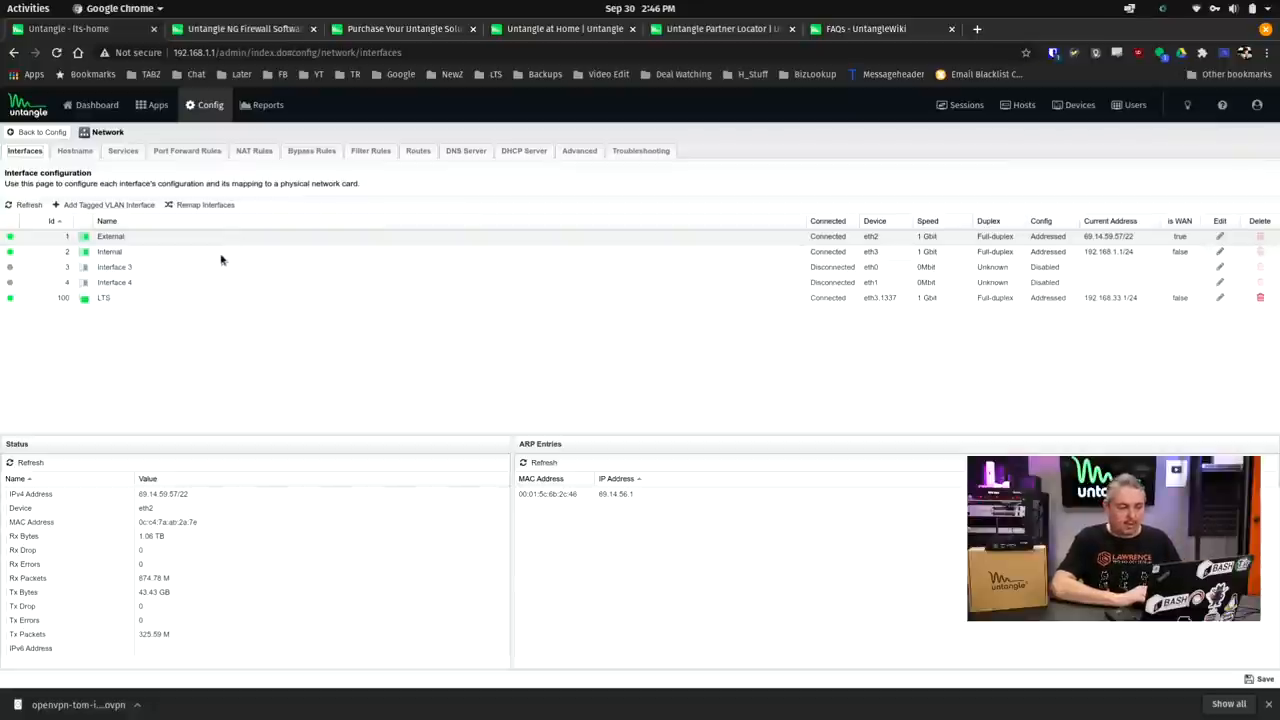
{"action": "left_click", "coordinate": [110, 252]}
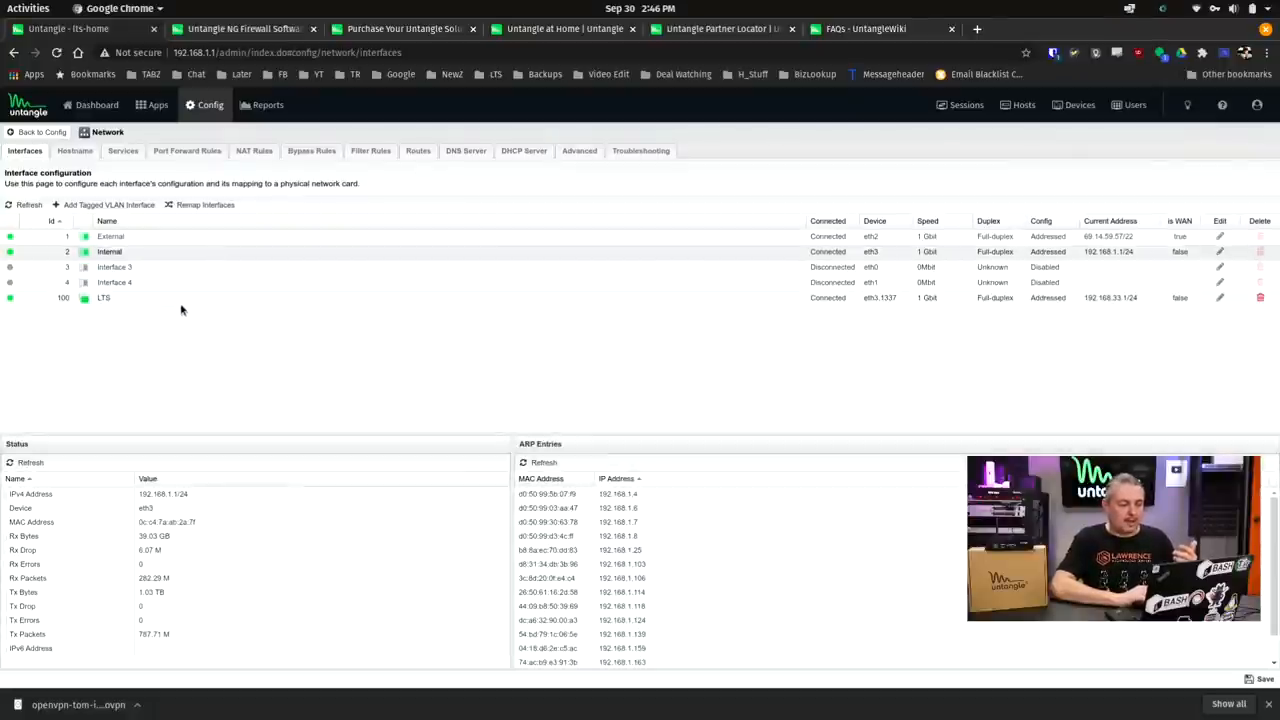
{"action": "left_click", "coordinate": [104, 296]}
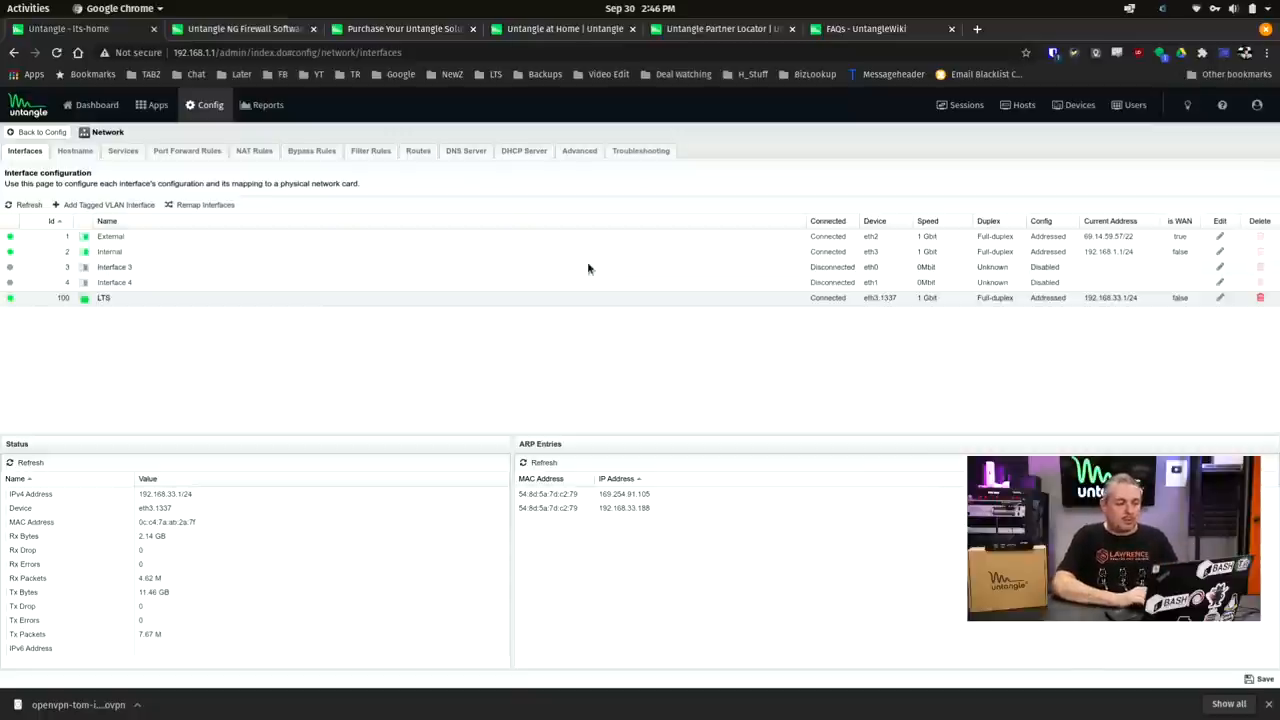
Show the Network Filter Rules list with the single Internal-to-LTE block rule.
{"action": "left_click", "coordinate": [370, 150]}
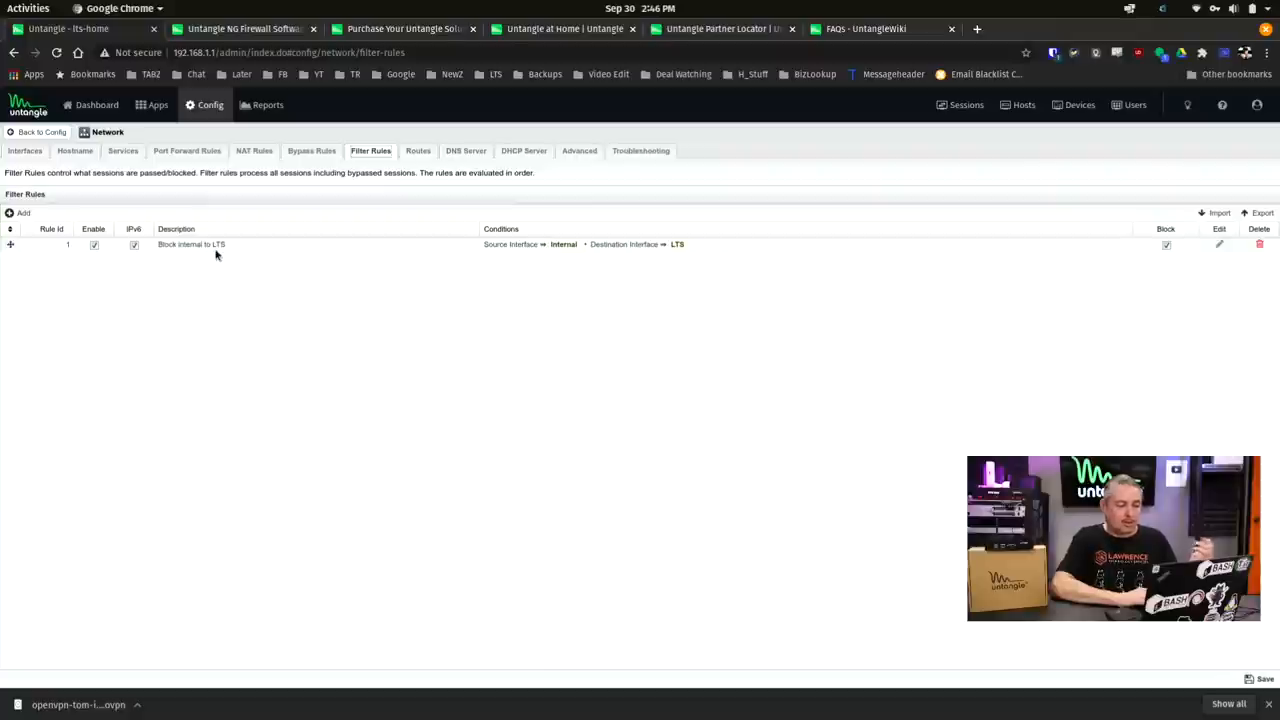
{"action": "mouse_move", "coordinate": [252, 250]}
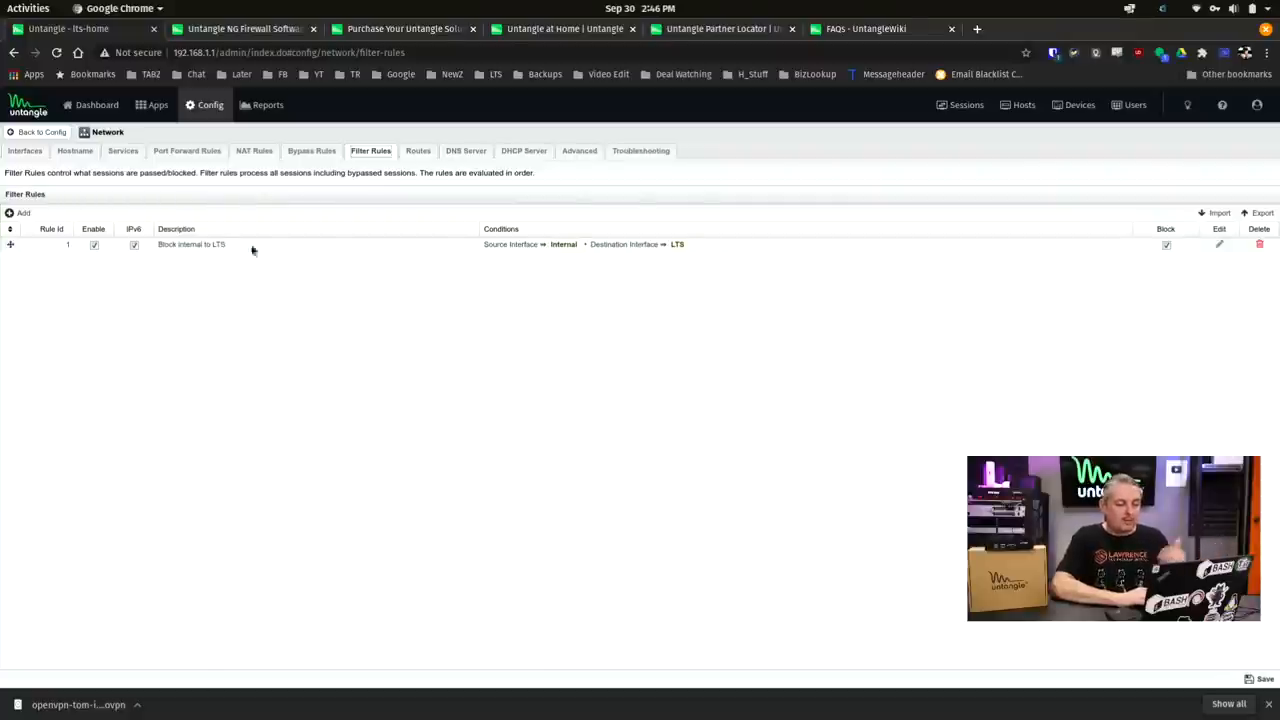
{"action": "mouse_move", "coordinate": [552, 250]}
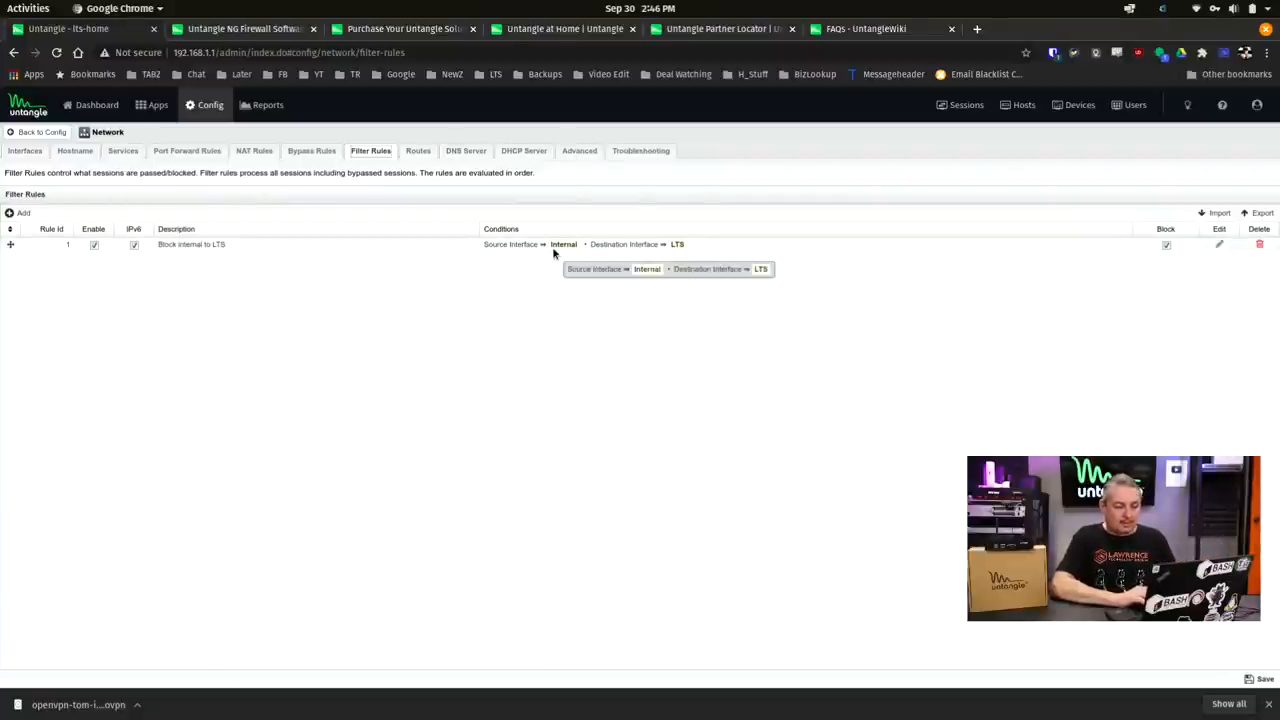
{"action": "mouse_move", "coordinate": [678, 248]}
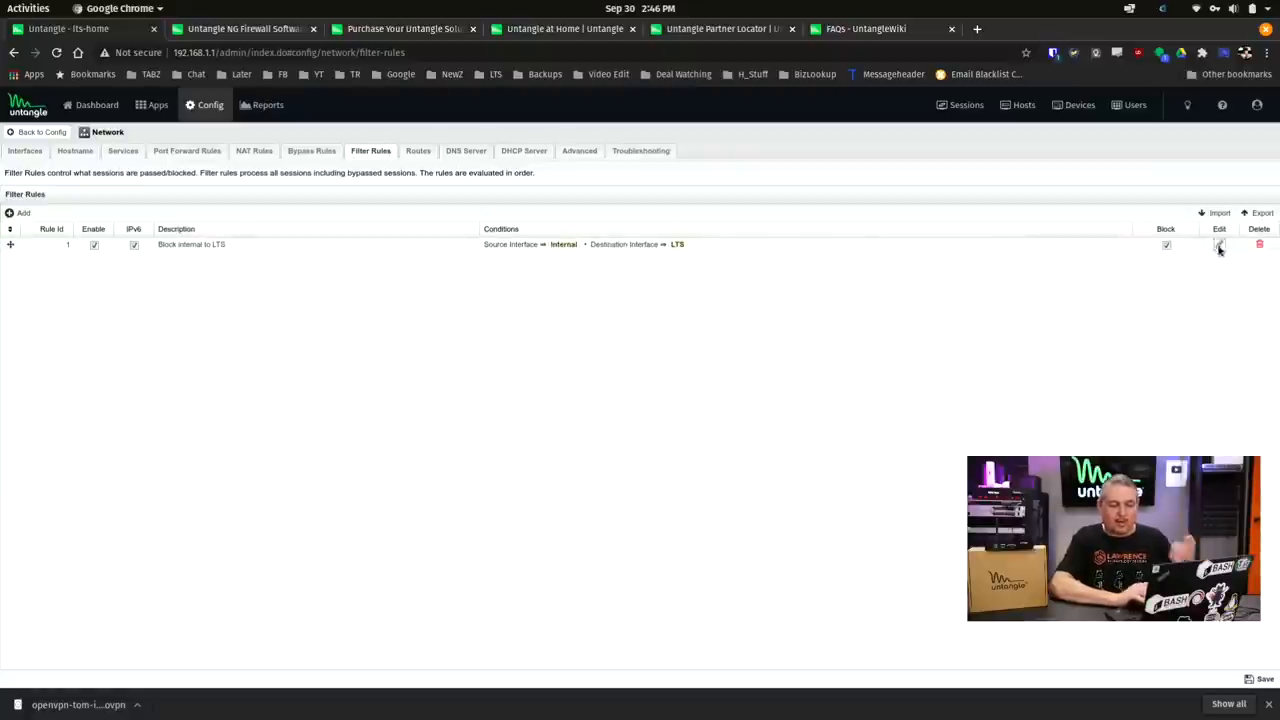
{"action": "left_click", "coordinate": [1218, 244]}
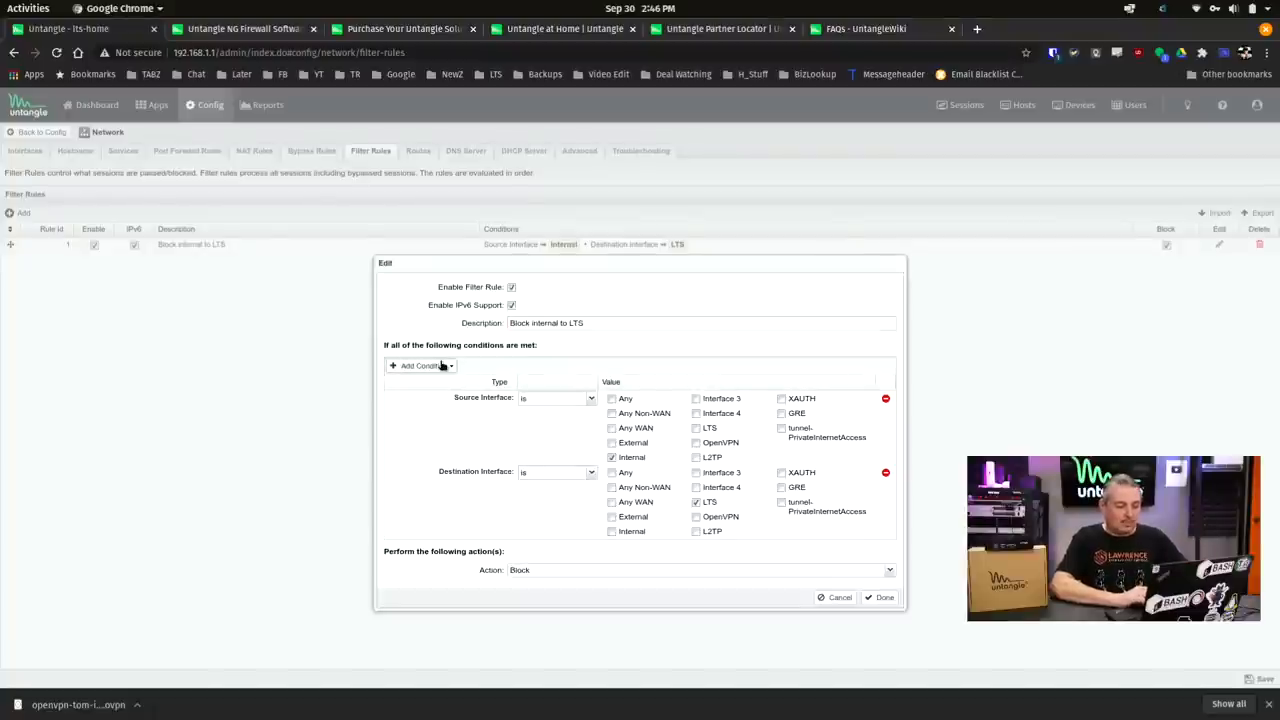
{"action": "left_click", "coordinate": [420, 366]}
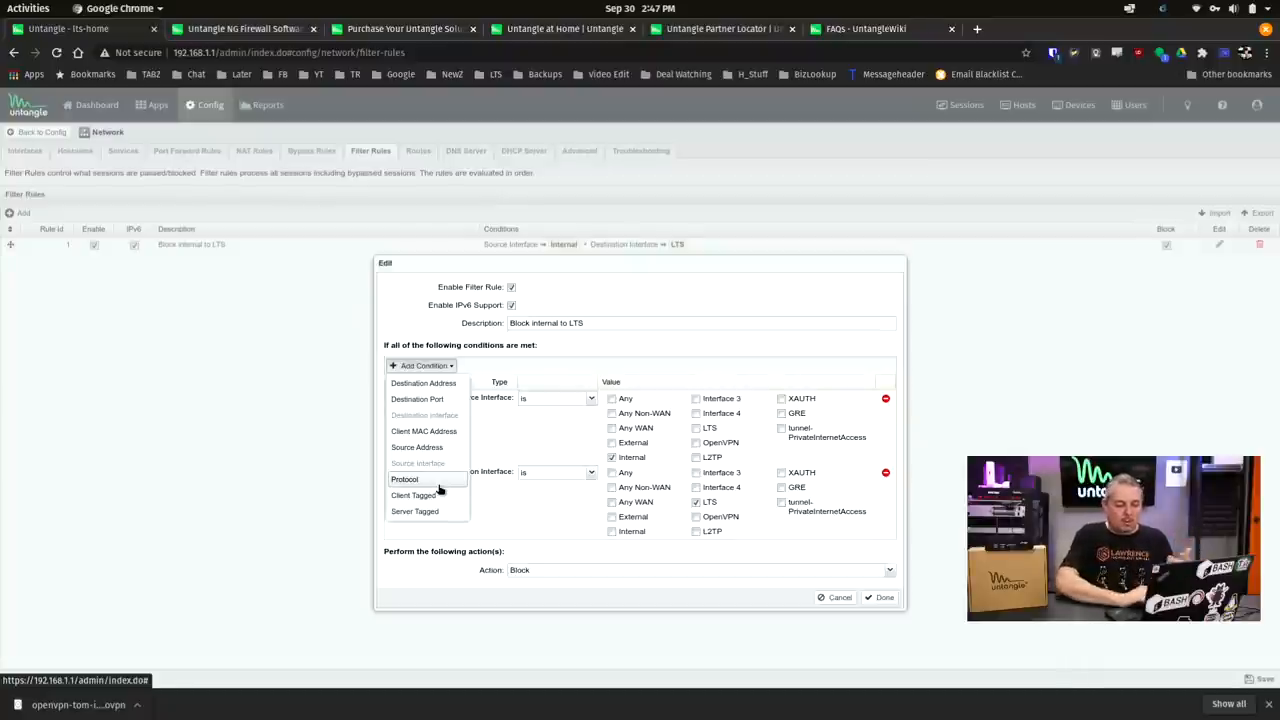
{"action": "left_click", "coordinate": [704, 570]}
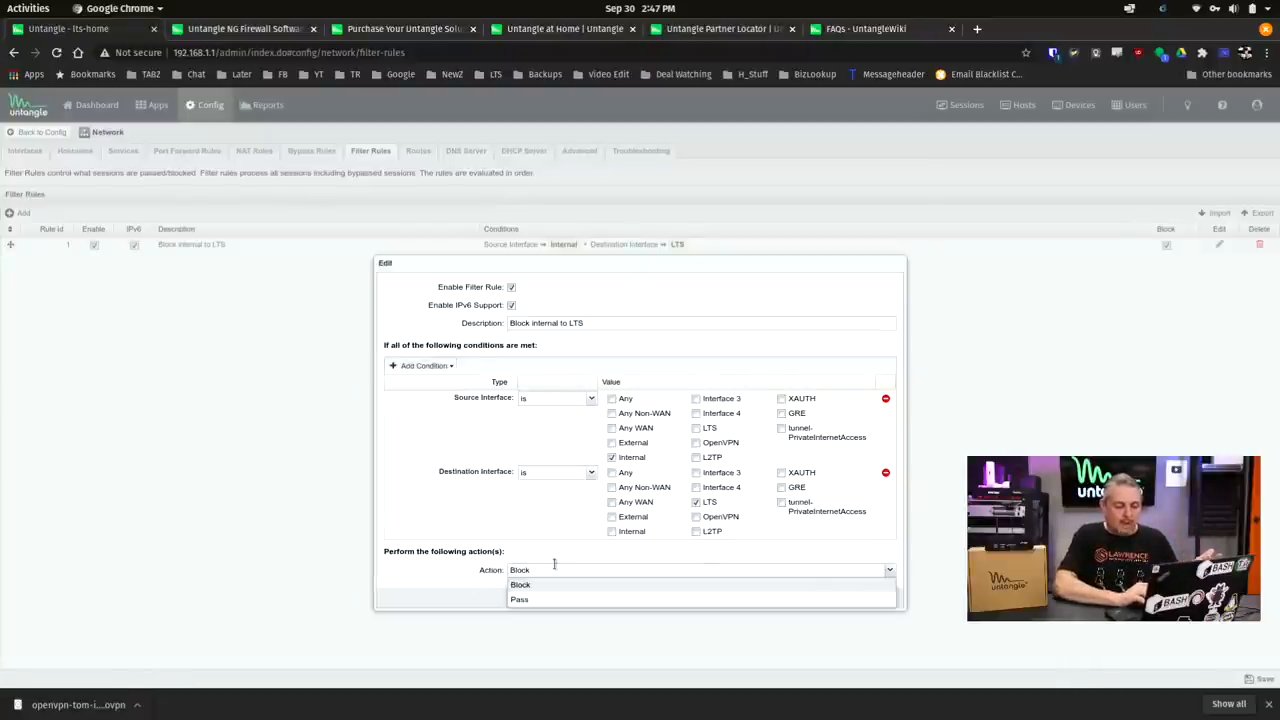
{"action": "left_click", "coordinate": [520, 584]}
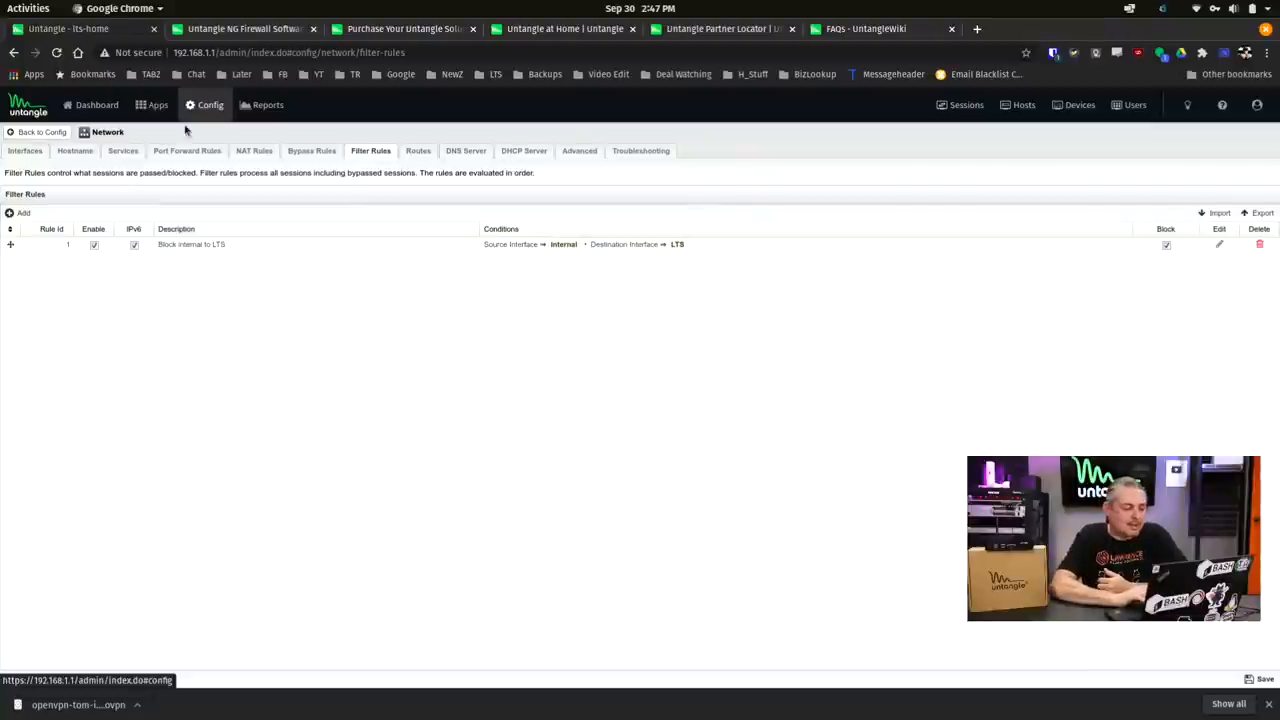
Go via Dashboard and Apps to the OpenVPN app, showing one connected remote client.
{"action": "left_click", "coordinate": [96, 104]}
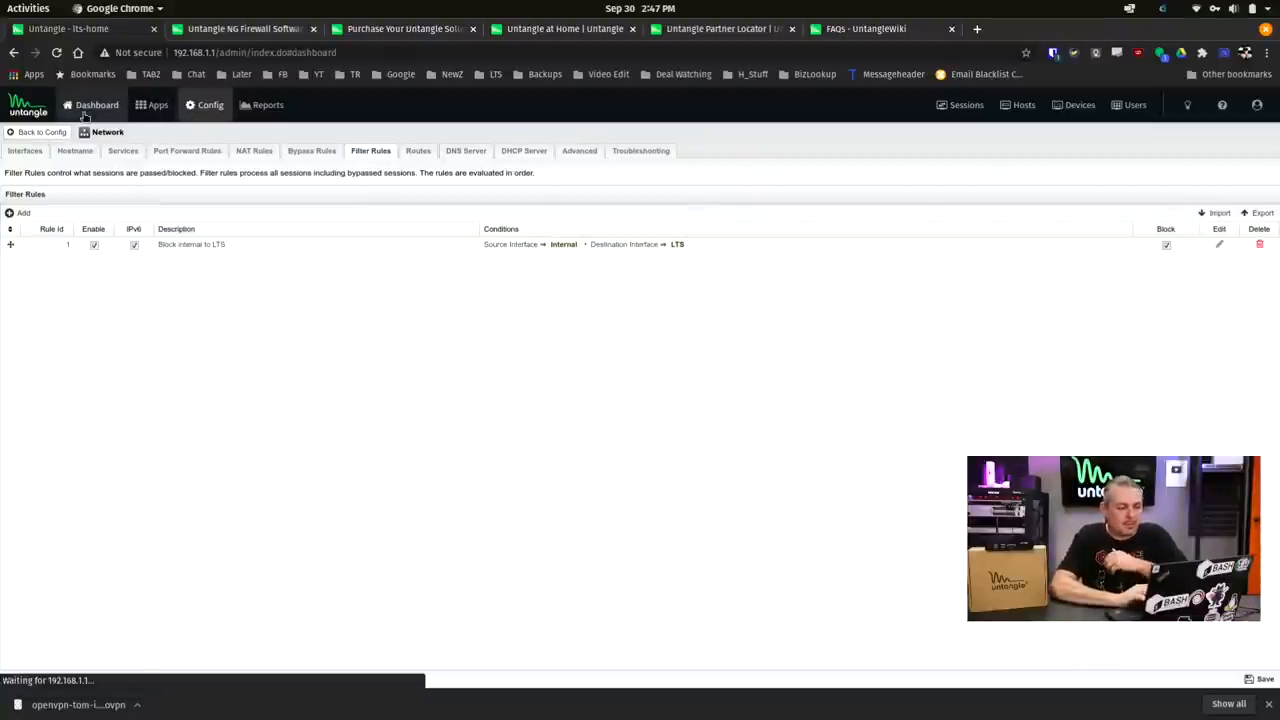
{"action": "left_click", "coordinate": [96, 104]}
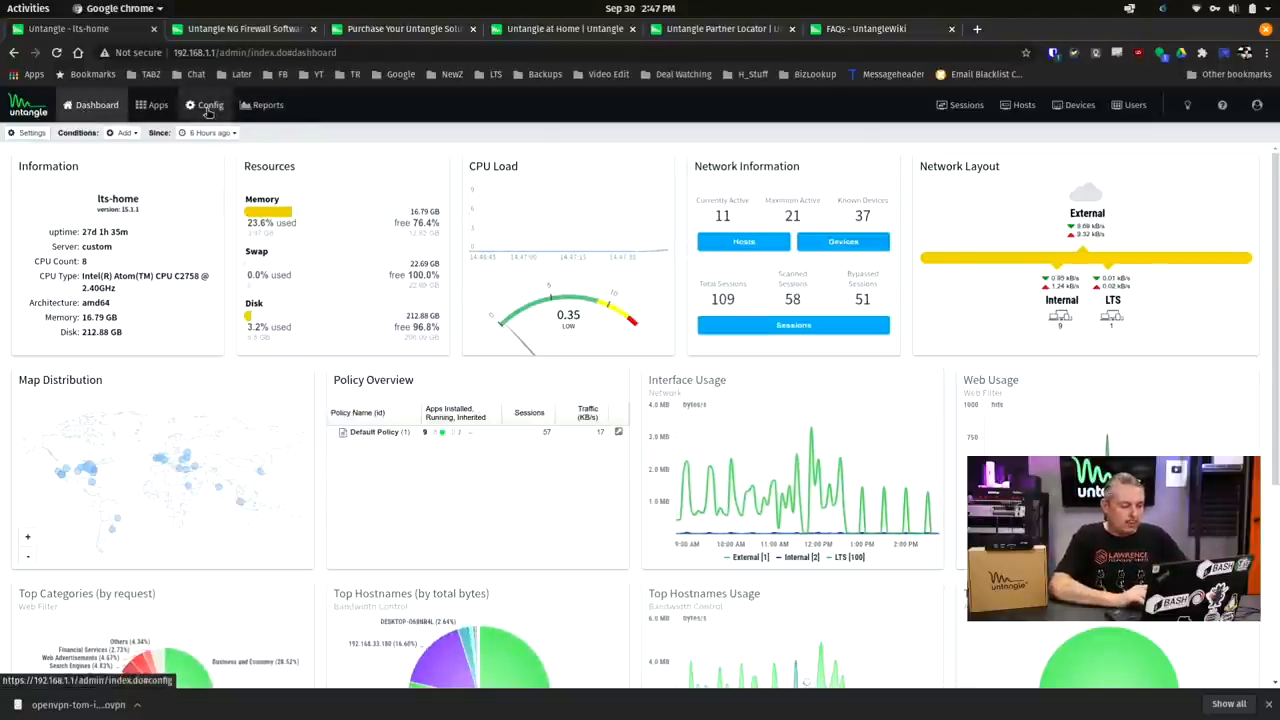
{"action": "left_click", "coordinate": [156, 104]}
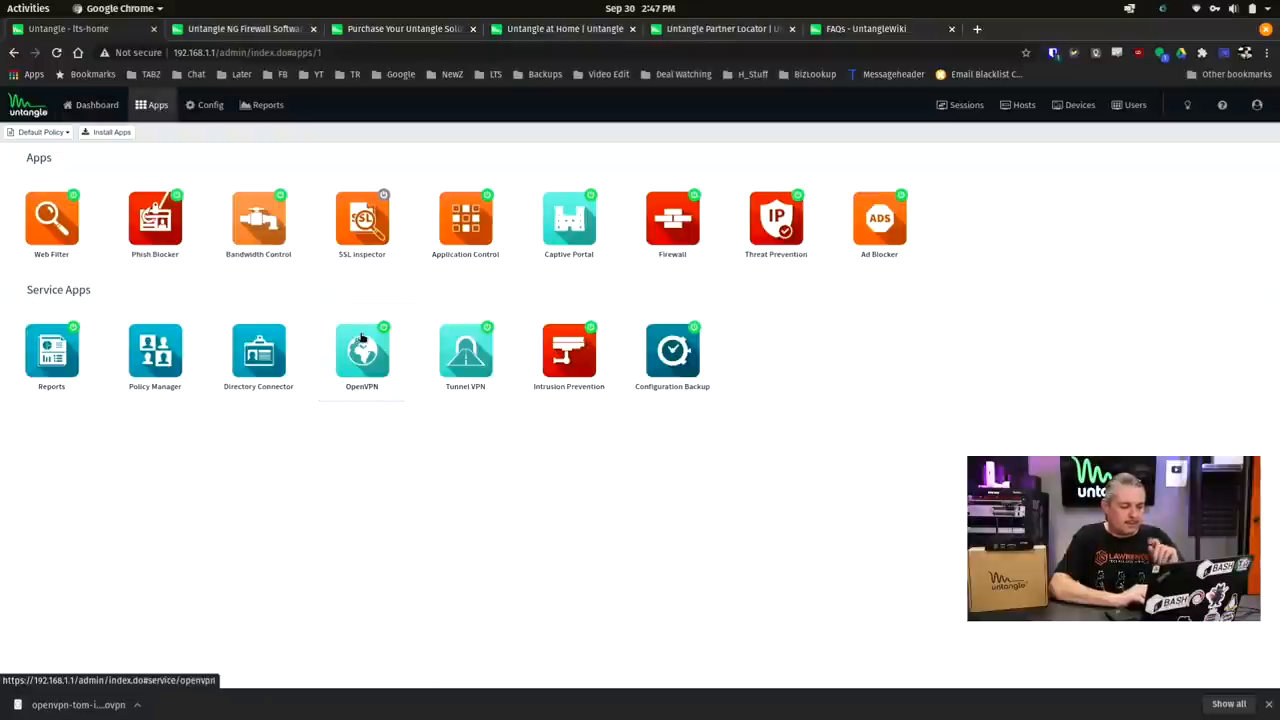
{"action": "left_click", "coordinate": [362, 350]}
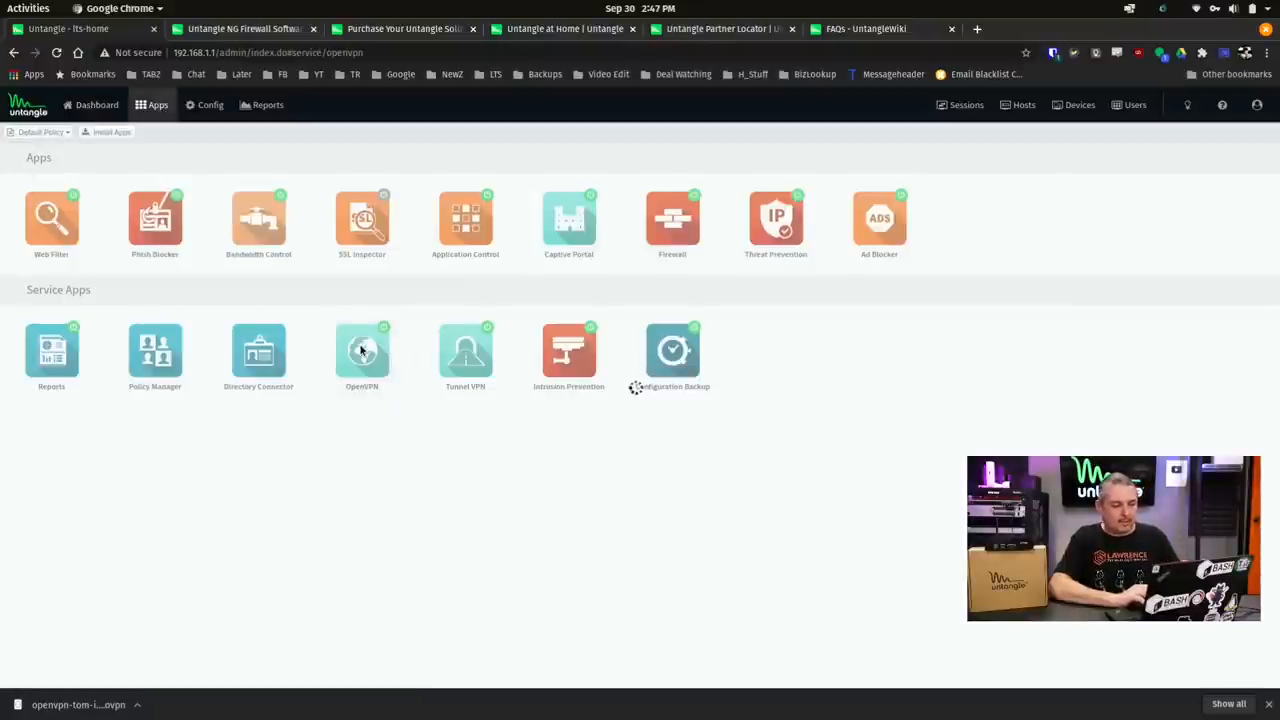
{"action": "left_click", "coordinate": [362, 350]}
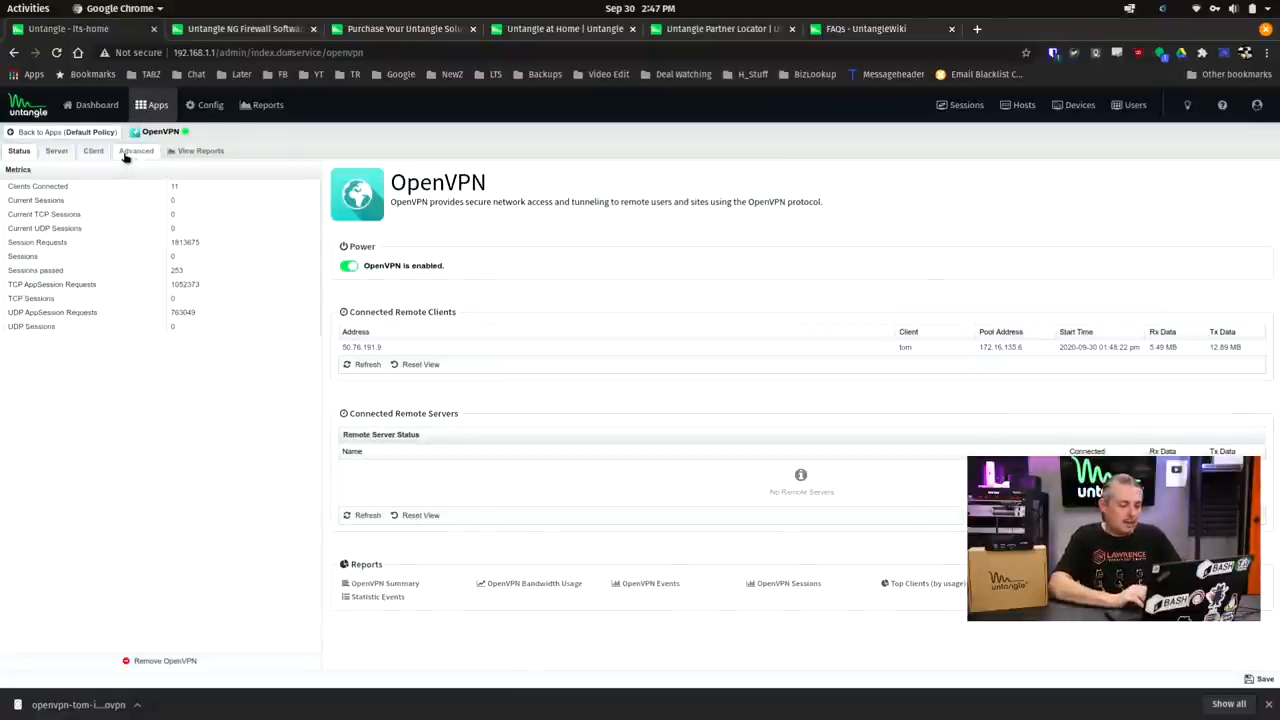
Show OpenVPN's Server settings with site name, address space and the single remote client.
{"action": "left_click", "coordinate": [58, 152]}
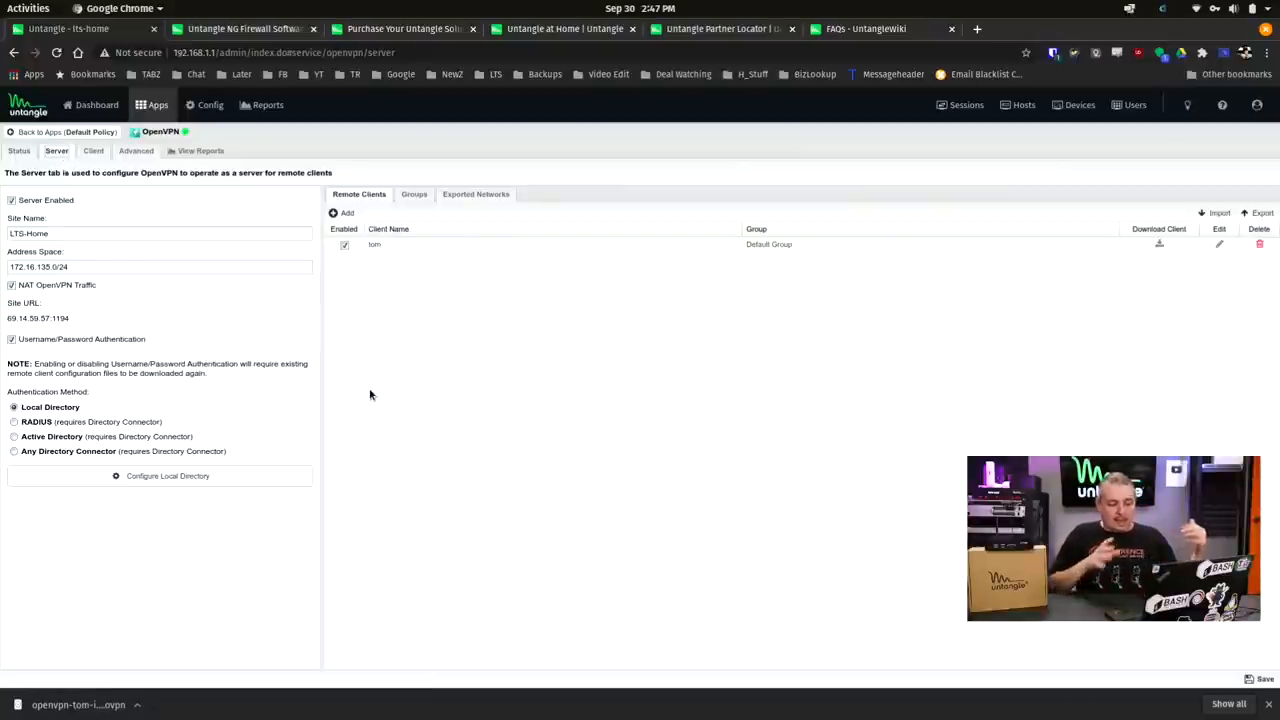
{"action": "mouse_move", "coordinate": [676, 360]}
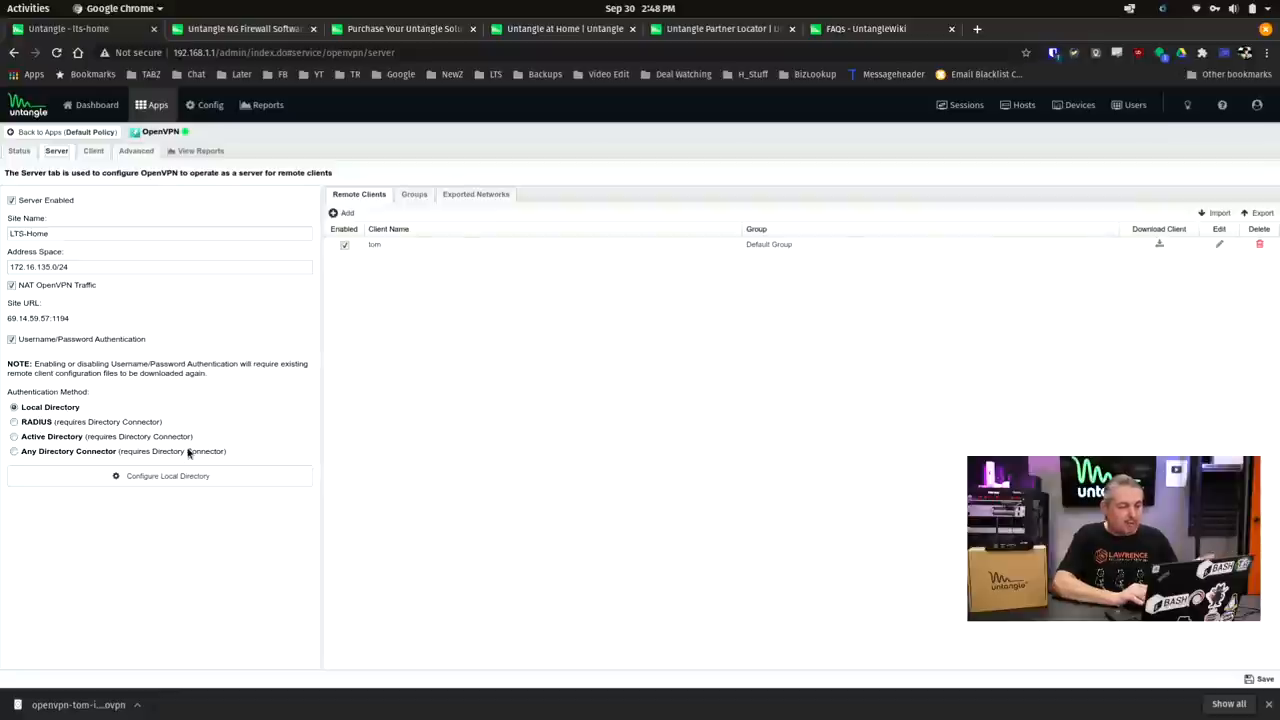
{"action": "mouse_move", "coordinate": [96, 442]}
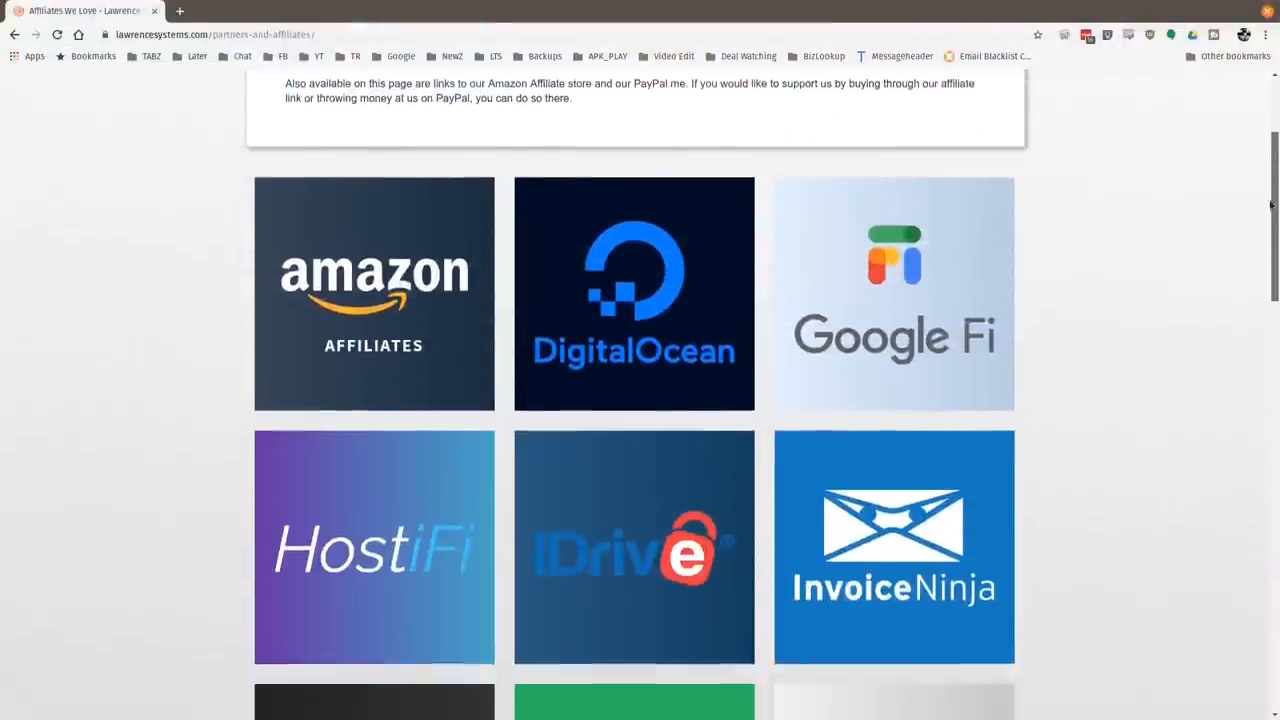
Scroll down the Lawrence Systems partners page to the affiliate logo tiles (Linode, Netgate).
{"action": "scroll", "scroll_direction": "down", "scroll_amount": 3}
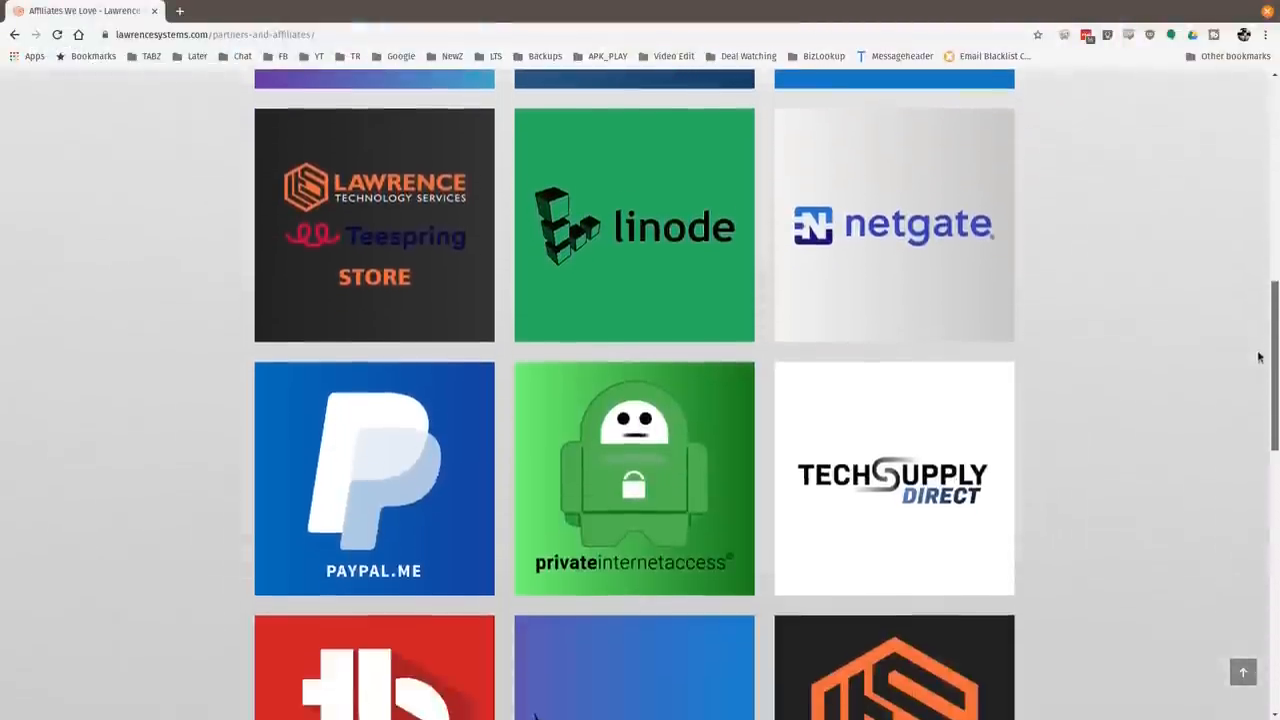
{"action": "scroll", "scroll_direction": "down", "scroll_amount": 3}
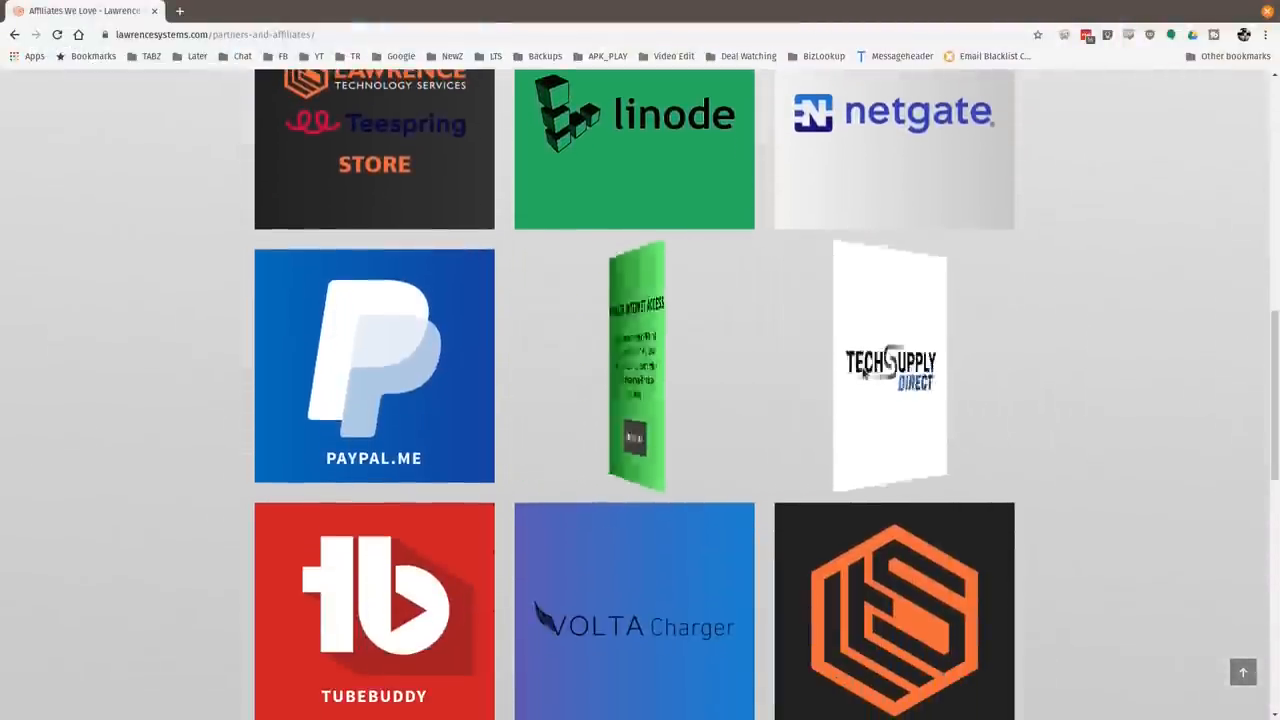